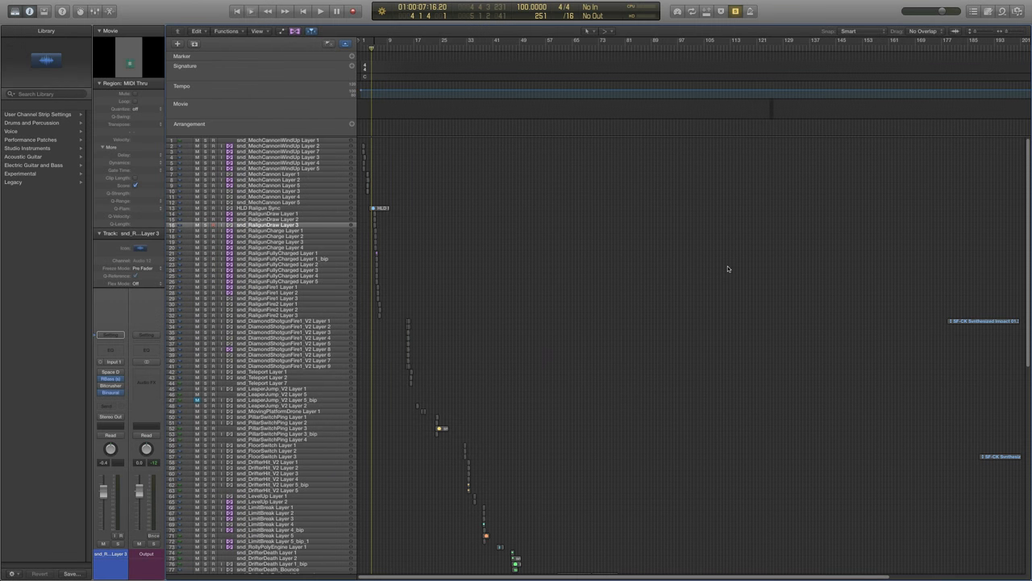
{"action": "mouse_move", "coordinate": [555, 279]}
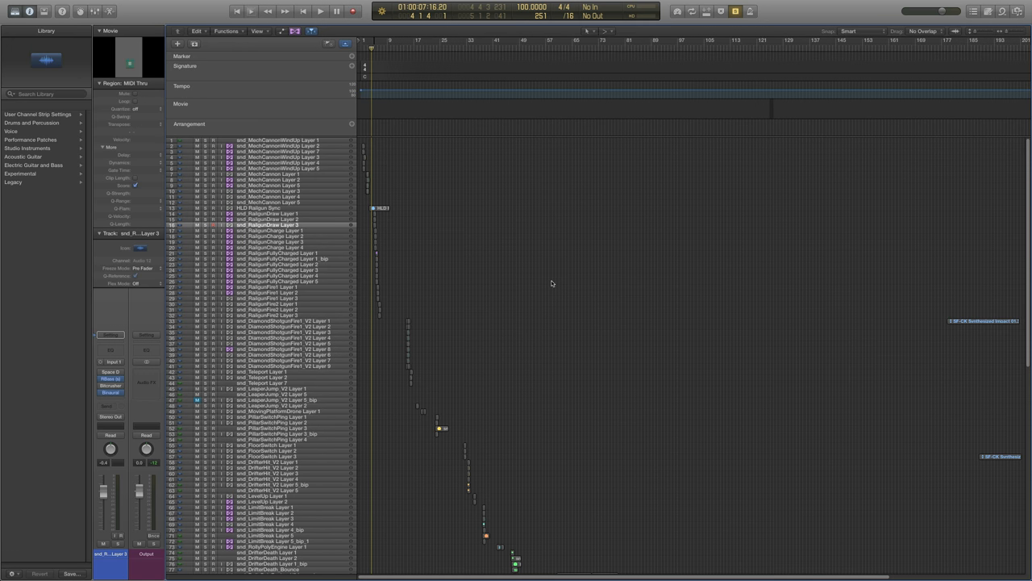
{"action": "mouse_move", "coordinate": [422, 244]}
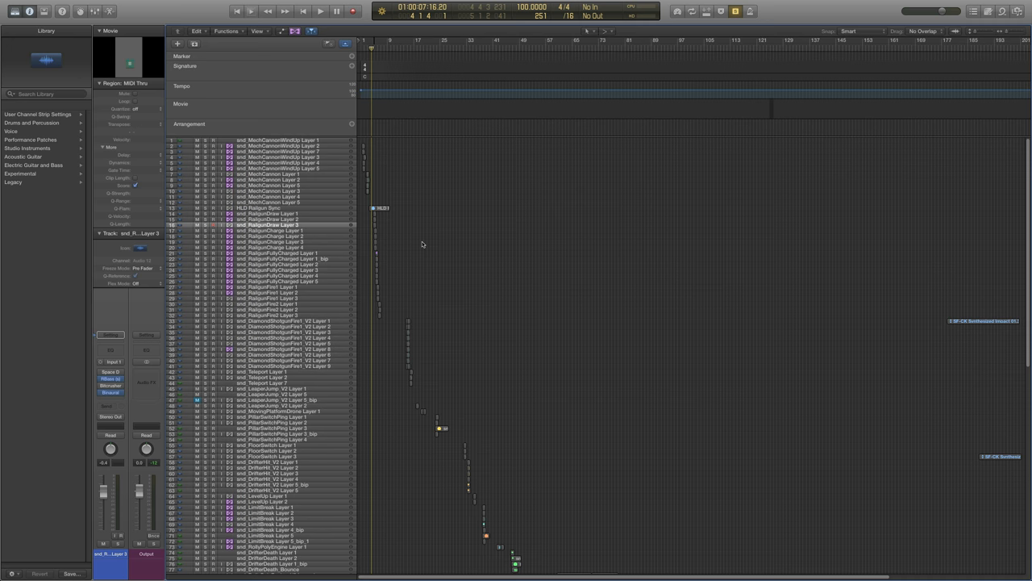
{"action": "mouse_move", "coordinate": [399, 211]}
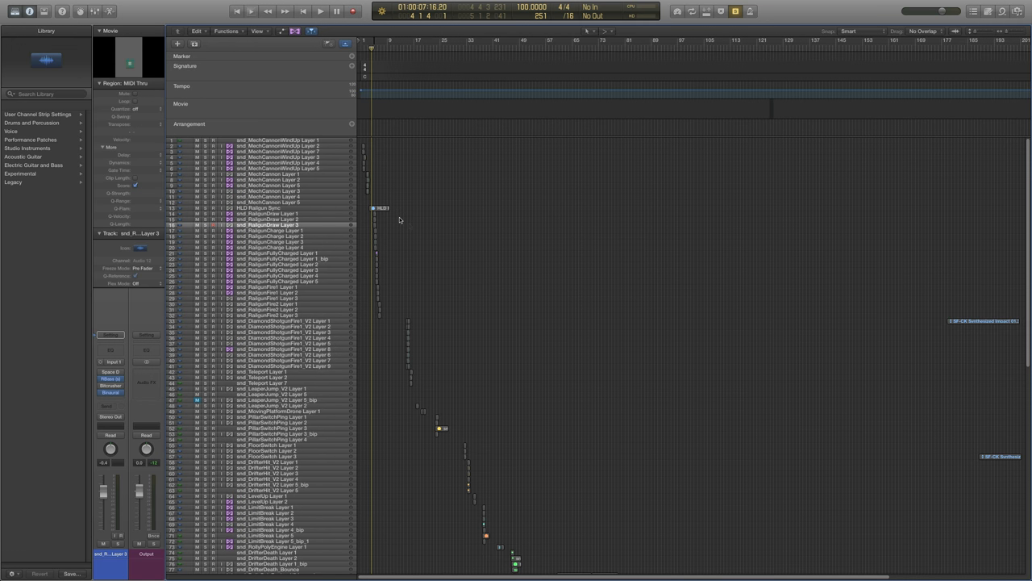
{"action": "mouse_move", "coordinate": [415, 198]}
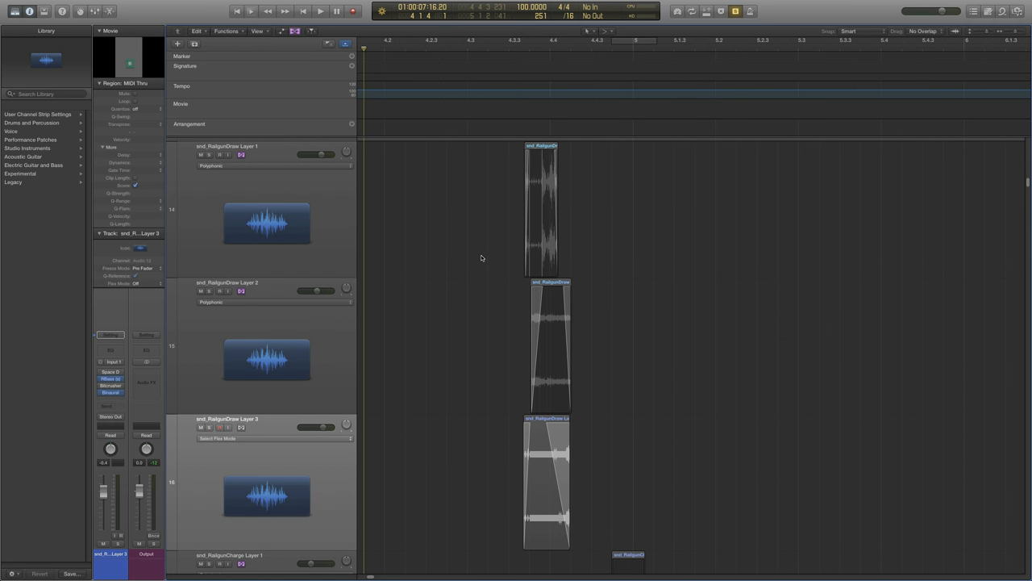
{"action": "scroll", "scroll_direction": "down", "scroll_amount": 3}
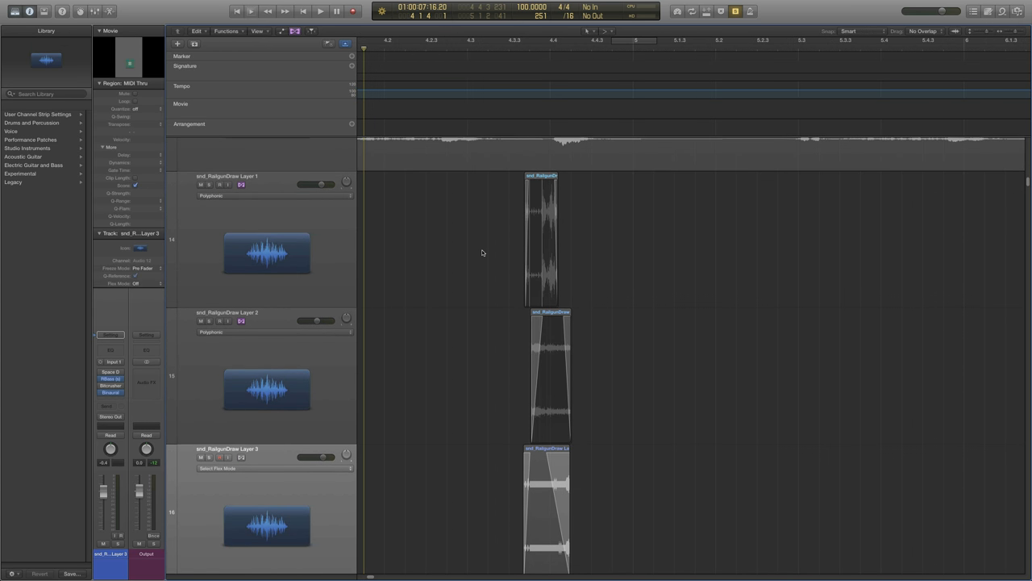
{"action": "scroll", "scroll_direction": "down", "scroll_amount": 3}
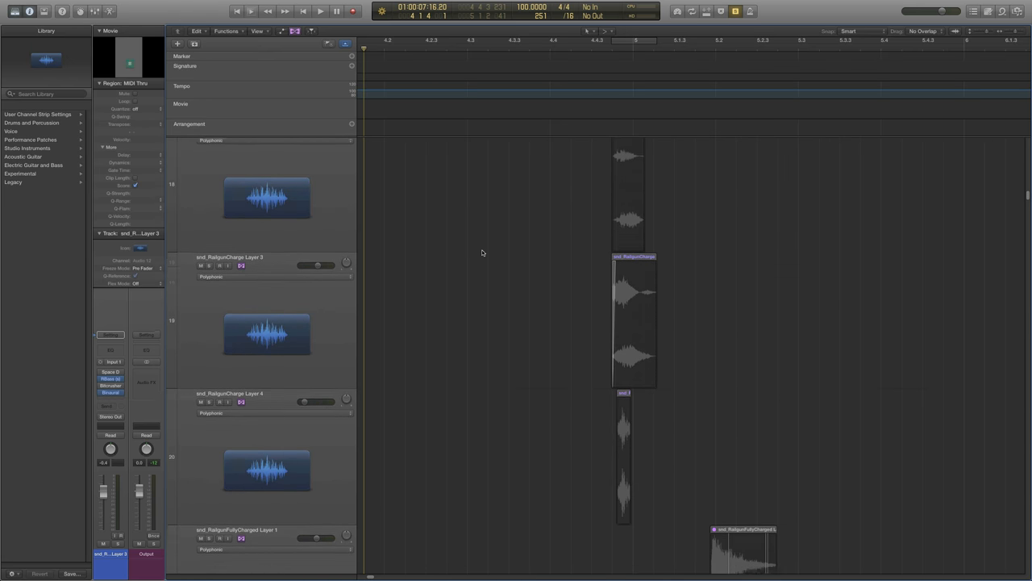
{"action": "scroll", "scroll_direction": "down", "scroll_amount": 3}
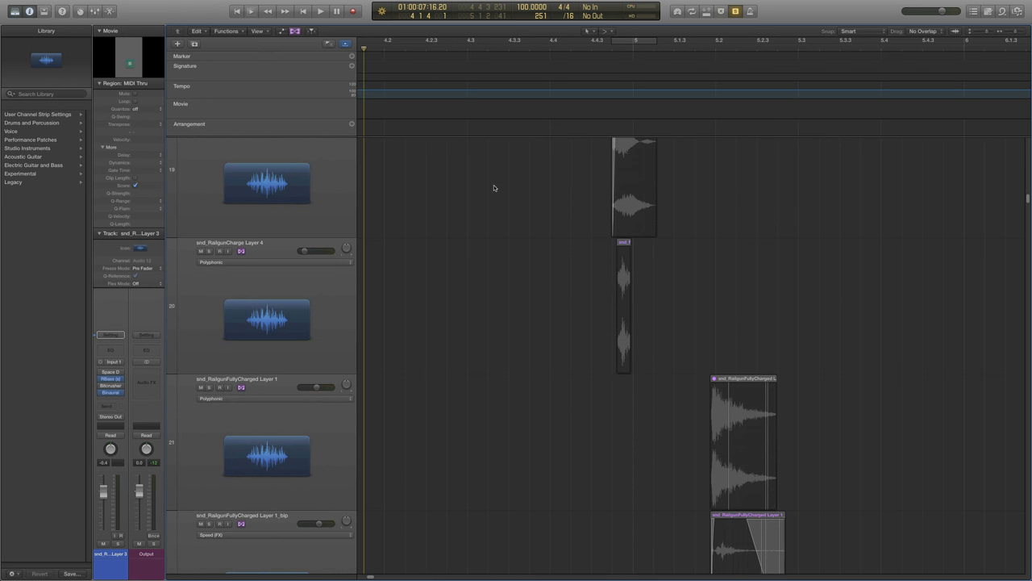
{"action": "scroll", "scroll_direction": "down", "scroll_amount": 3}
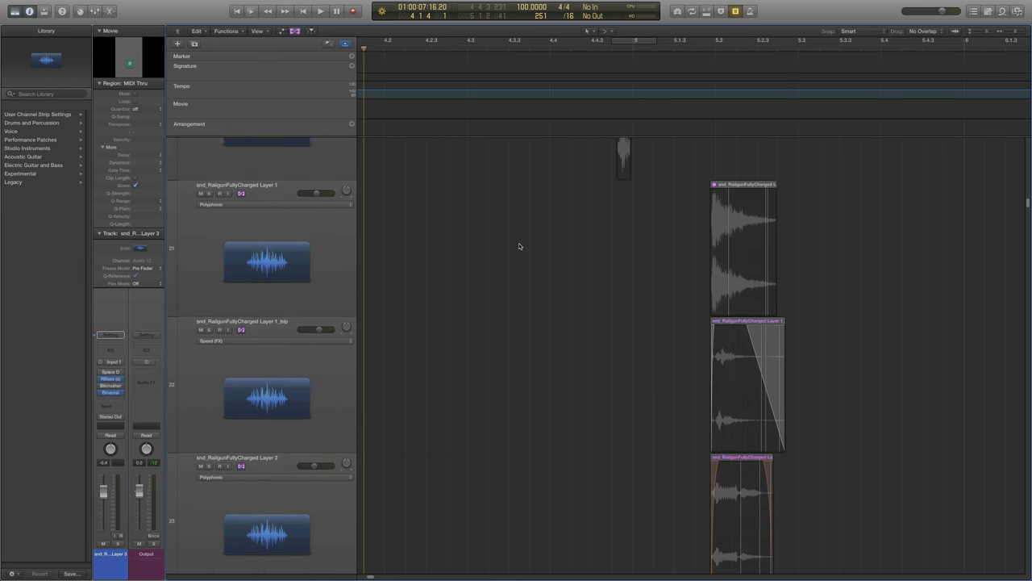
{"action": "scroll", "scroll_direction": "down", "scroll_amount": 3}
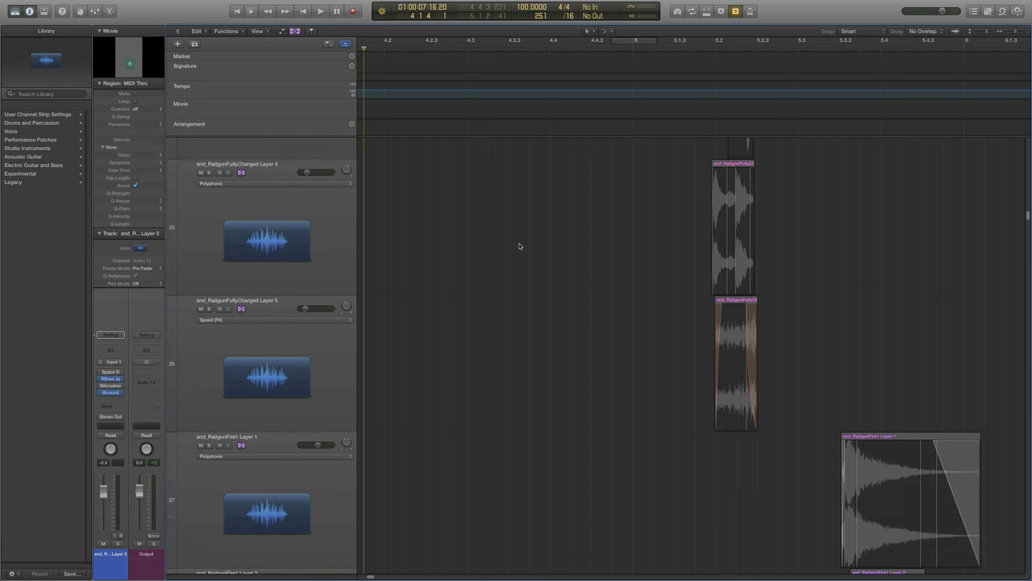
{"action": "scroll", "scroll_direction": "up", "scroll_amount": 3}
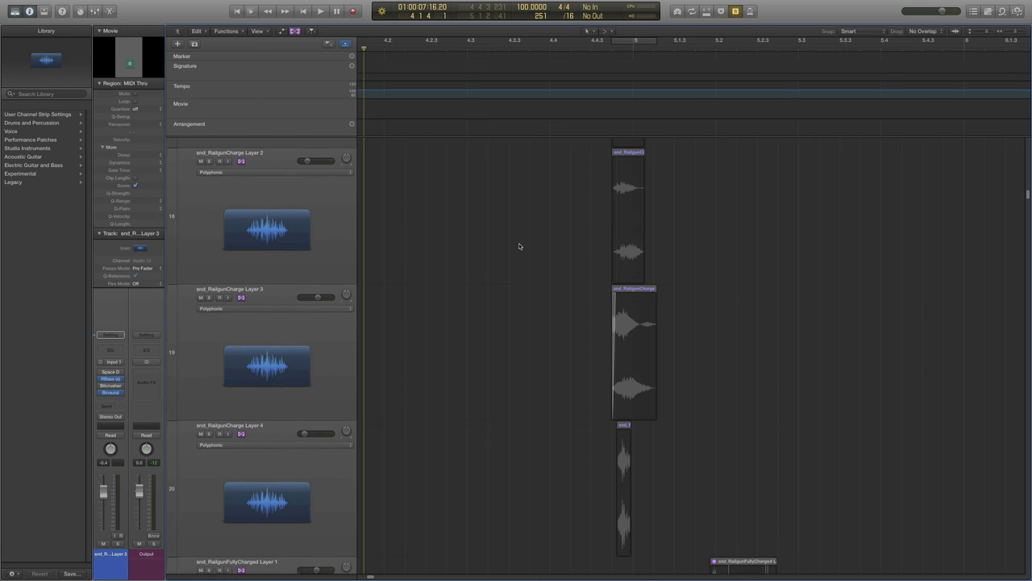
{"action": "scroll", "scroll_direction": "up", "scroll_amount": 3}
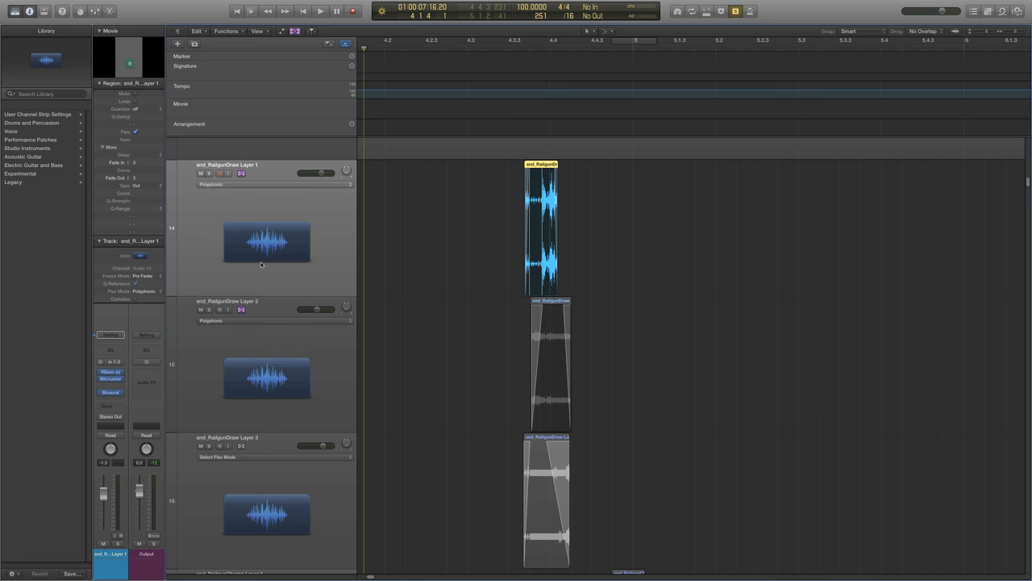
{"action": "mouse_move", "coordinate": [236, 232]}
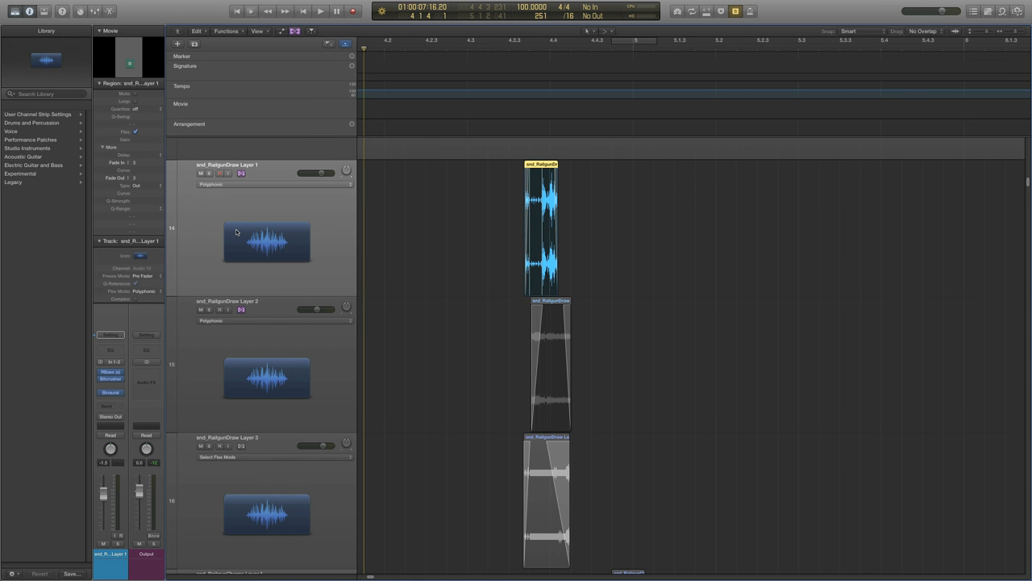
{"action": "left_click", "coordinate": [546, 500]}
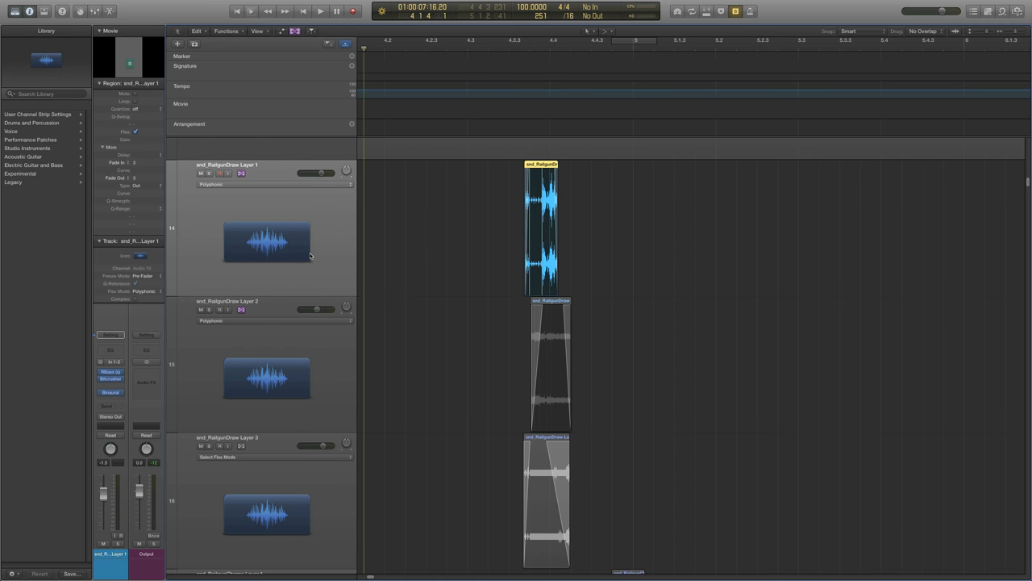
{"action": "mouse_move", "coordinate": [316, 302]}
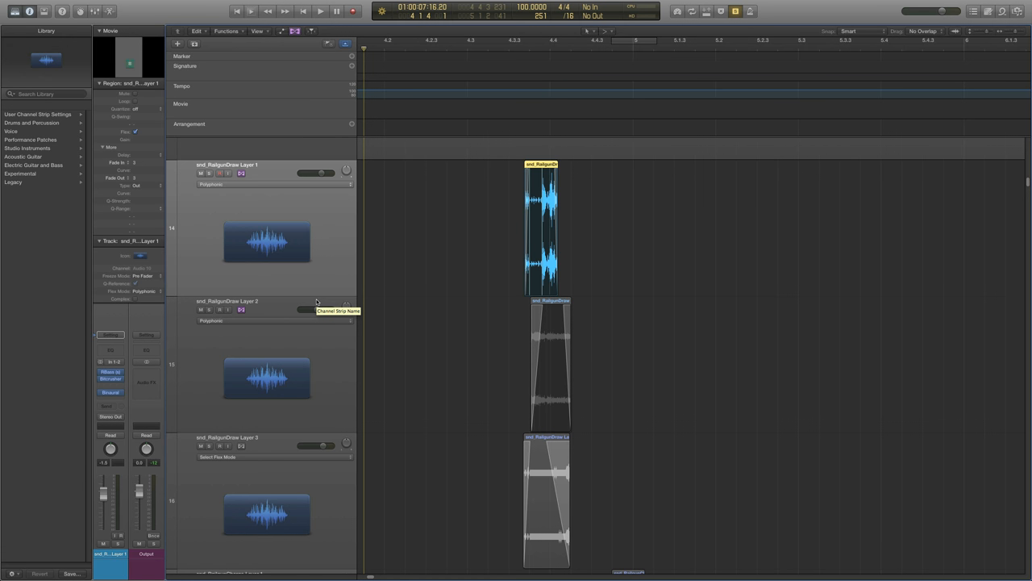
{"action": "mouse_move", "coordinate": [614, 290]}
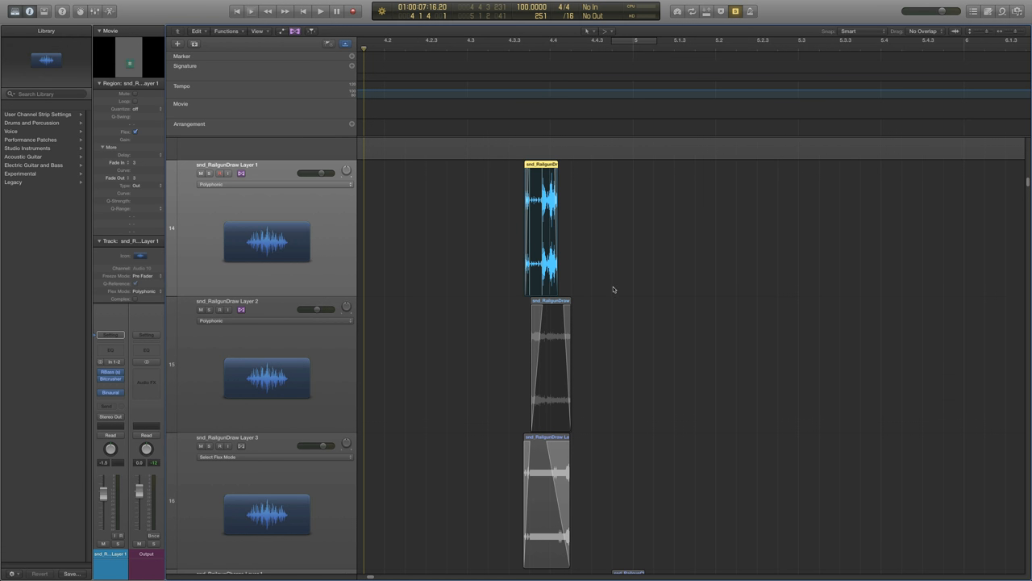
{"action": "left_click", "coordinate": [550, 367]}
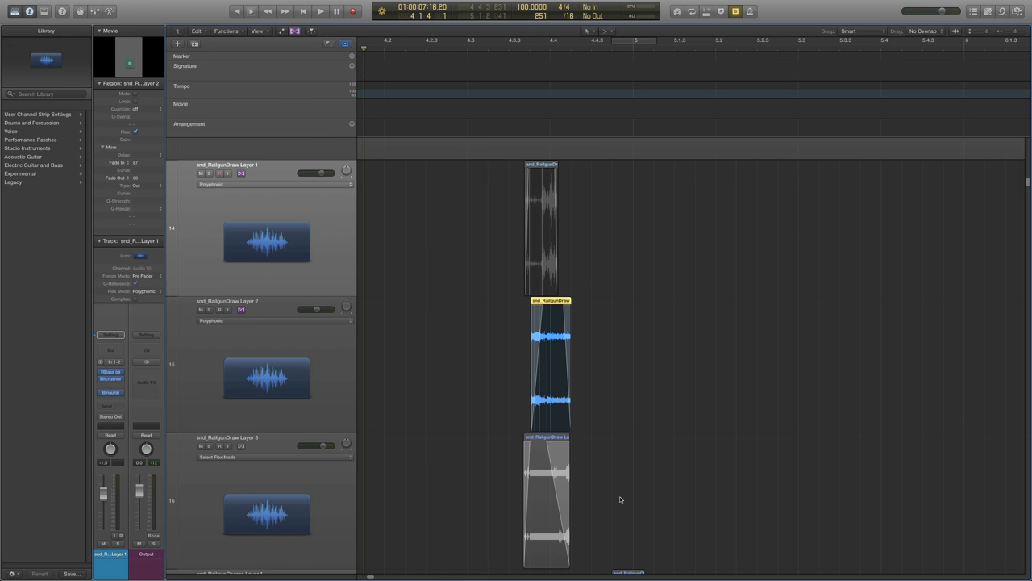
{"action": "left_click", "coordinate": [546, 500]}
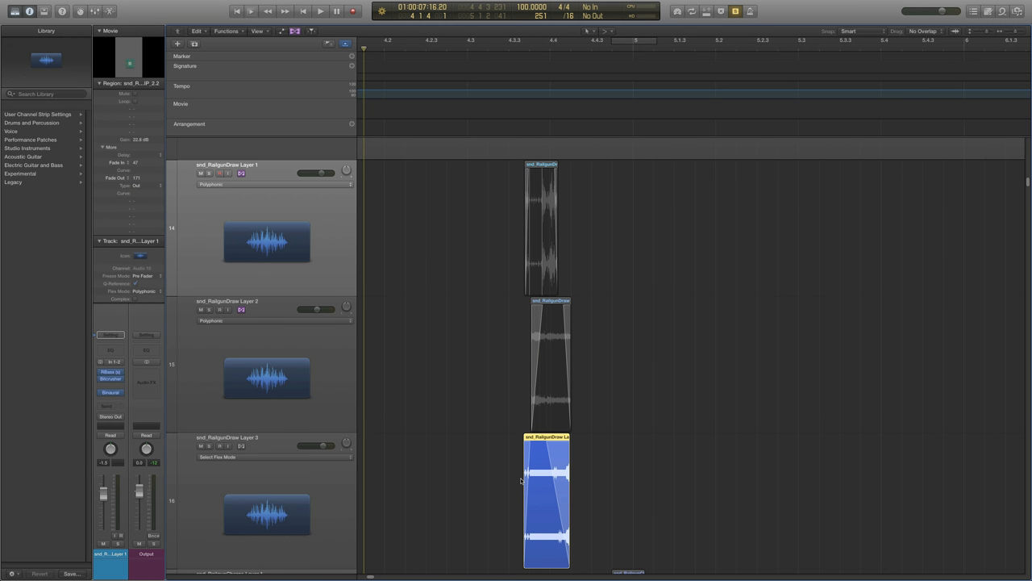
{"action": "mouse_move", "coordinate": [497, 364]}
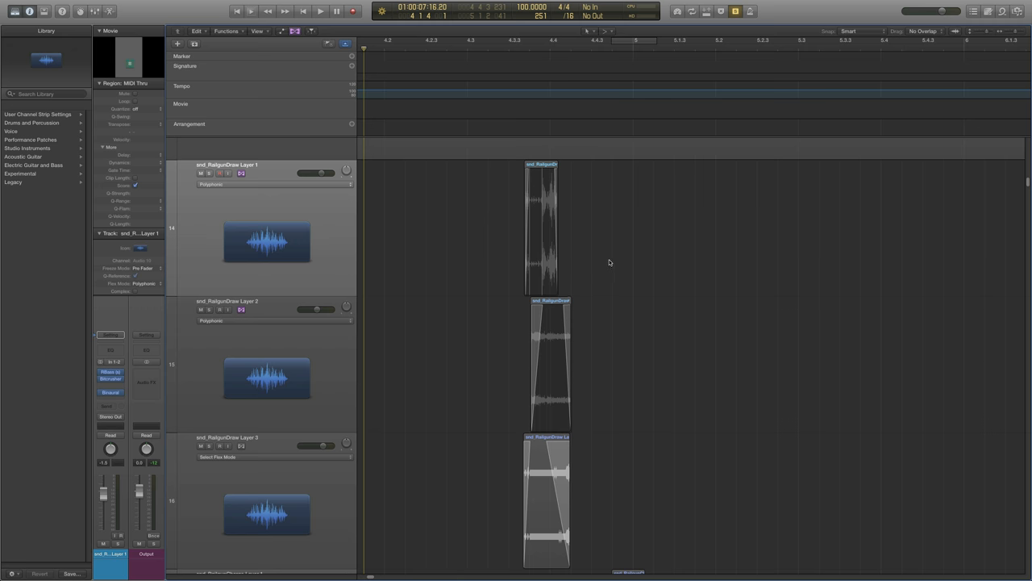
{"action": "mouse_move", "coordinate": [654, 222]}
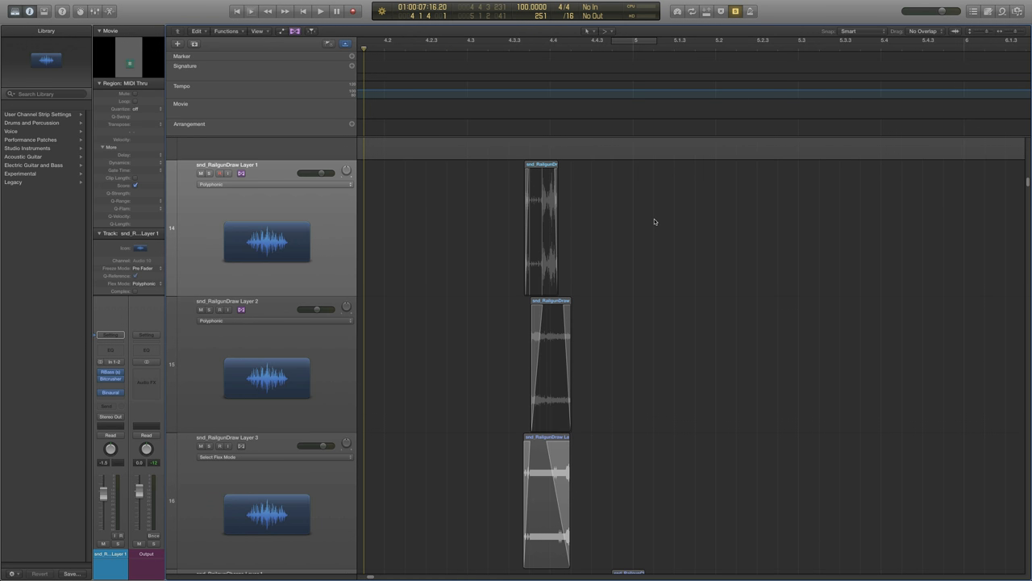
{"action": "left_click", "coordinate": [542, 230]}
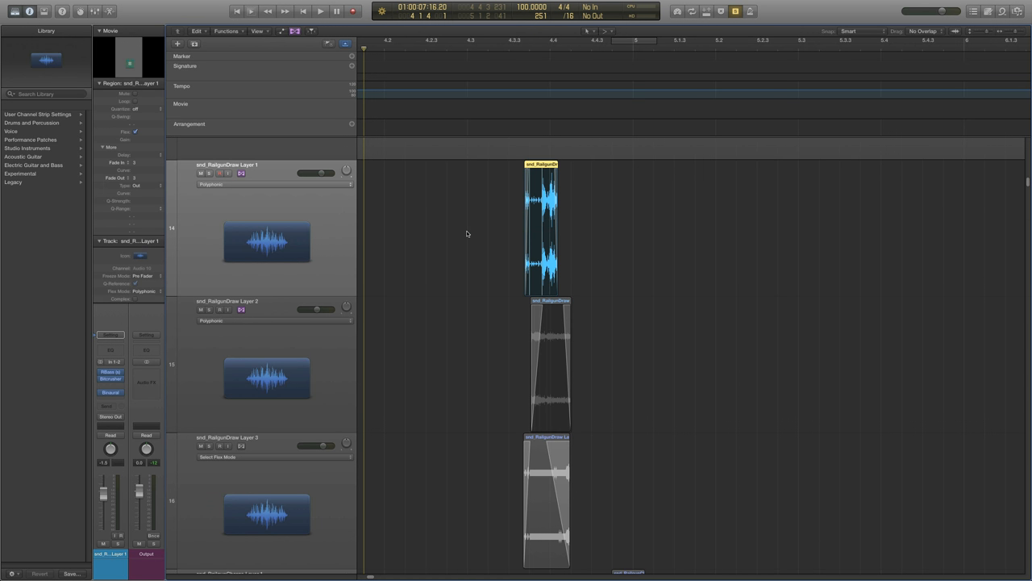
{"action": "left_click", "coordinate": [321, 11]}
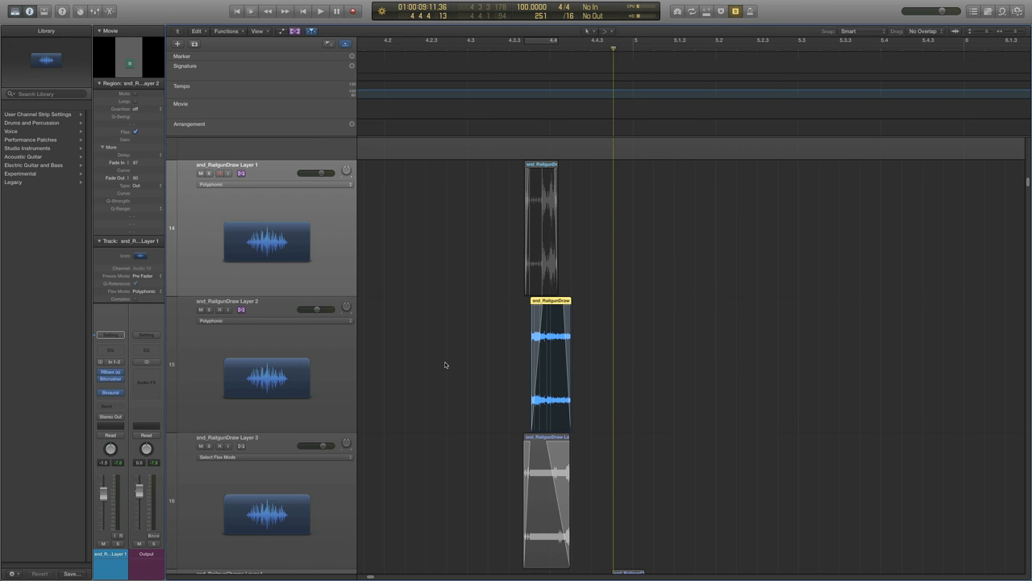
{"action": "left_click", "coordinate": [321, 10]}
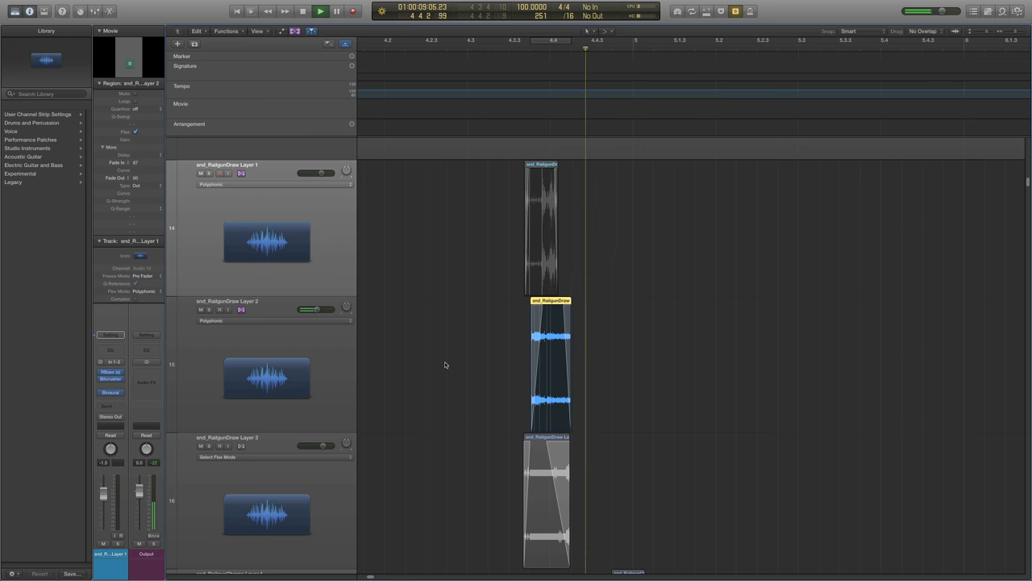
{"action": "left_click", "coordinate": [546, 500]}
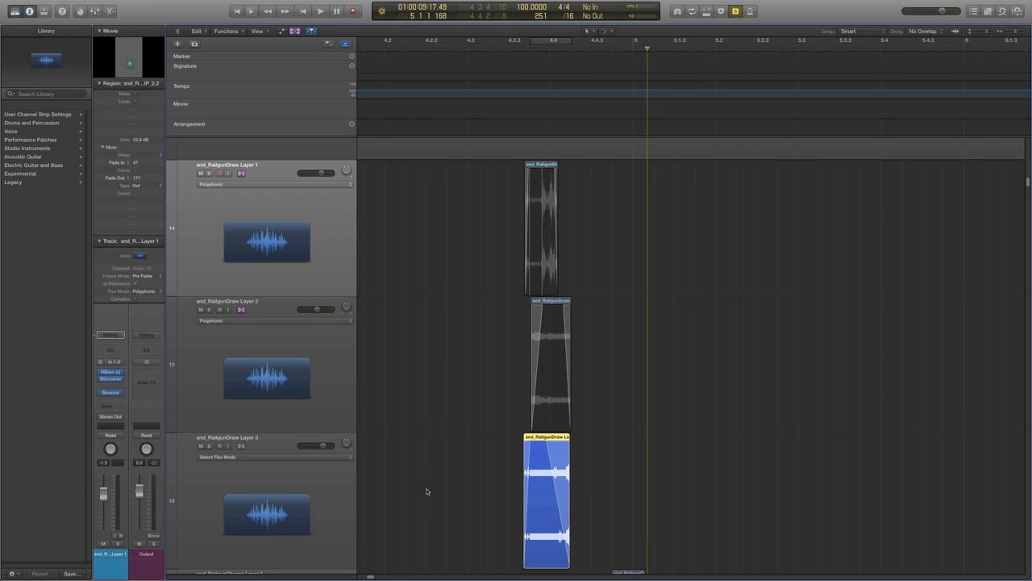
{"action": "left_click", "coordinate": [321, 11]}
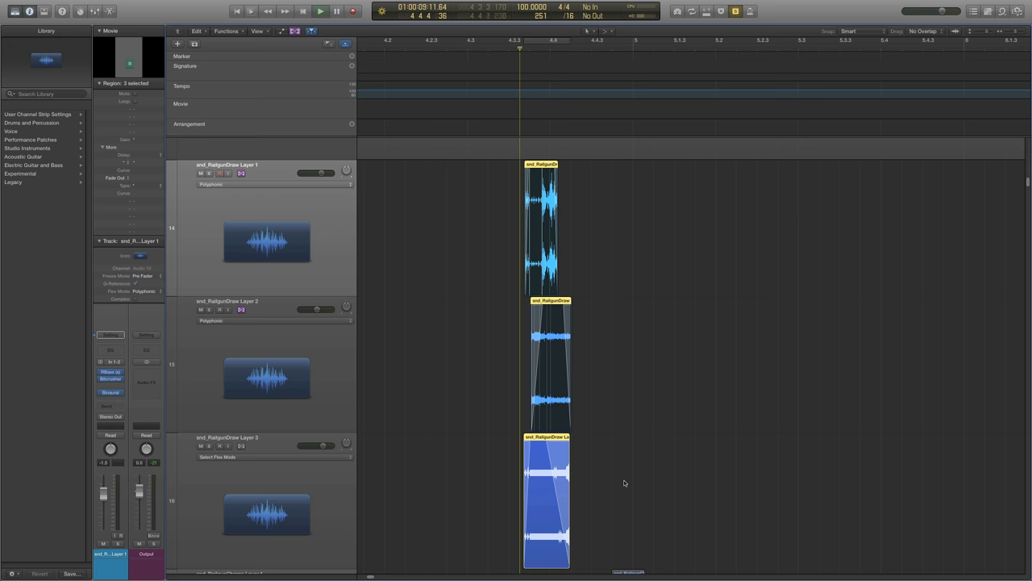
{"action": "left_click", "coordinate": [321, 11]}
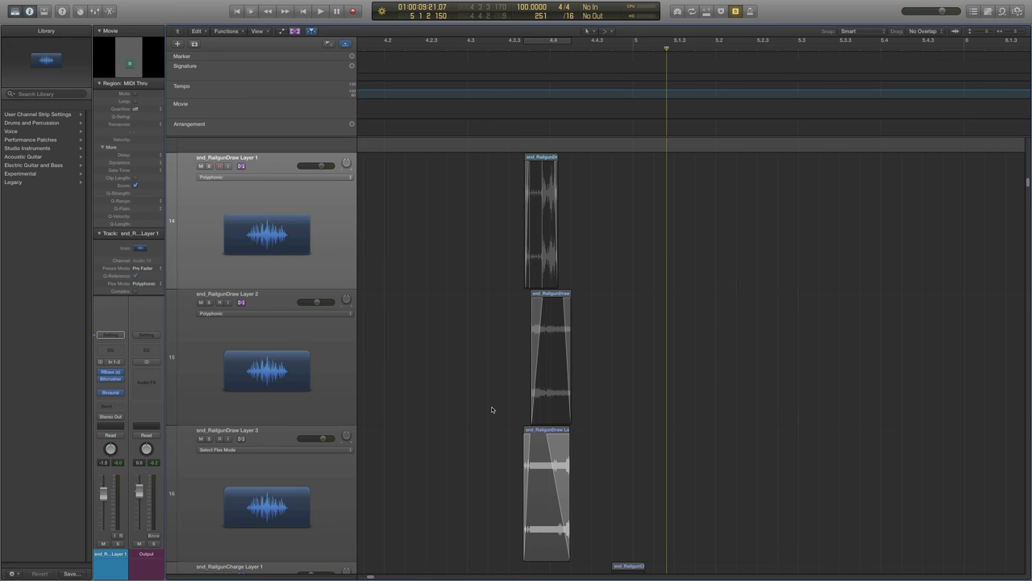
Scroll down the track list to the three snd_RailgunFire1 layer tracks.
{"action": "scroll", "scroll_direction": "down", "scroll_amount": 3}
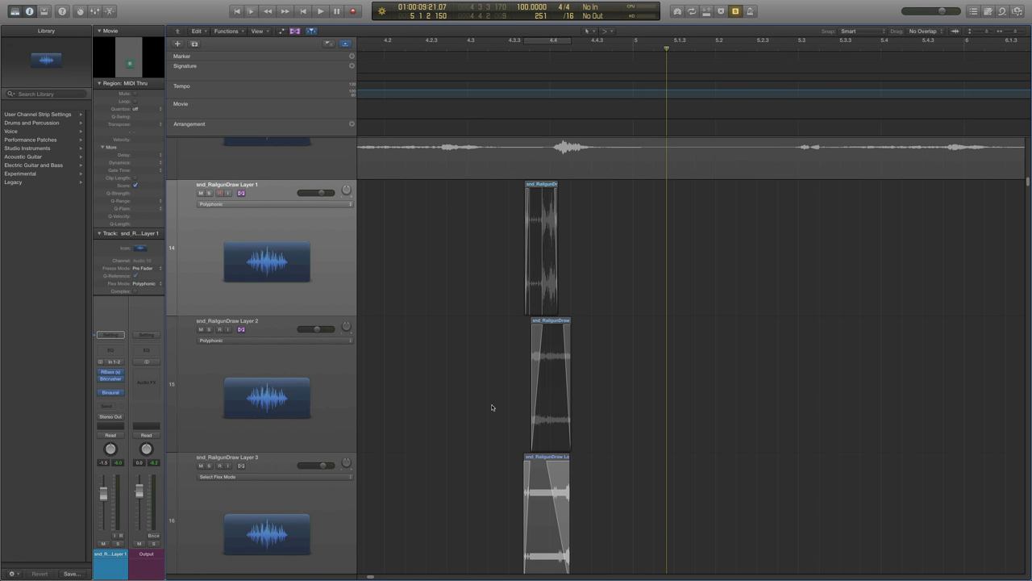
{"action": "mouse_move", "coordinate": [480, 275]}
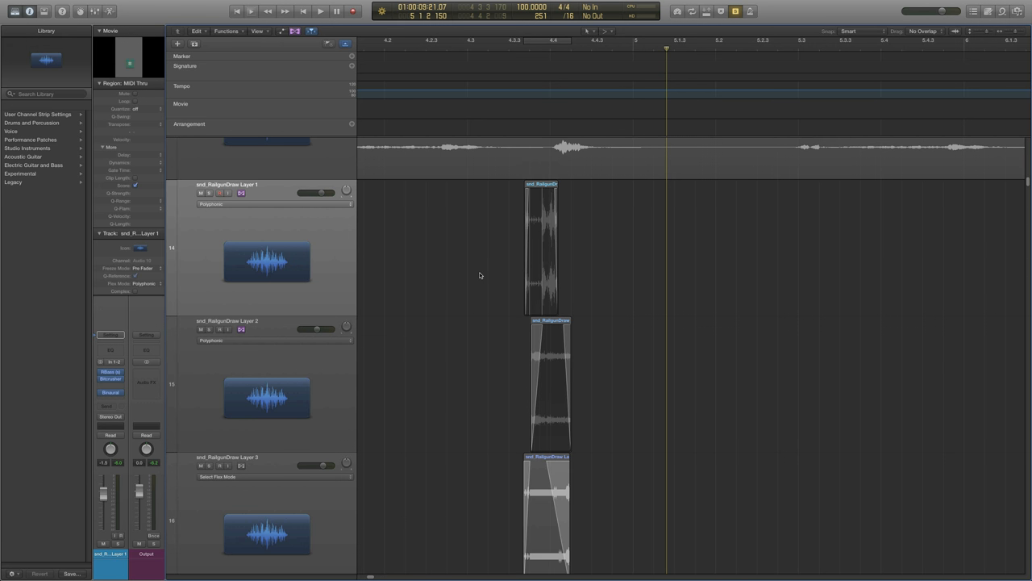
{"action": "scroll", "scroll_direction": "down", "scroll_amount": 3}
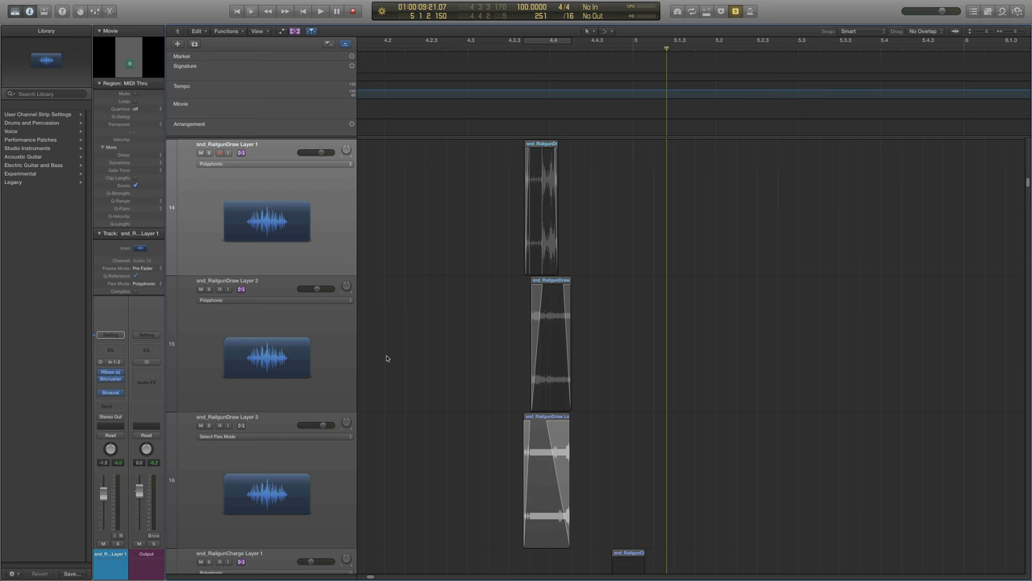
{"action": "scroll", "scroll_direction": "down", "scroll_amount": 3}
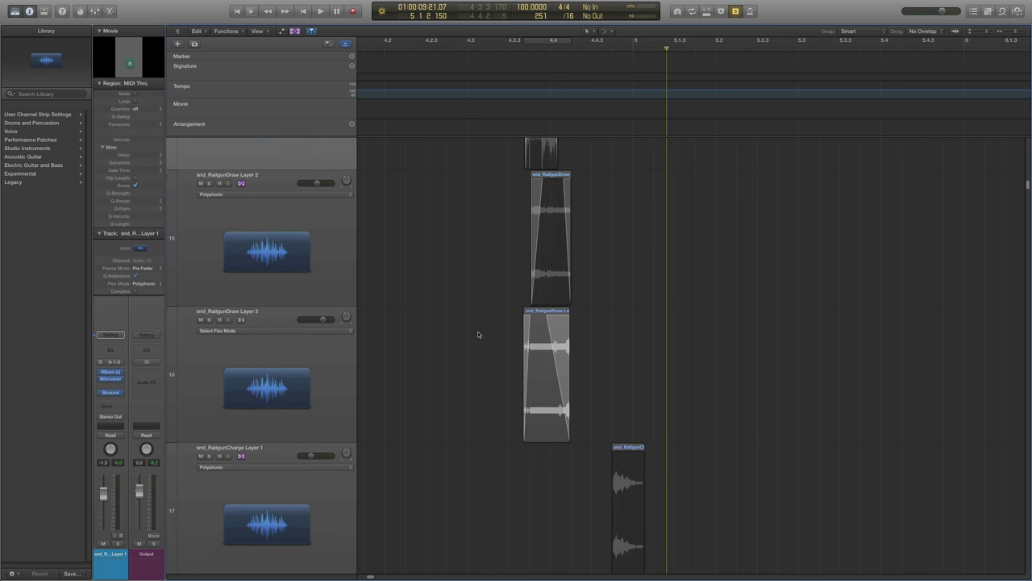
{"action": "scroll", "scroll_direction": "down", "scroll_amount": 3}
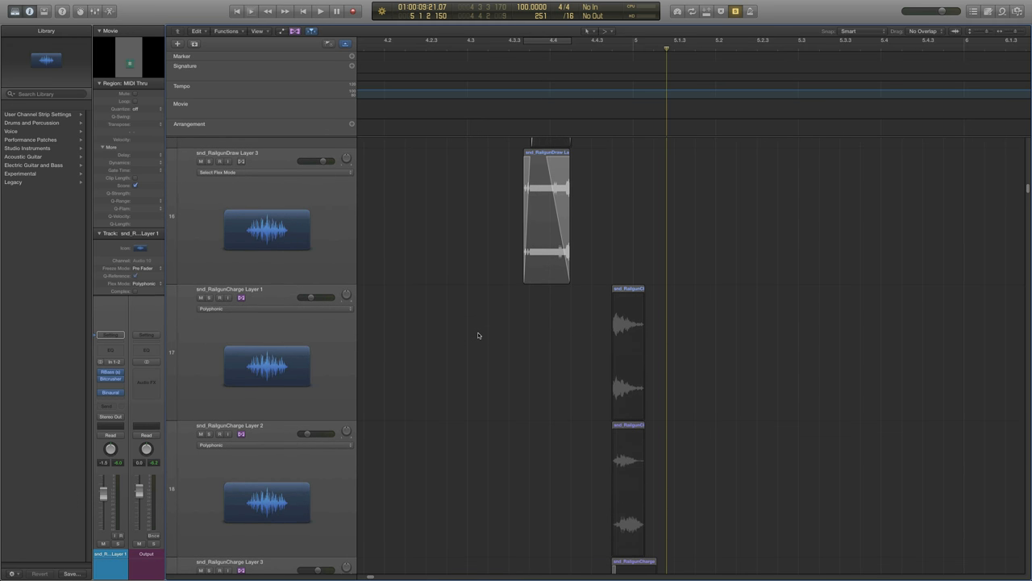
{"action": "scroll", "scroll_direction": "down", "scroll_amount": 3}
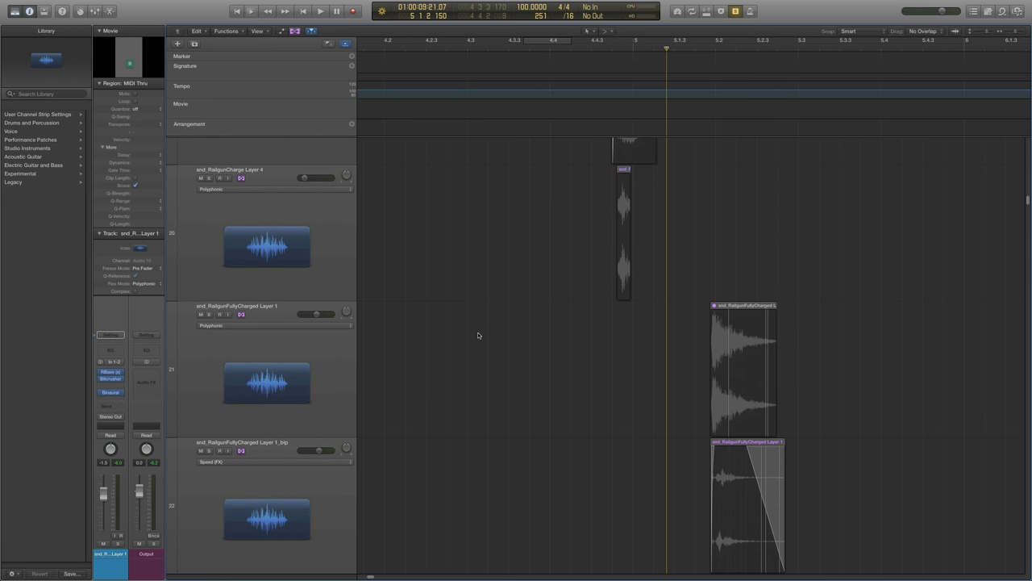
{"action": "scroll", "scroll_direction": "down", "scroll_amount": 3}
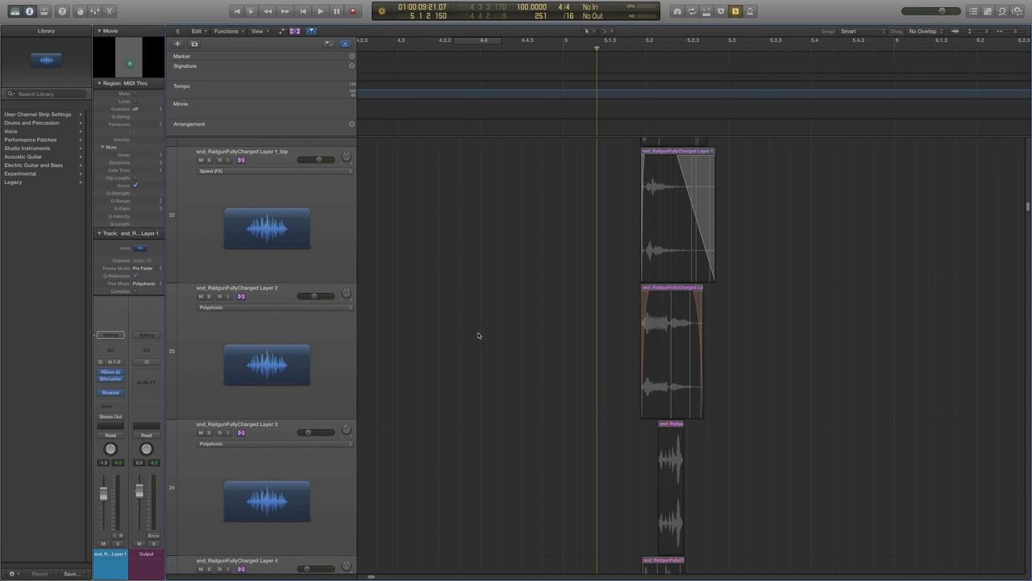
{"action": "scroll", "scroll_direction": "down", "scroll_amount": 3}
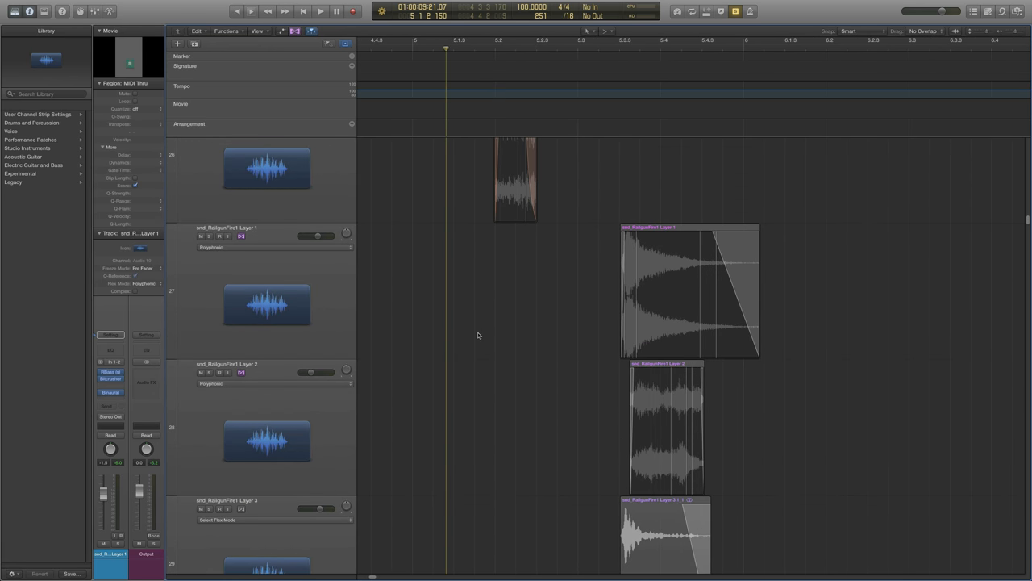
{"action": "scroll", "scroll_direction": "down", "scroll_amount": 3}
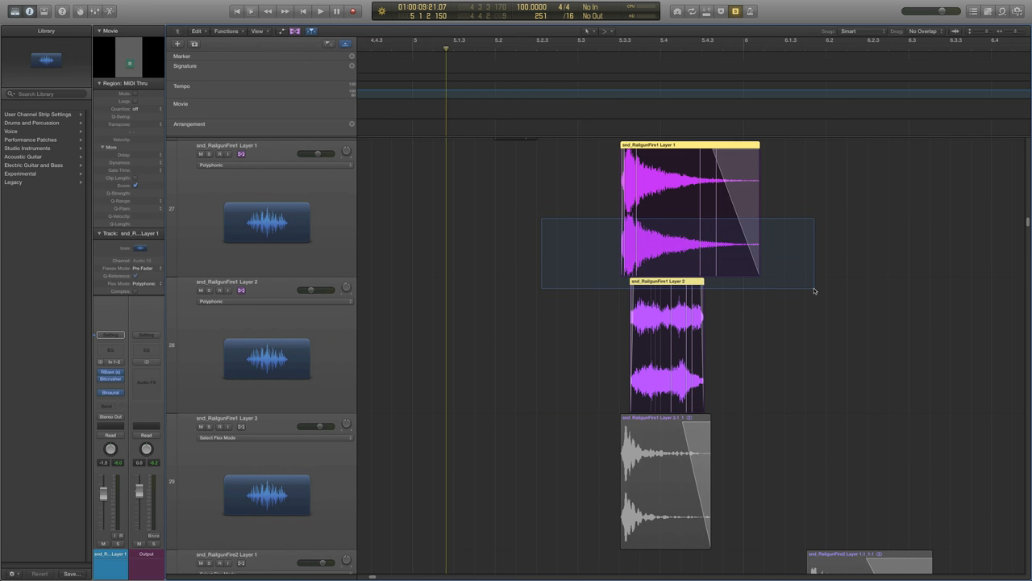
Select only the snd_RailgunFire1 Layer 1 region and play it back.
{"action": "left_click", "coordinate": [821, 240]}
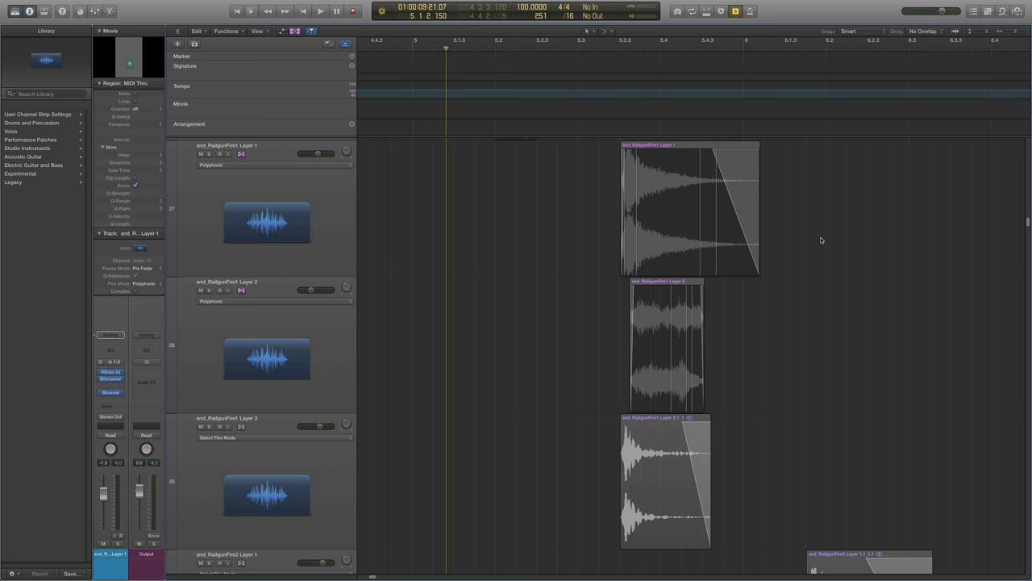
{"action": "mouse_move", "coordinate": [847, 214]}
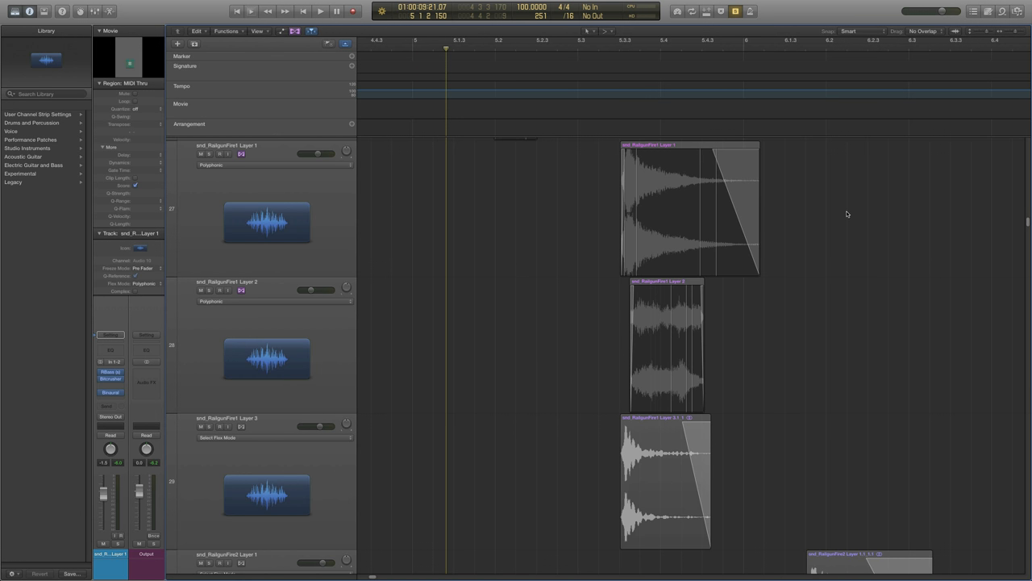
{"action": "left_click", "coordinate": [690, 210]}
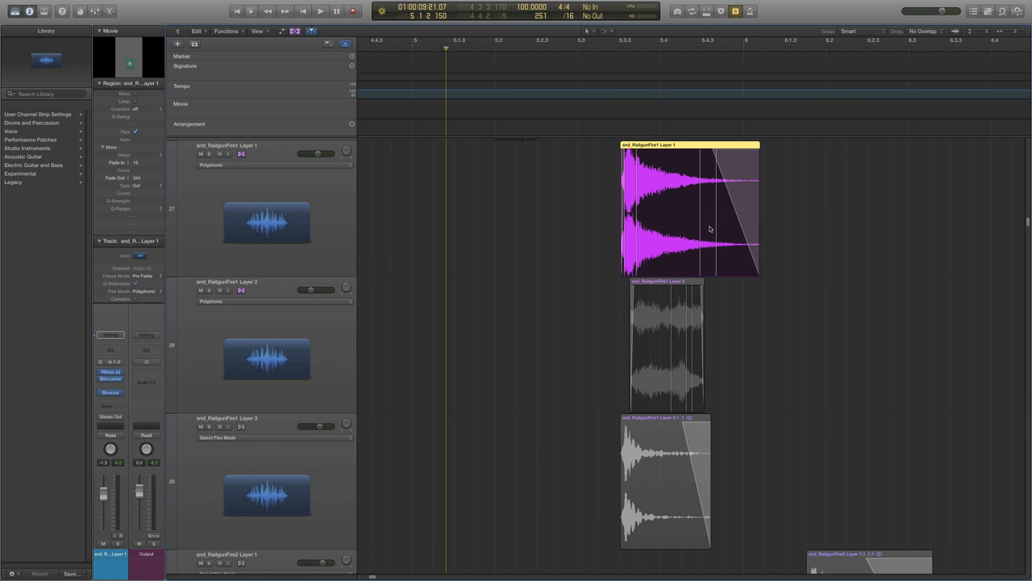
{"action": "mouse_move", "coordinate": [650, 353]}
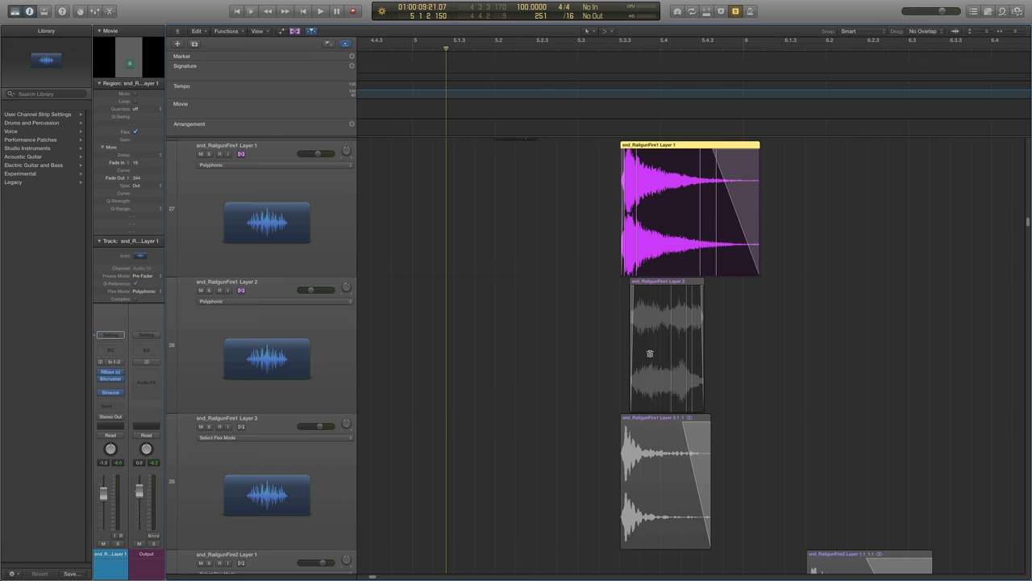
{"action": "mouse_move", "coordinate": [272, 235]}
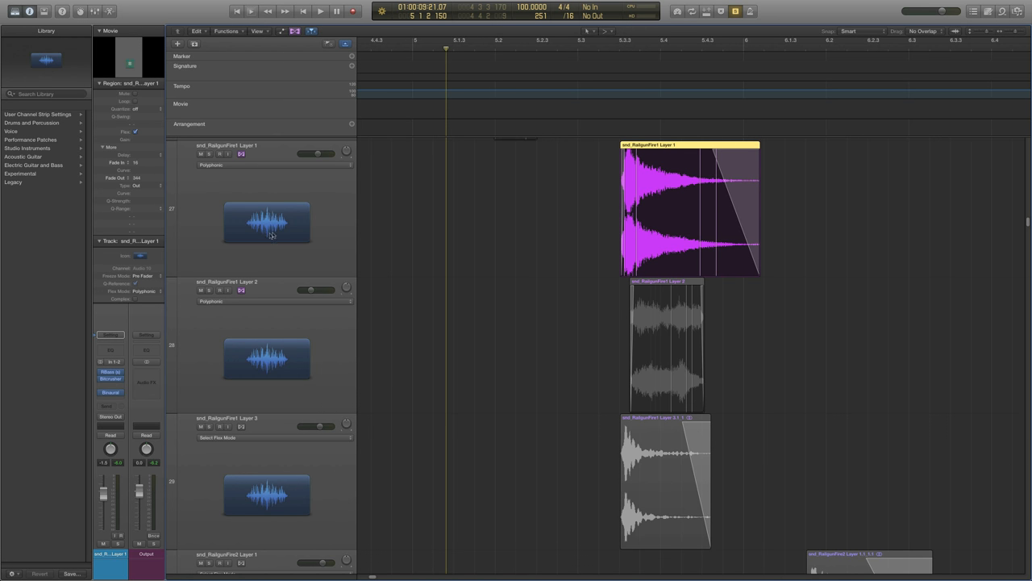
{"action": "left_click", "coordinate": [320, 10]}
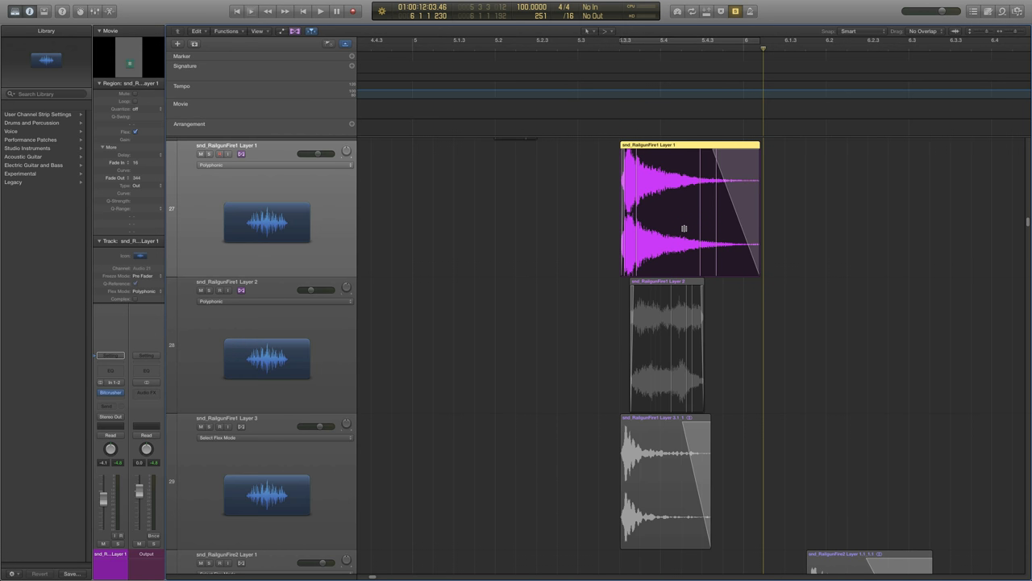
{"action": "left_click", "coordinate": [320, 11]}
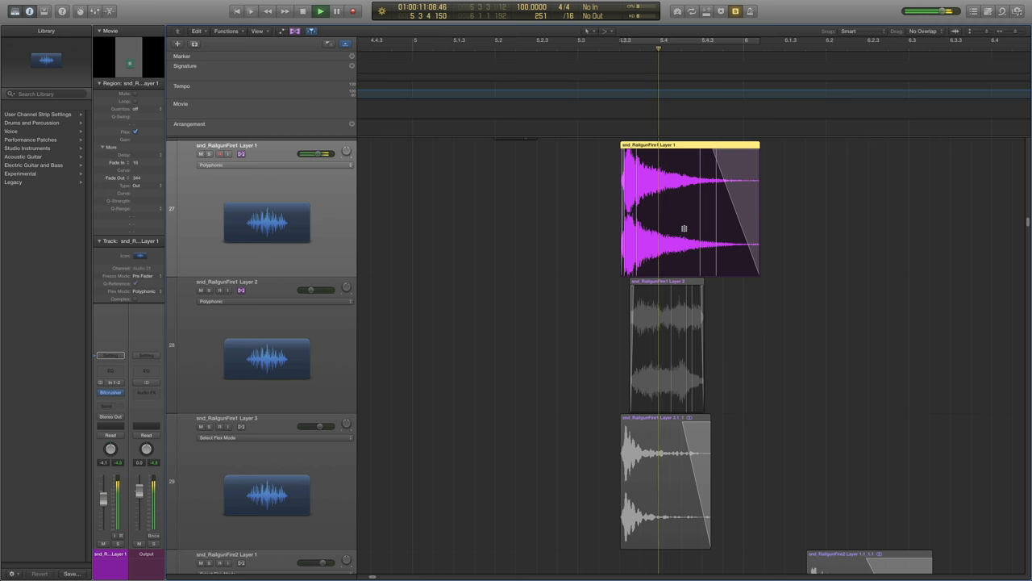
{"action": "left_click", "coordinate": [321, 11]}
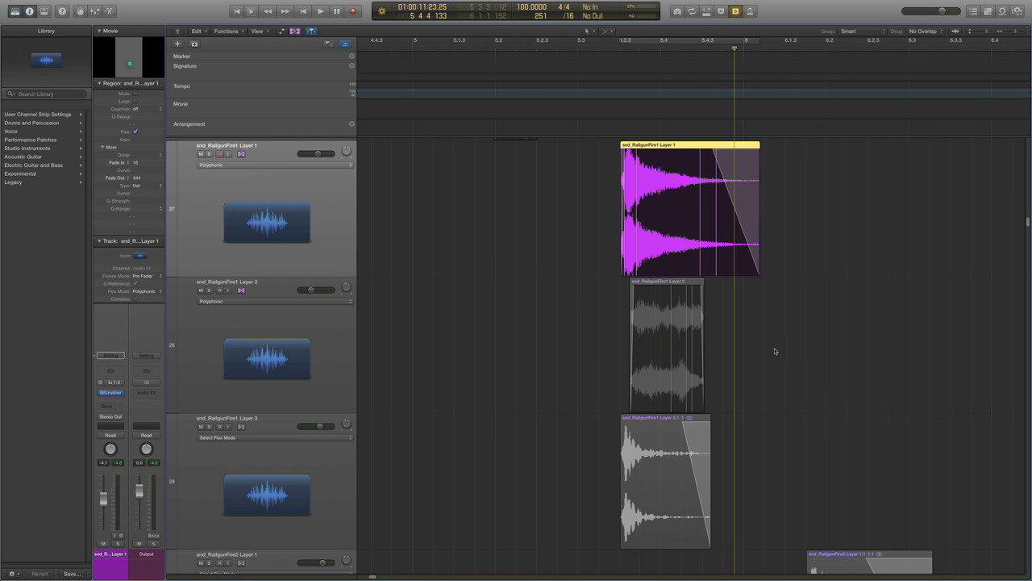
Select the snd_RailgunFire1 Layer 2 region, play it, and stop playback.
{"action": "left_click", "coordinate": [665, 347]}
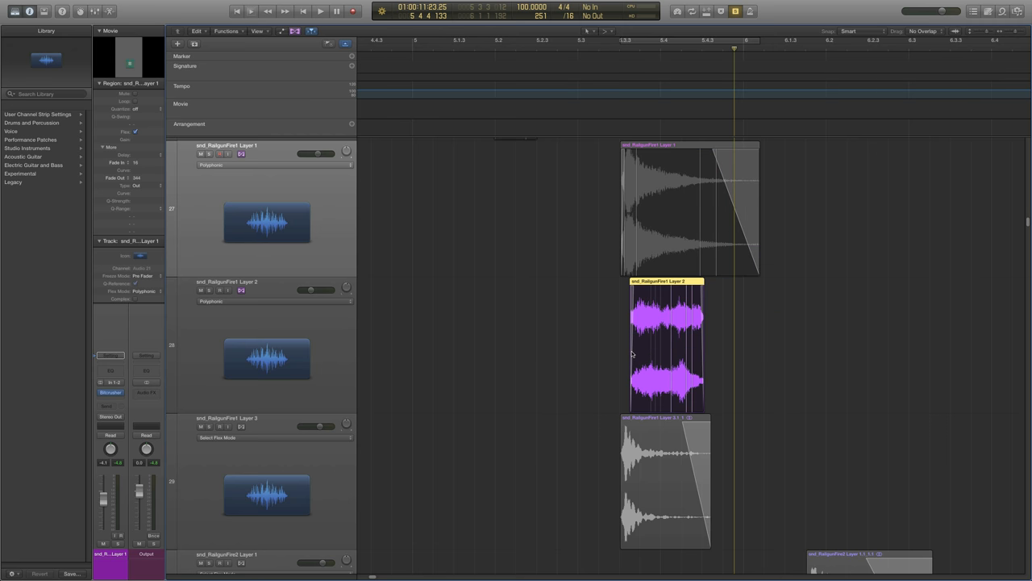
{"action": "left_click", "coordinate": [321, 11]}
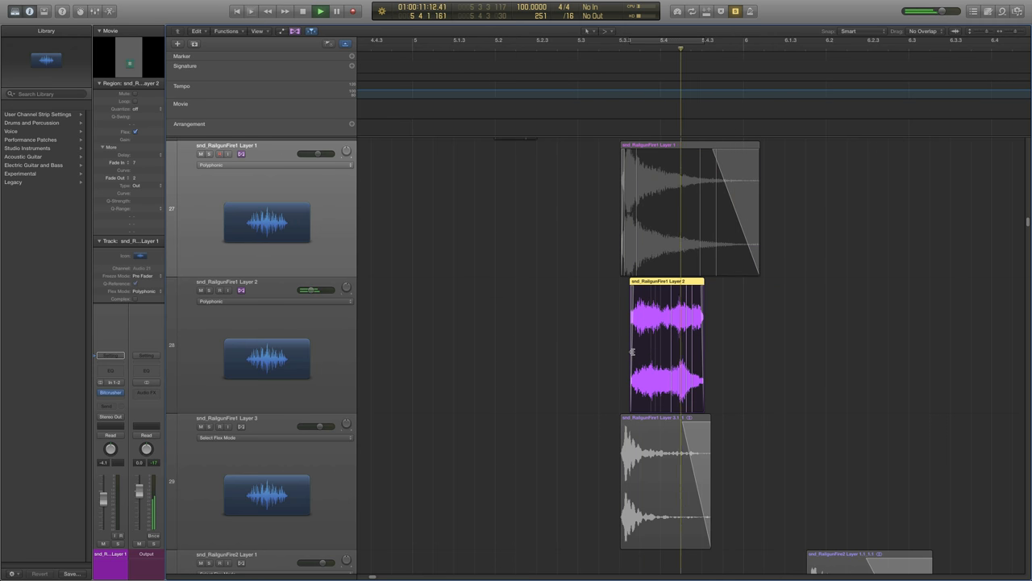
{"action": "left_click", "coordinate": [320, 10]}
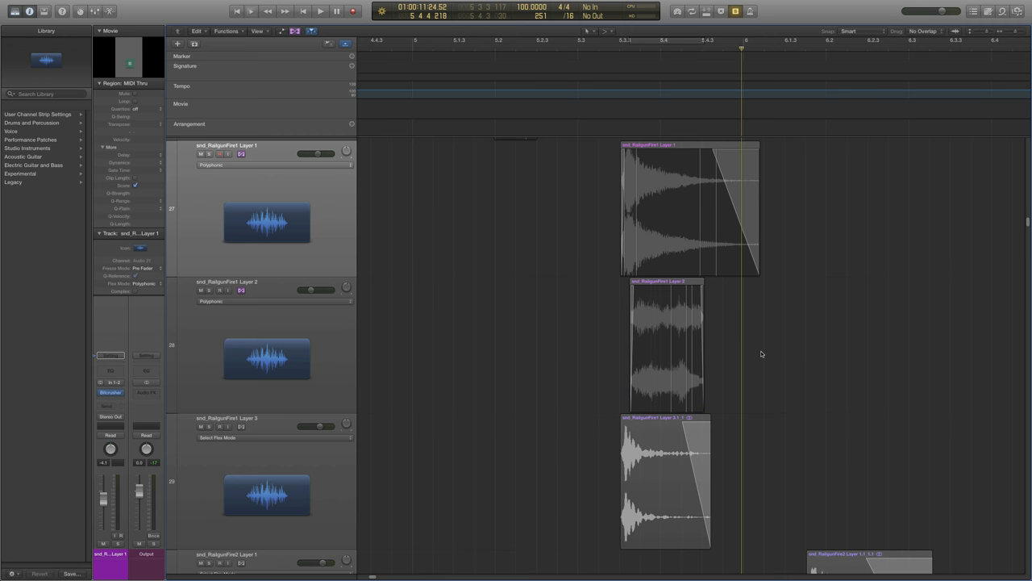
{"action": "mouse_move", "coordinate": [755, 346]}
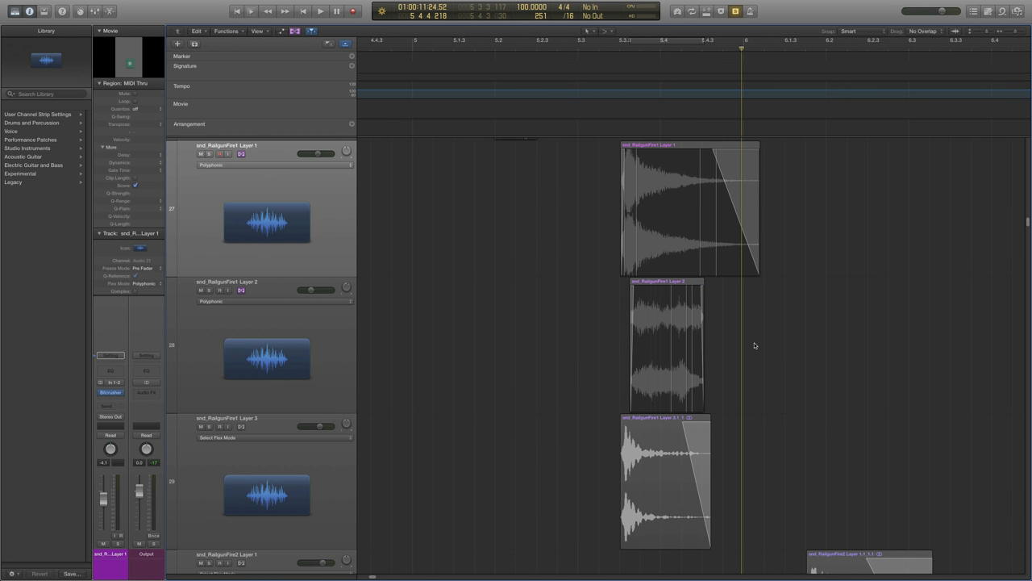
{"action": "mouse_move", "coordinate": [684, 421]}
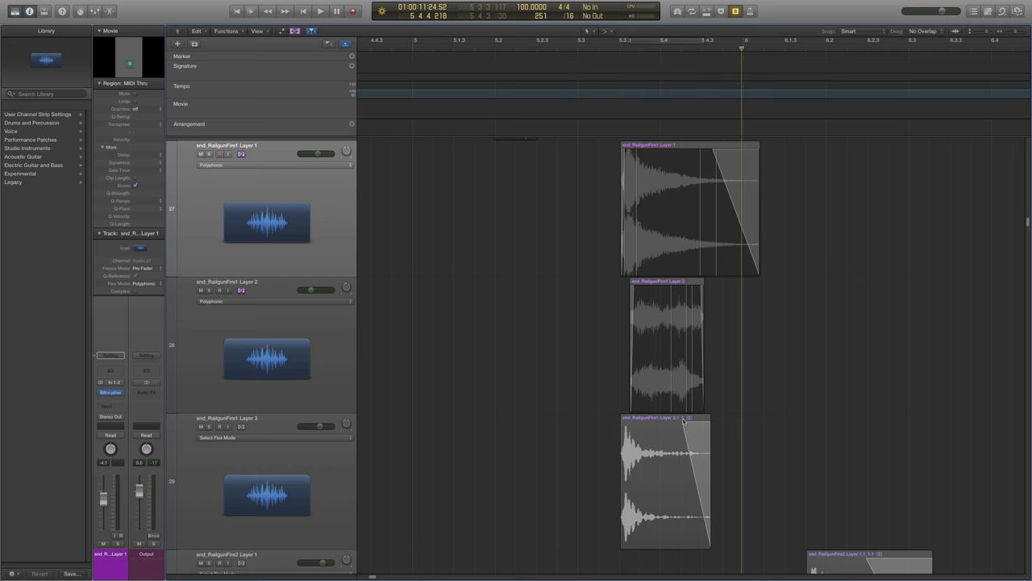
Play the RailgunFire1 Layer 3 region alone, then add Layer 1 to the selection.
{"action": "left_click", "coordinate": [666, 480]}
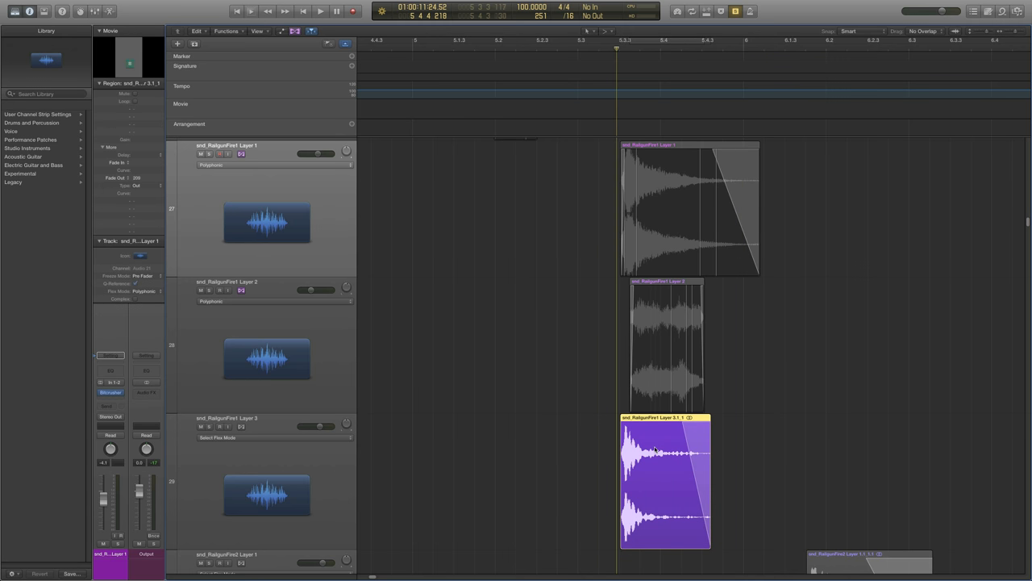
{"action": "left_click", "coordinate": [320, 10]}
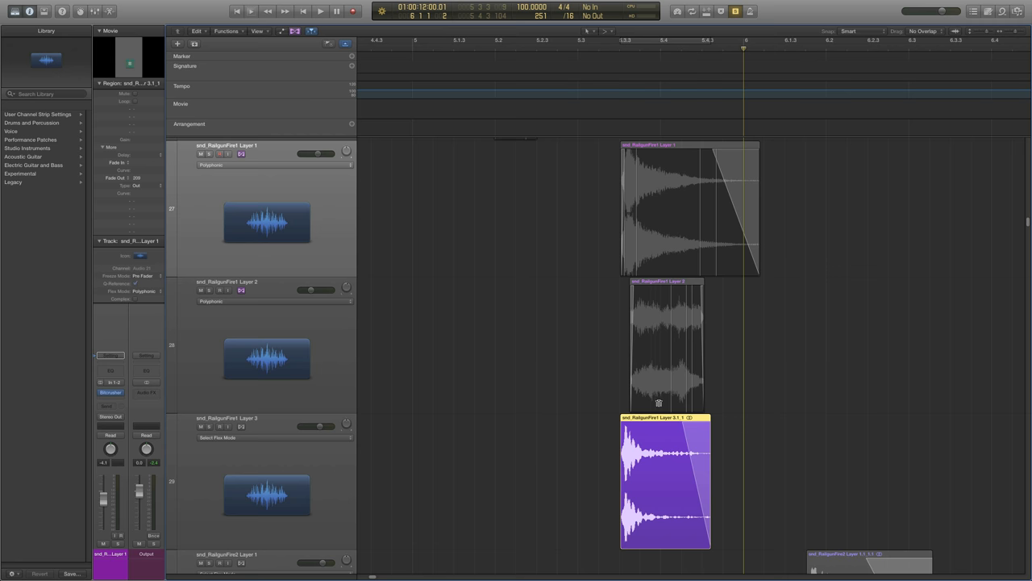
{"action": "mouse_move", "coordinate": [593, 324]}
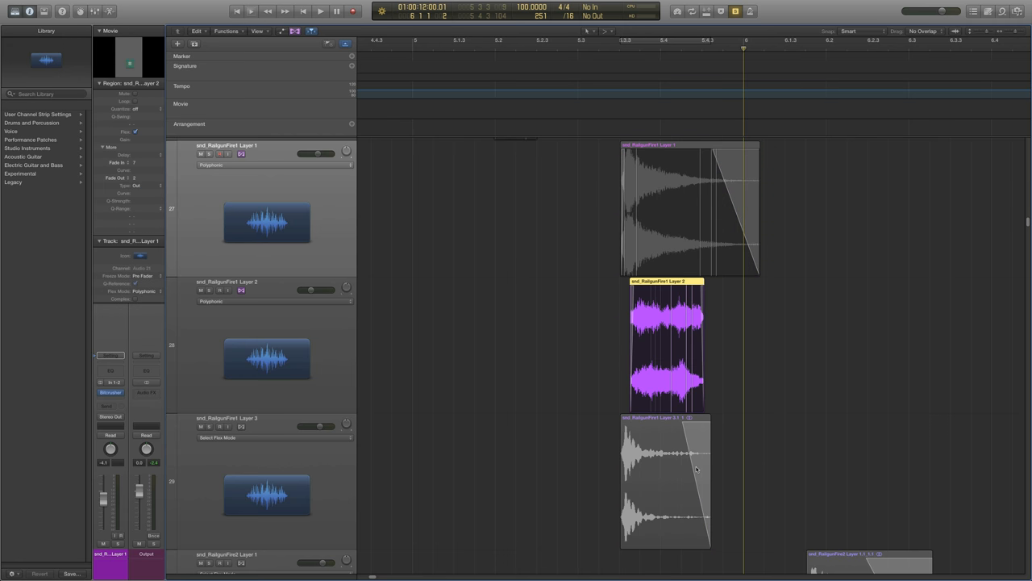
{"action": "left_click", "coordinate": [689, 210]}
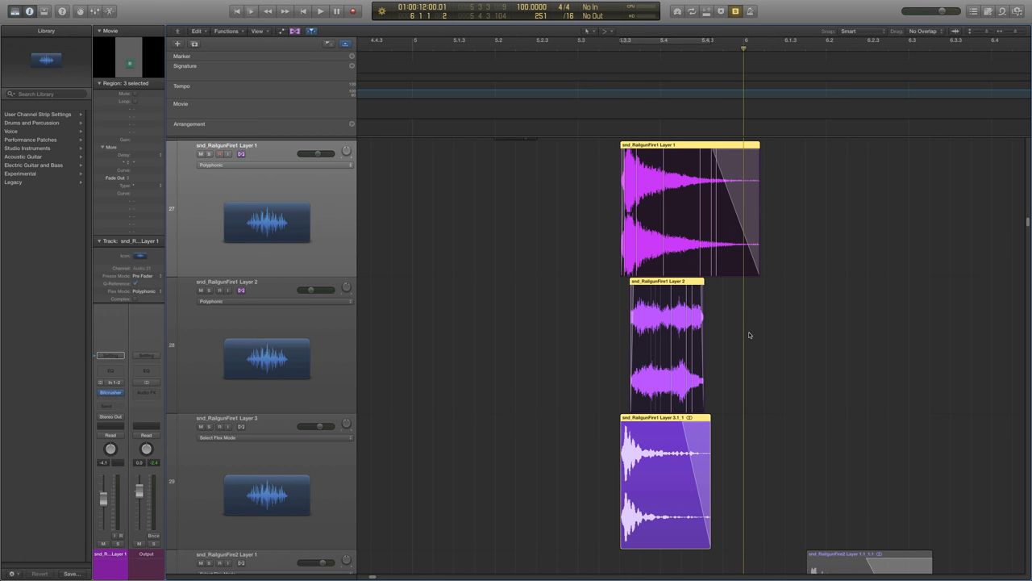
Play the RailgunFire1 layers together and in pairs, then select Layer 3 and Layer 1 individually.
{"action": "left_click", "coordinate": [321, 10]}
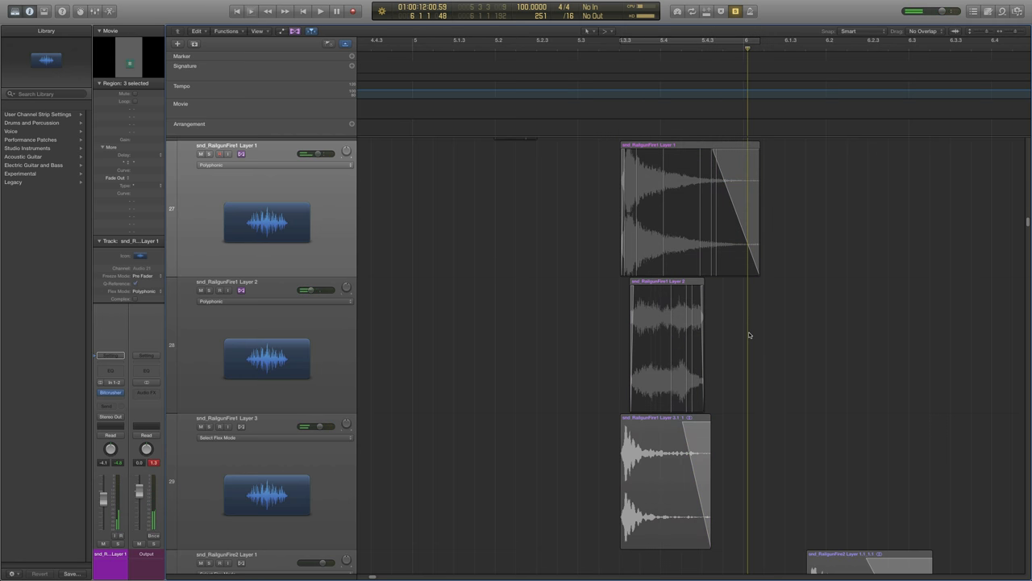
{"action": "left_click", "coordinate": [665, 480]}
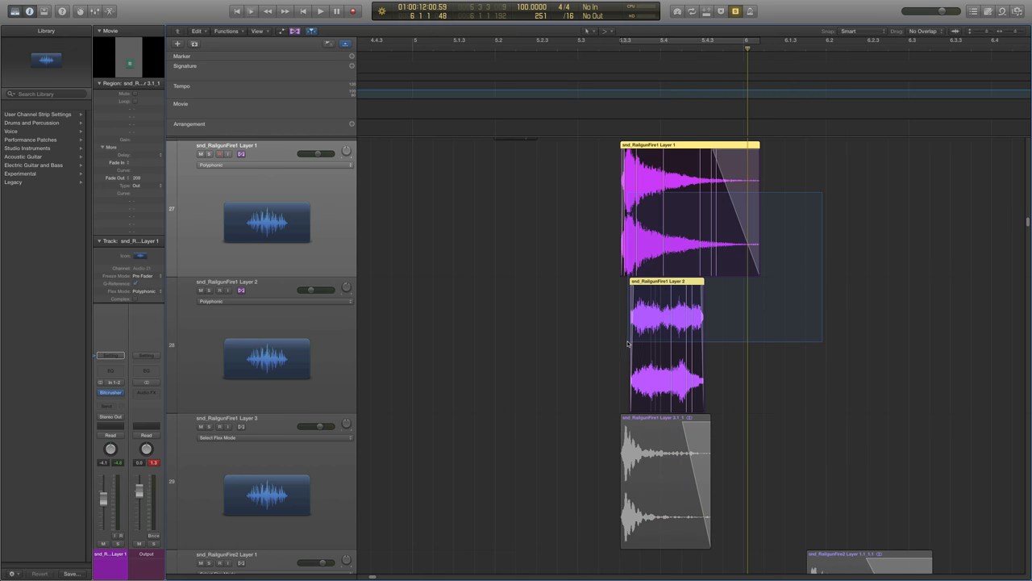
{"action": "left_click", "coordinate": [321, 11]}
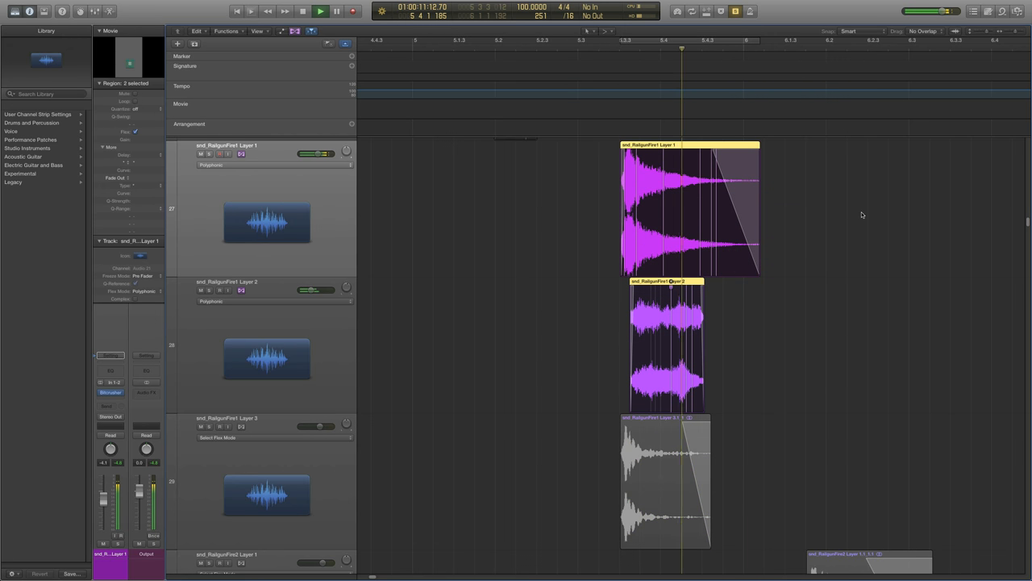
{"action": "left_click", "coordinate": [663, 480]}
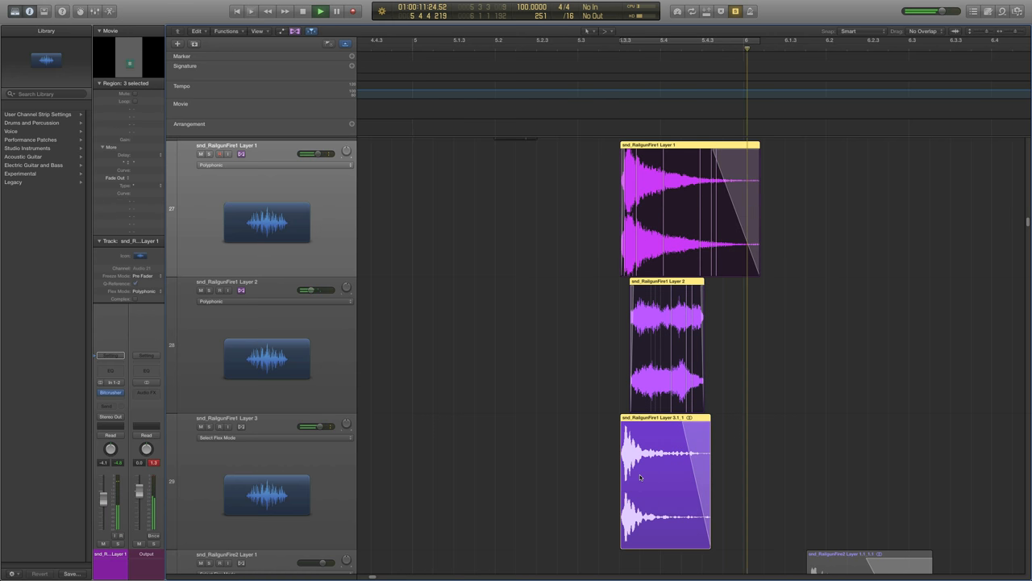
{"action": "left_click", "coordinate": [320, 10]}
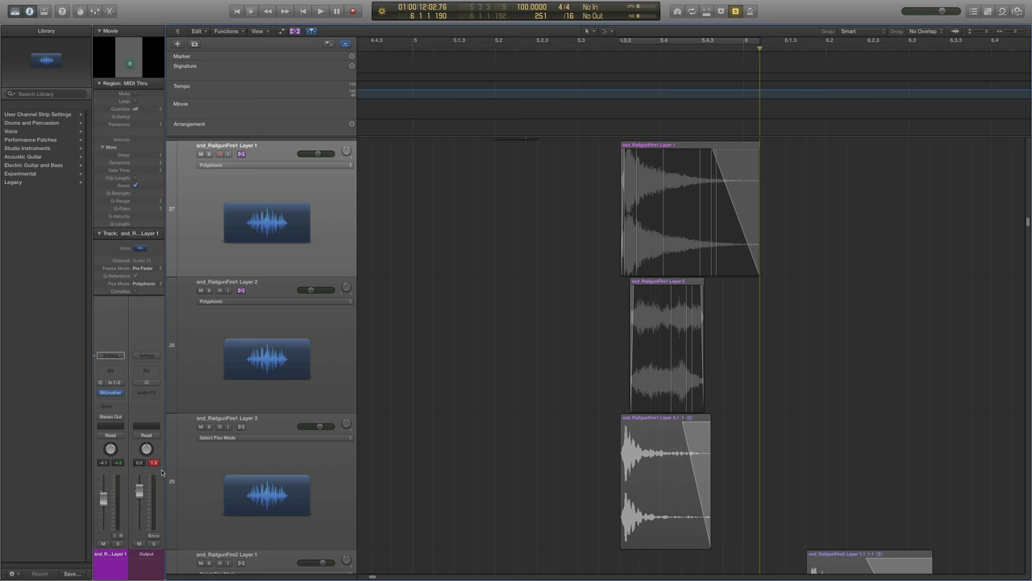
{"action": "left_click", "coordinate": [665, 347]}
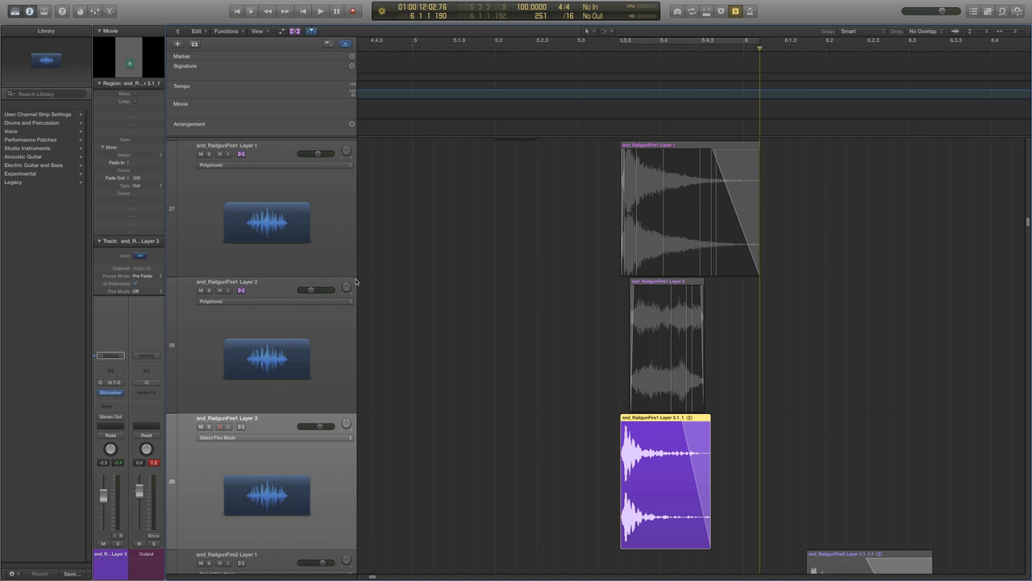
{"action": "left_click", "coordinate": [689, 209]}
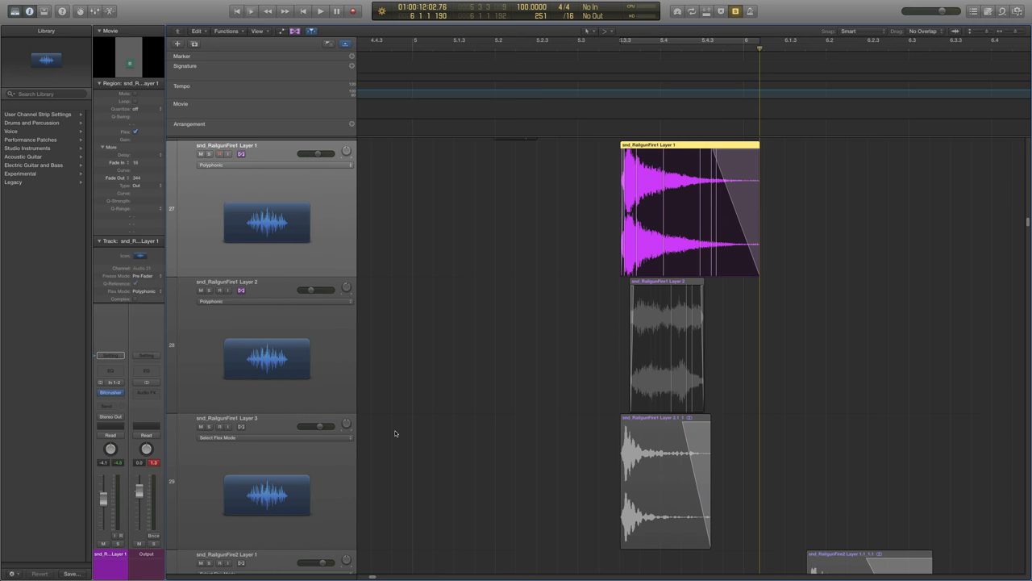
Scroll to the RailgunFire2 tracks and play the Layer 1 region with its fade-out.
{"action": "scroll", "scroll_direction": "down", "scroll_amount": 3}
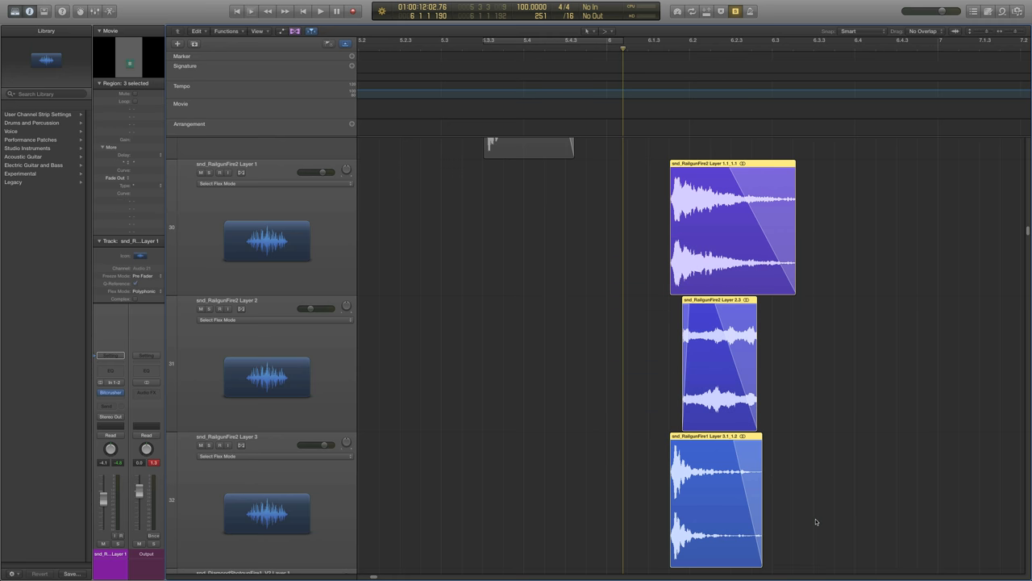
{"action": "mouse_move", "coordinate": [806, 502]}
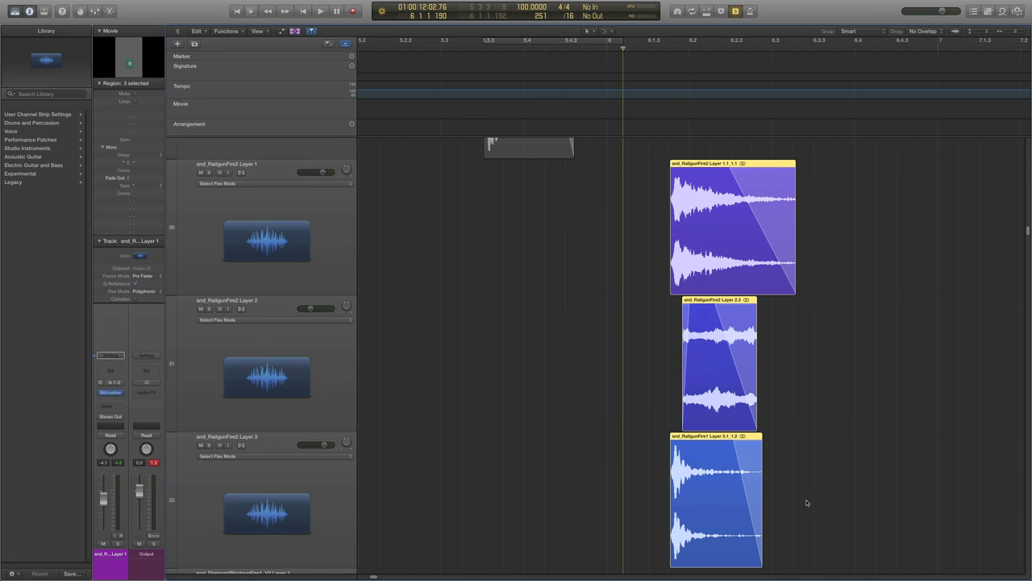
{"action": "scroll", "scroll_direction": "down", "scroll_amount": 3}
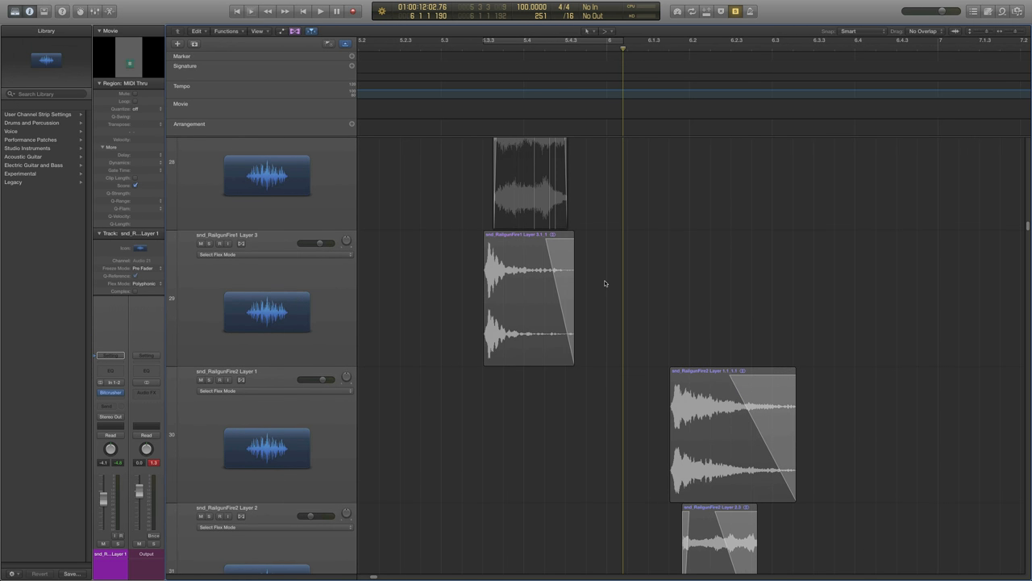
{"action": "scroll", "scroll_direction": "down", "scroll_amount": 3}
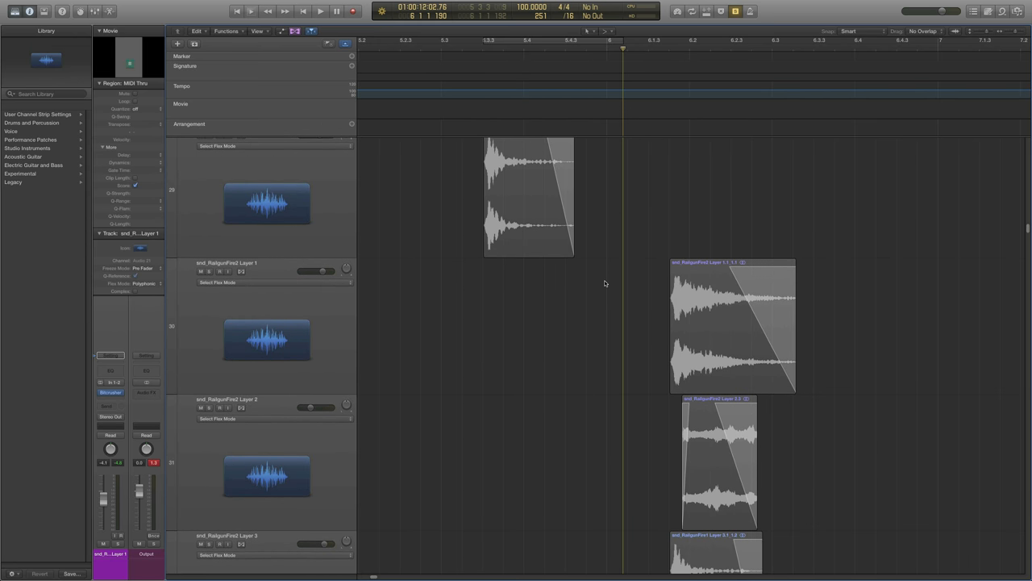
{"action": "scroll", "scroll_direction": "down", "scroll_amount": 3}
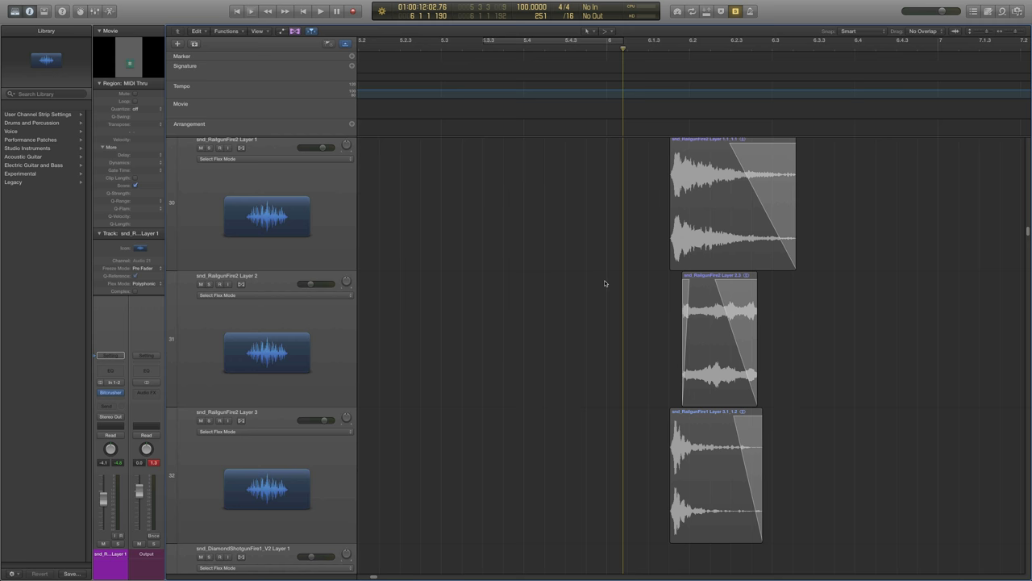
{"action": "left_click", "coordinate": [730, 201]}
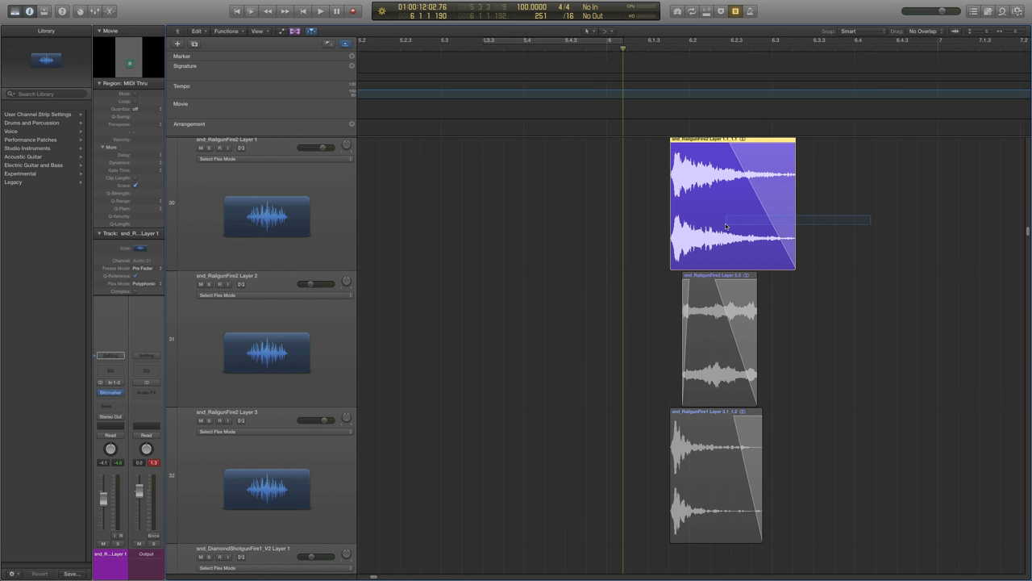
{"action": "left_click", "coordinate": [320, 10]}
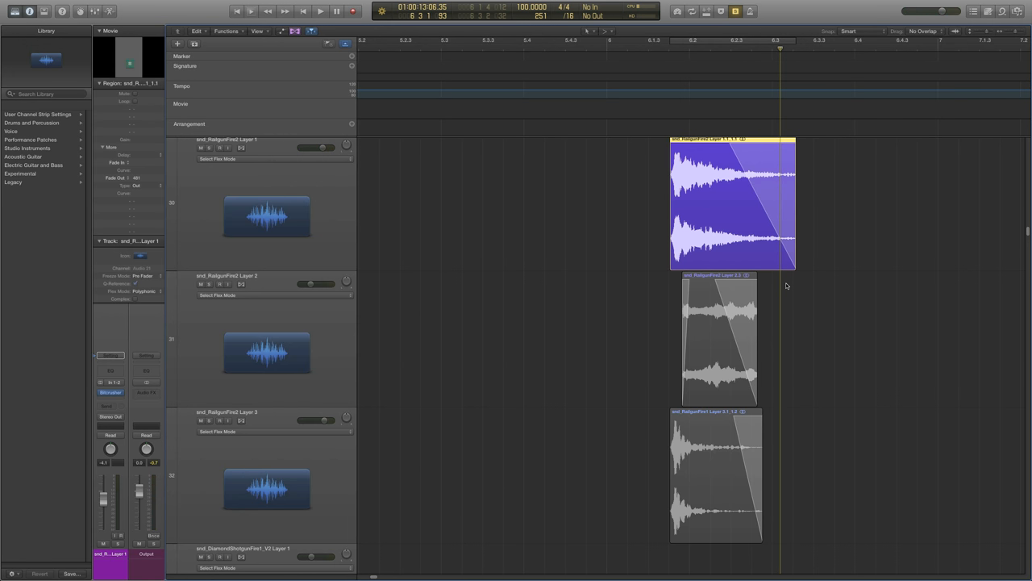
{"action": "mouse_move", "coordinate": [782, 280]}
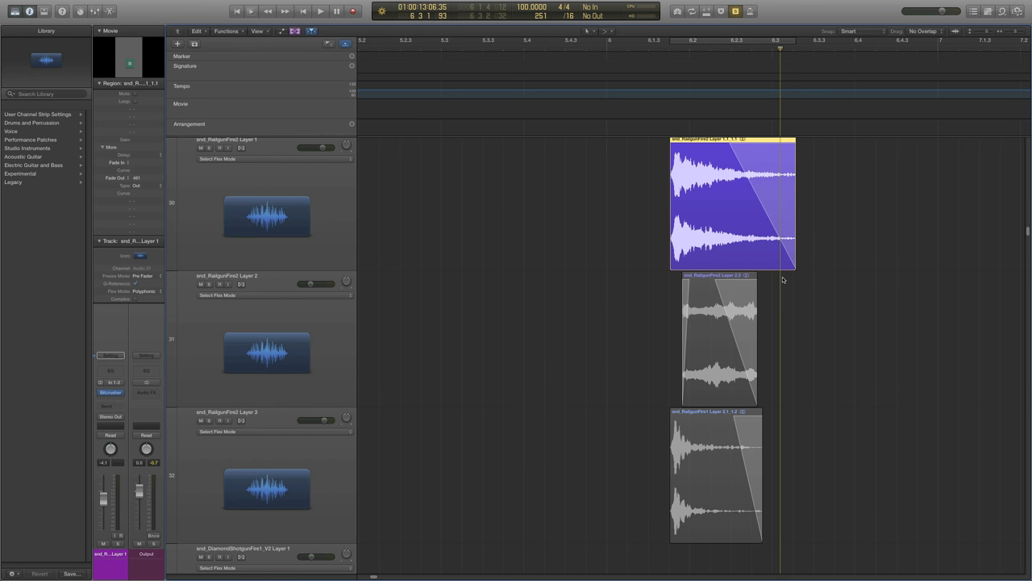
{"action": "mouse_move", "coordinate": [783, 276]}
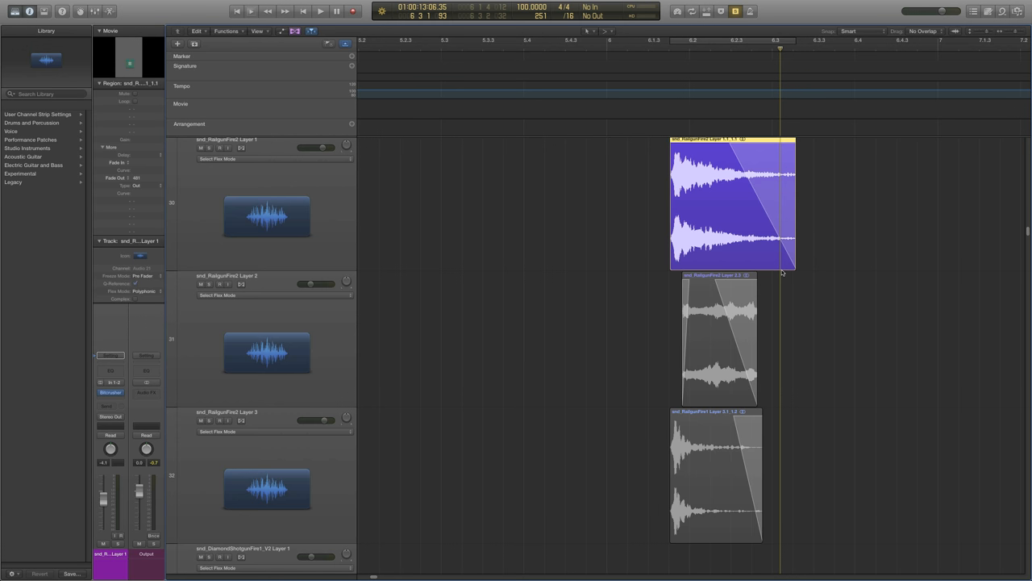
Select the snd_RailgunFire2 Layer 2 region and play it back.
{"action": "left_click", "coordinate": [718, 338]}
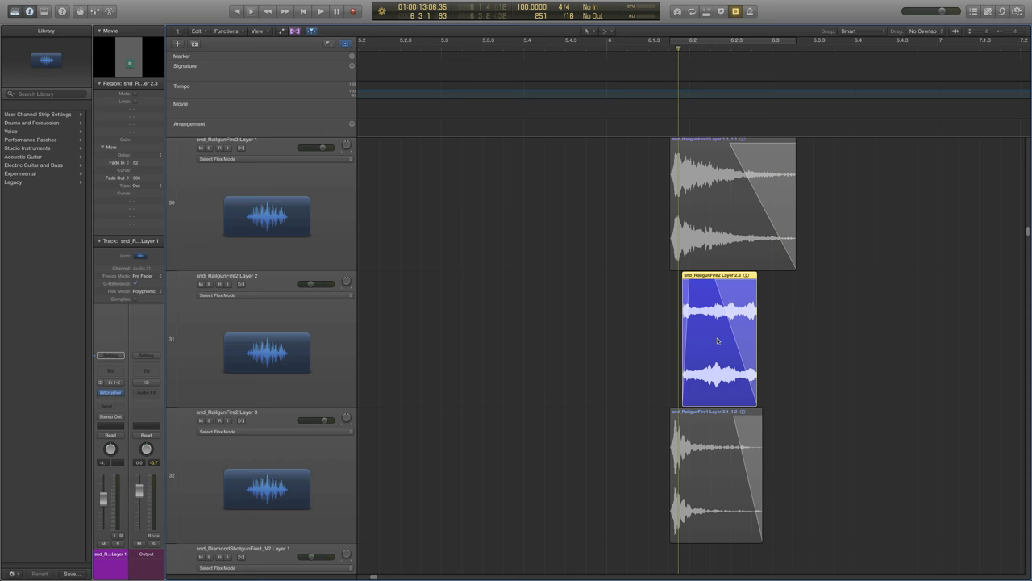
{"action": "left_click", "coordinate": [320, 11]}
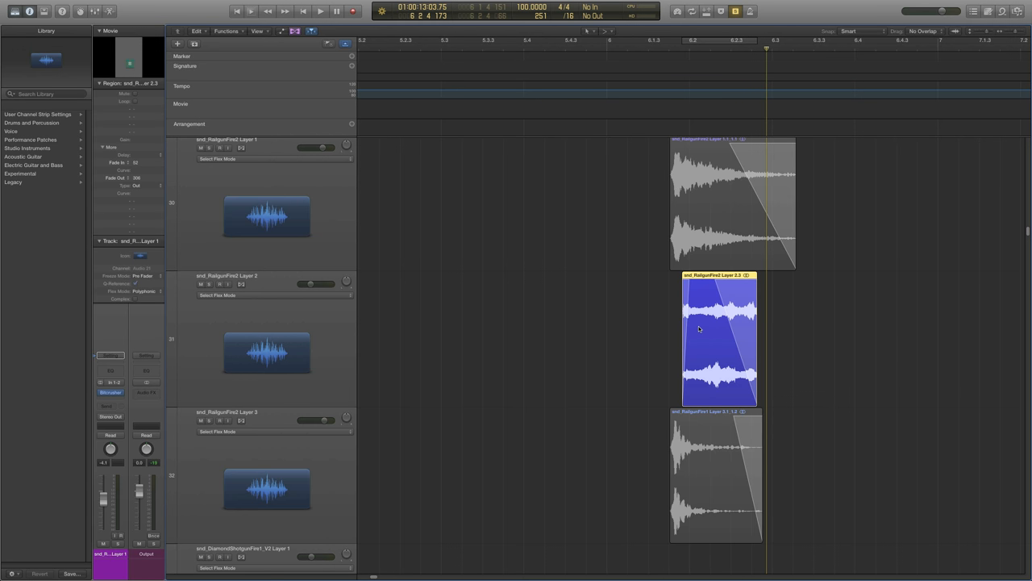
{"action": "mouse_move", "coordinate": [638, 296]}
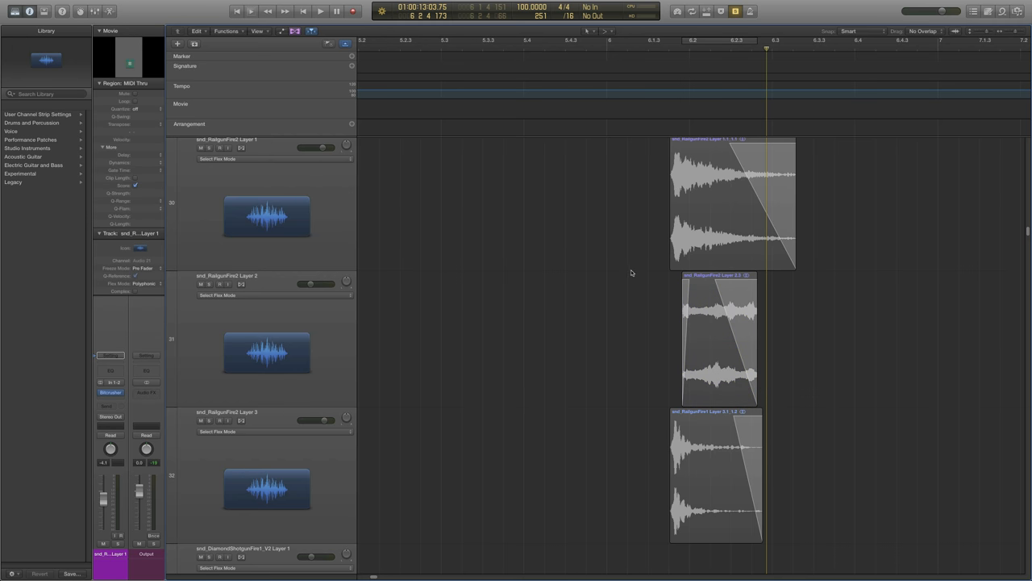
{"action": "mouse_move", "coordinate": [646, 278]}
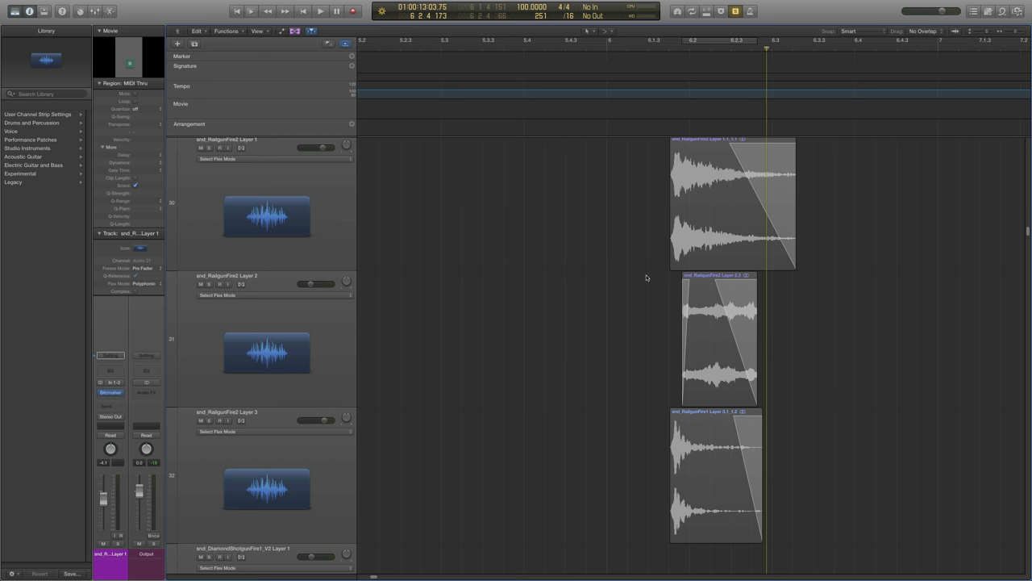
{"action": "mouse_move", "coordinate": [633, 350]}
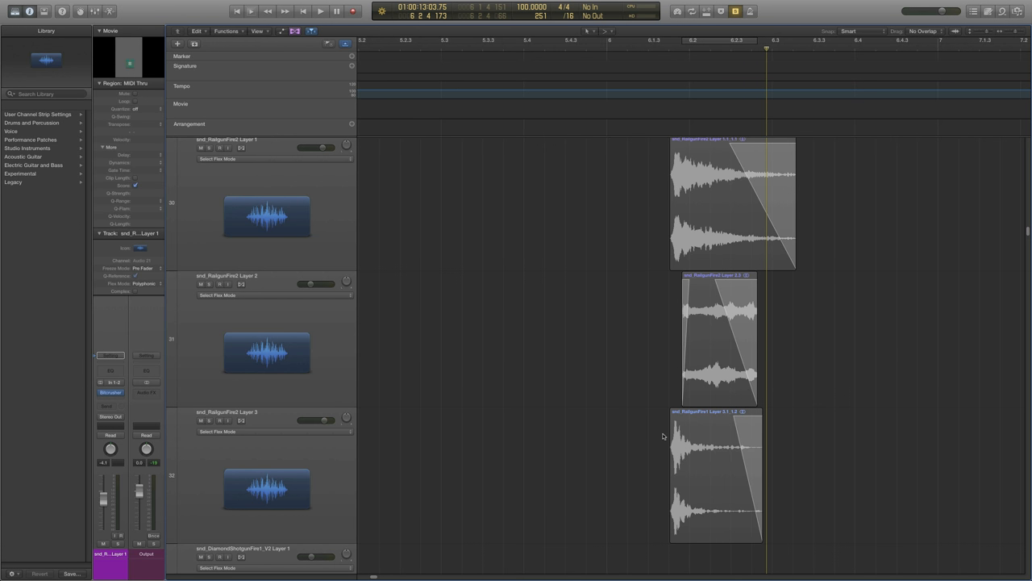
{"action": "mouse_move", "coordinate": [632, 450]}
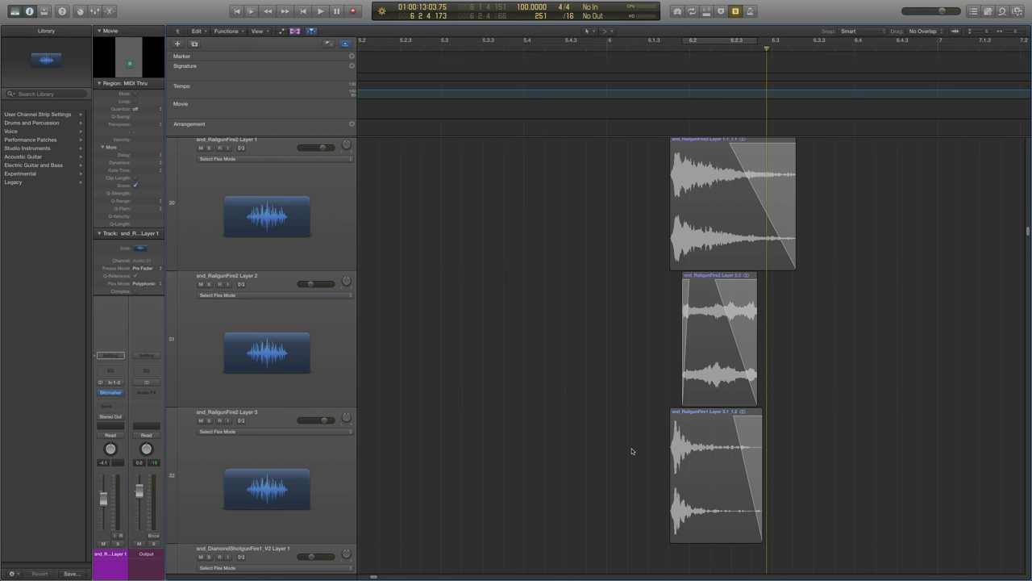
Play the snd_RailgunFire2 Layer 3 region and stop playback.
{"action": "left_click", "coordinate": [715, 476]}
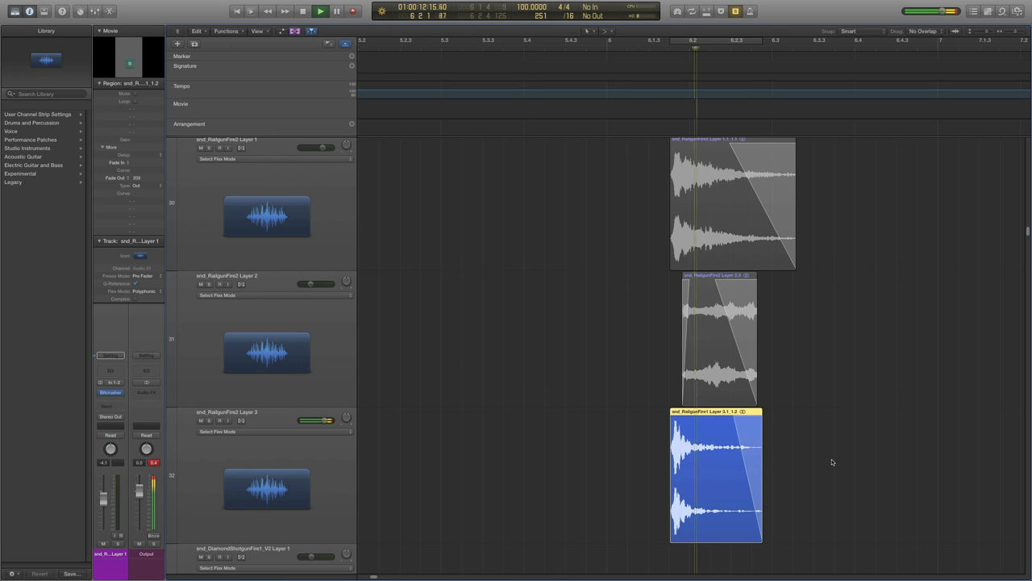
{"action": "left_click", "coordinate": [321, 10]}
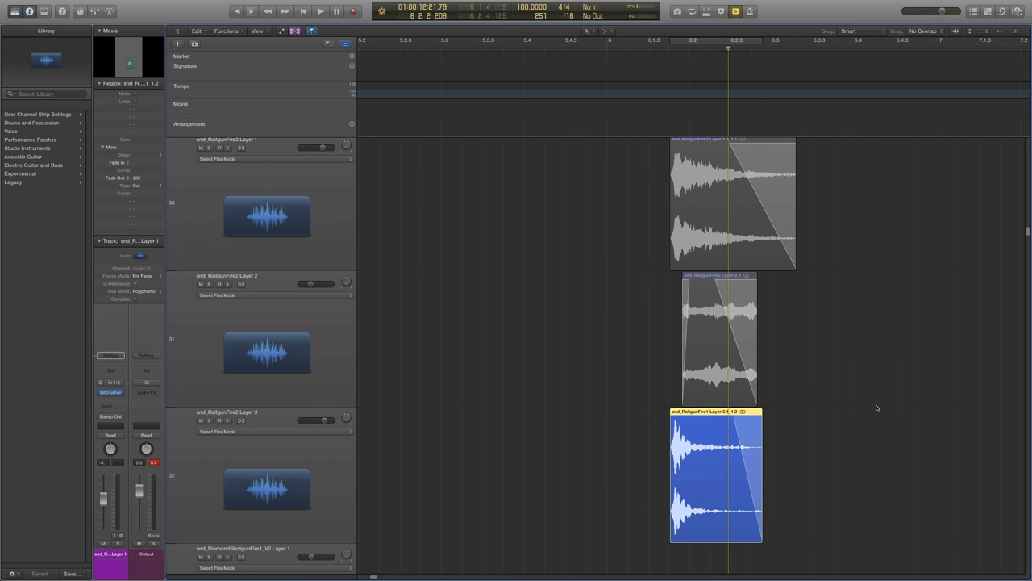
{"action": "mouse_move", "coordinate": [646, 271]}
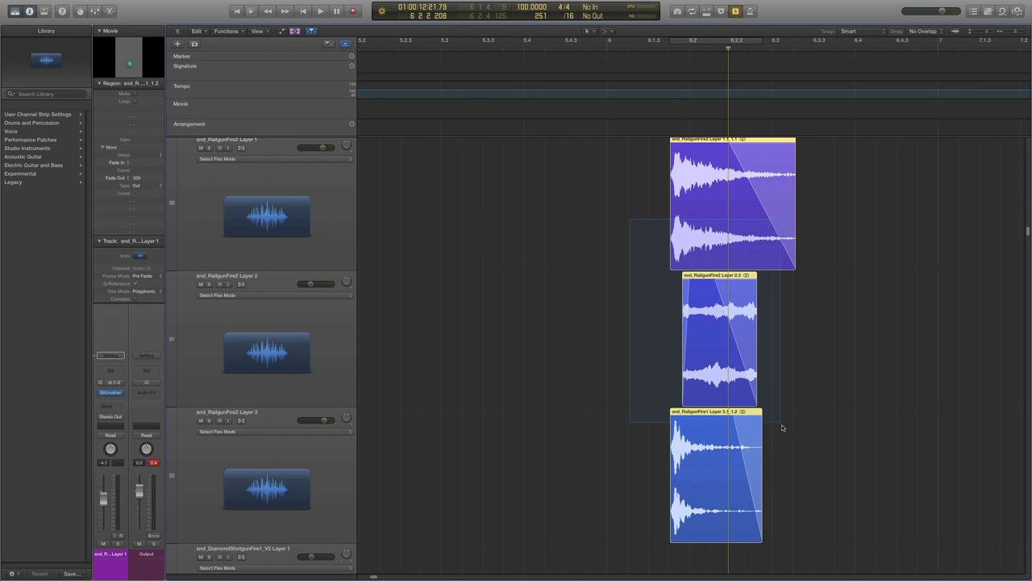
Play the RailgunFire1 layer regions, then switch to playing the RailgunFire2 layers.
{"action": "left_click", "coordinate": [320, 10]}
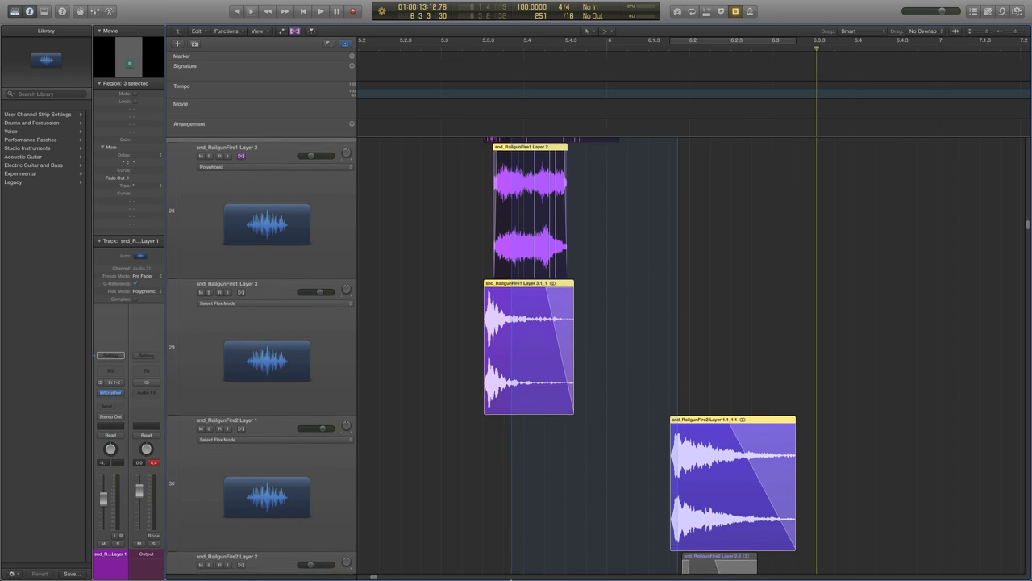
{"action": "left_click", "coordinate": [321, 10]}
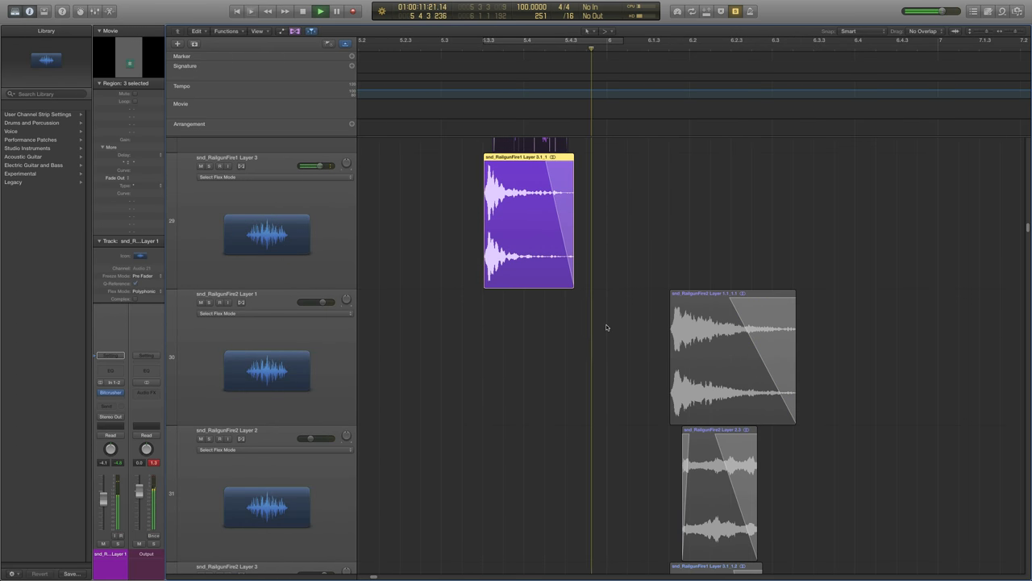
{"action": "left_click", "coordinate": [321, 10]}
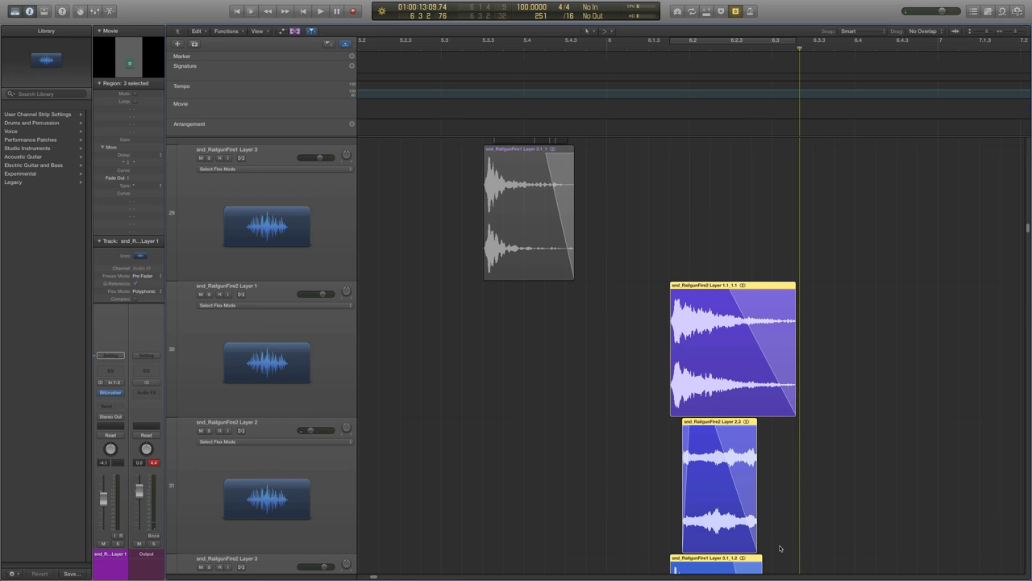
{"action": "mouse_move", "coordinate": [809, 490]}
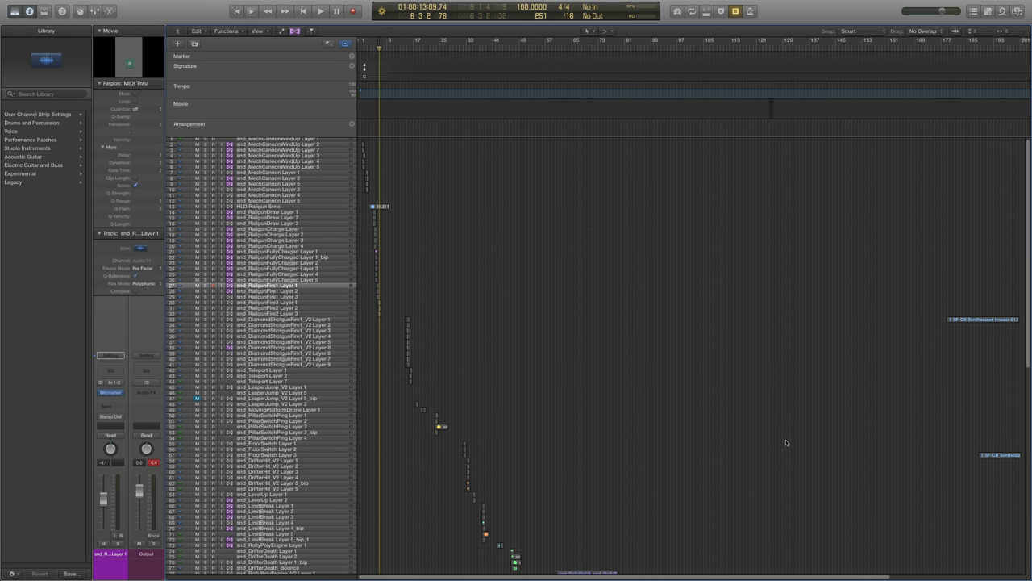
Scroll down the zoomed-out track list past the Railgun layers toward the last audio tracks.
{"action": "scroll", "scroll_direction": "down", "scroll_amount": 3}
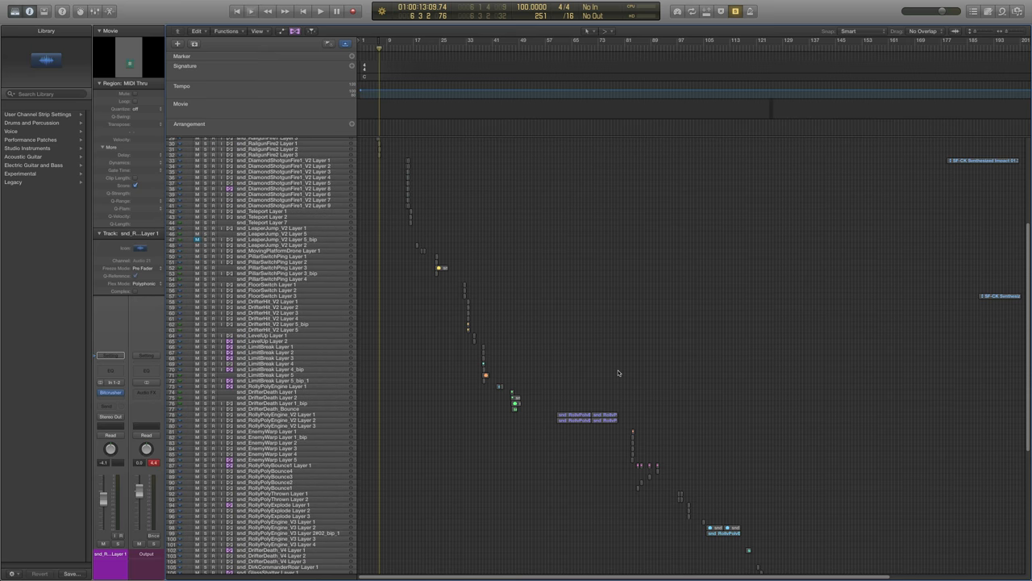
{"action": "scroll", "scroll_direction": "down", "scroll_amount": 3}
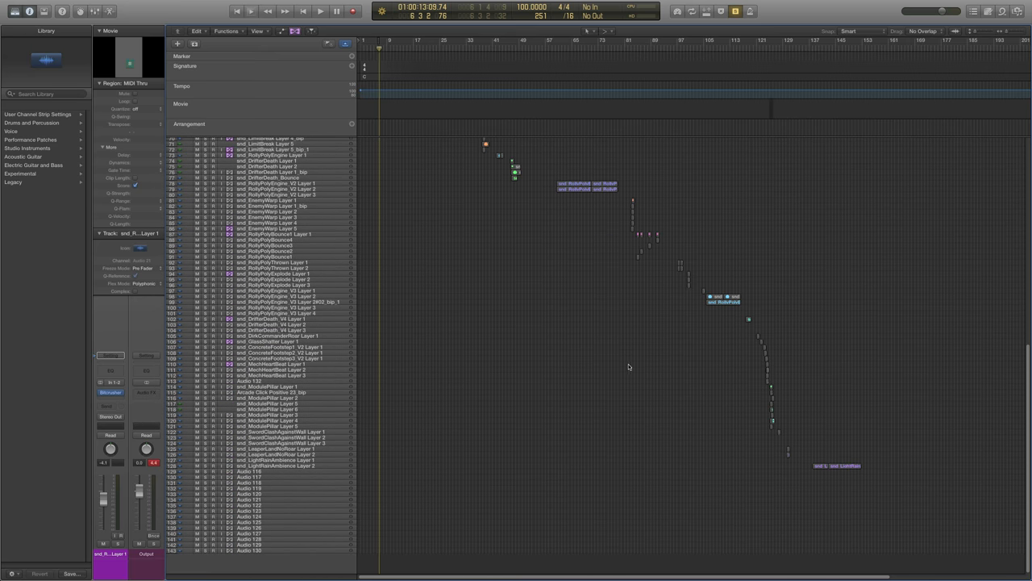
{"action": "mouse_move", "coordinate": [607, 365]}
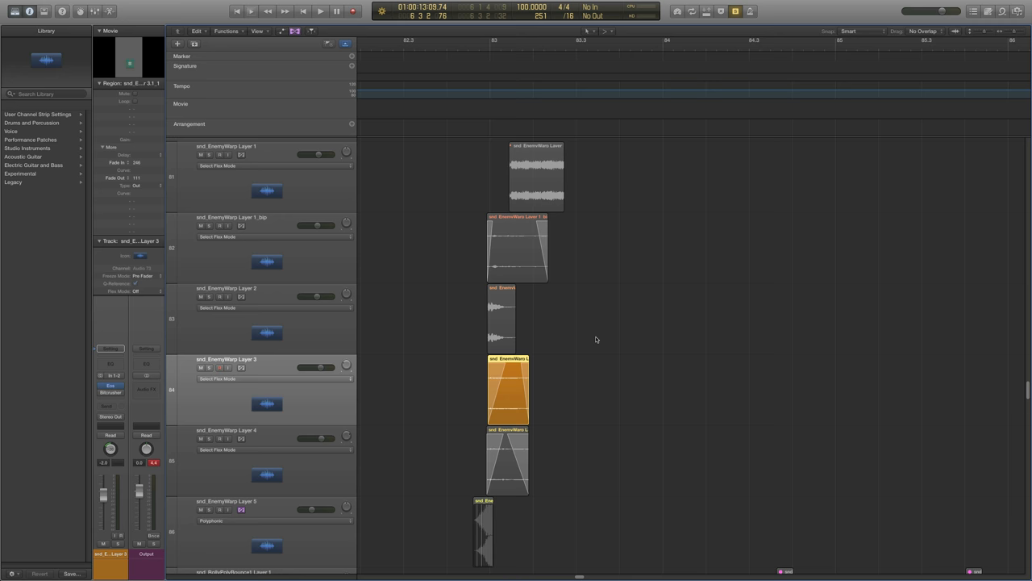
Pick the EnemyWarp Layer 2 and Layer 3 regions, then rubber-band select all five.
{"action": "scroll", "scroll_direction": "down", "scroll_amount": 3}
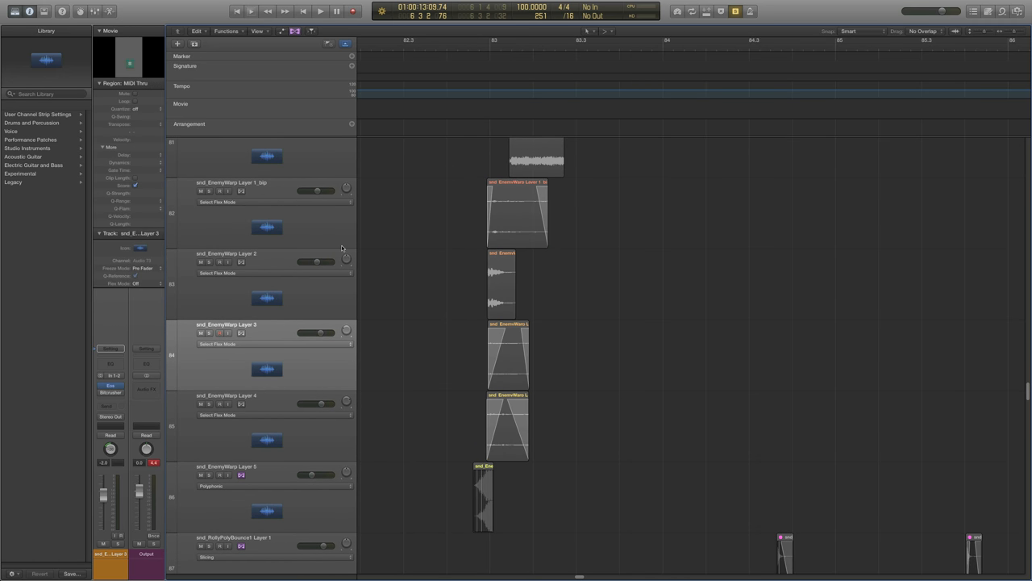
{"action": "left_click", "coordinate": [501, 284]}
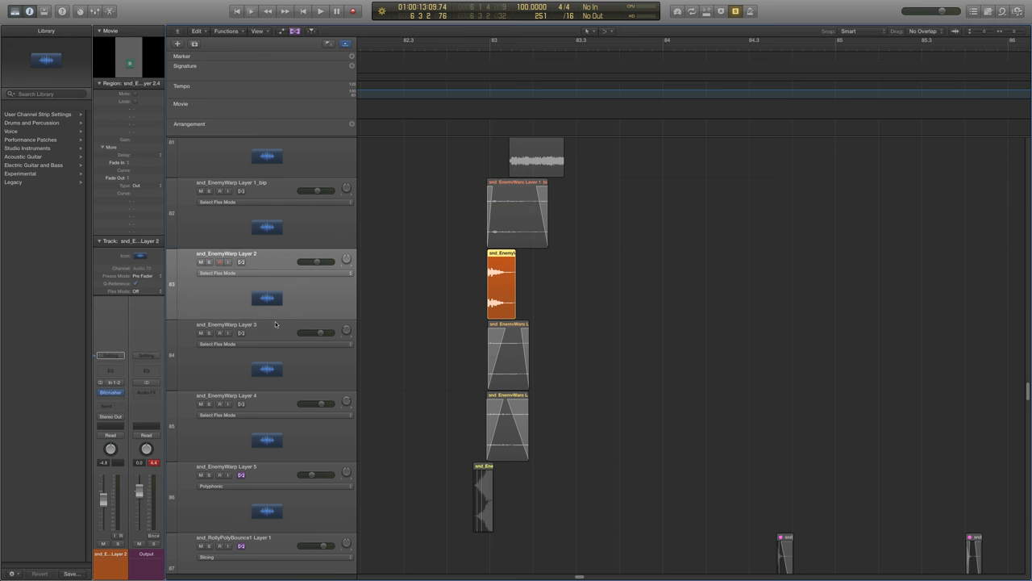
{"action": "left_click", "coordinate": [508, 355]}
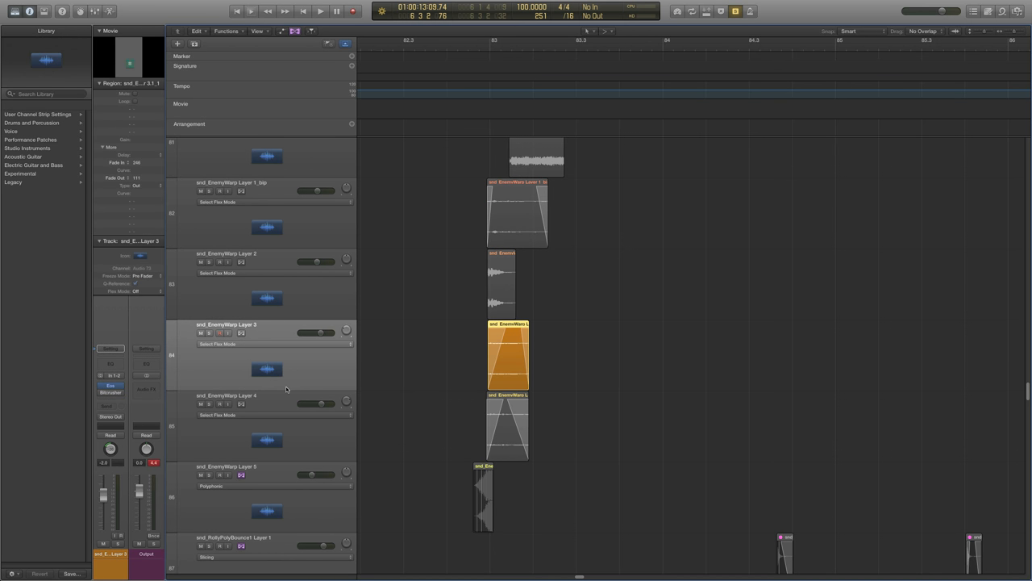
{"action": "mouse_move", "coordinate": [287, 388]}
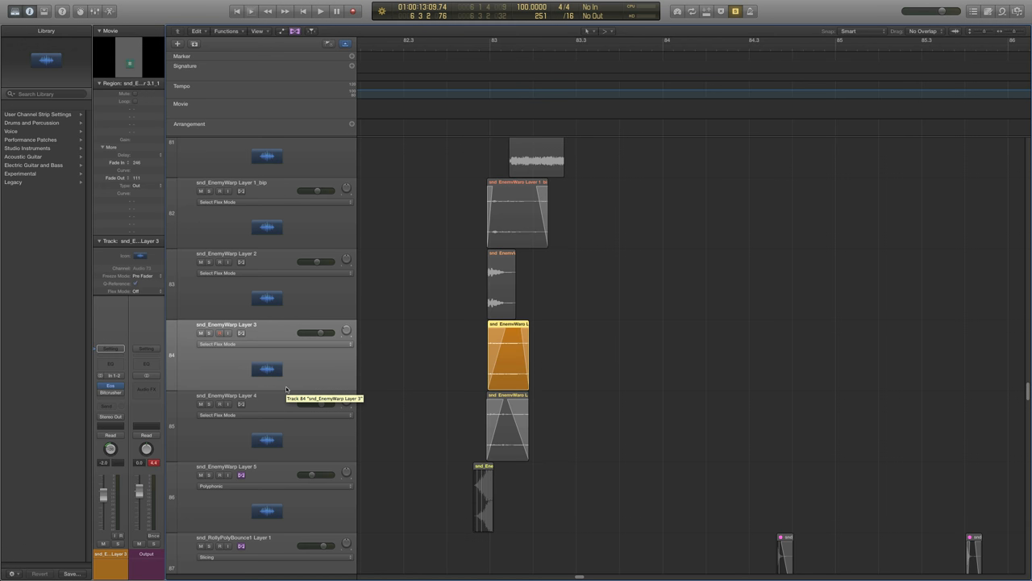
{"action": "mouse_move", "coordinate": [282, 358]}
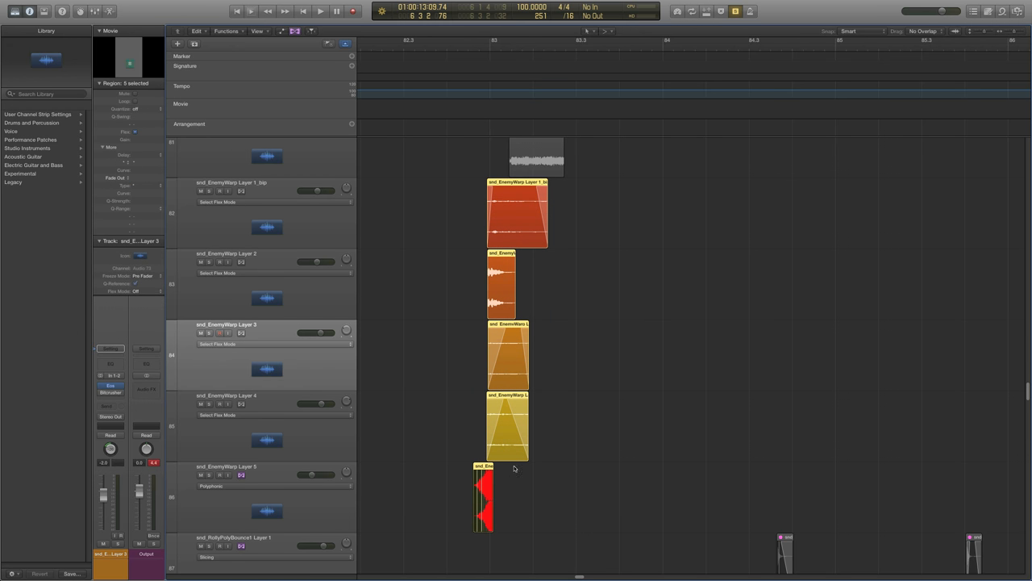
{"action": "mouse_move", "coordinate": [517, 461]}
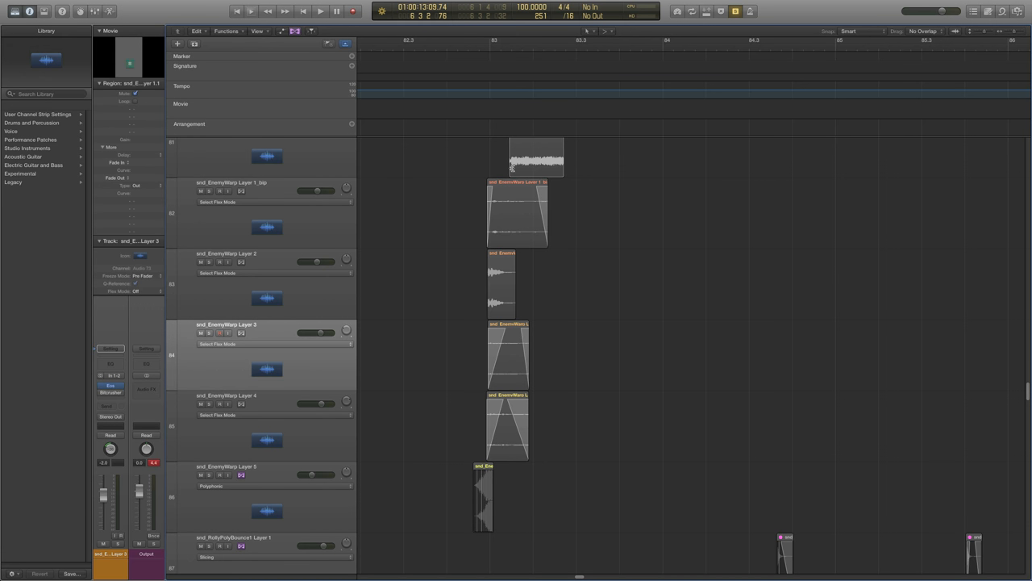
{"action": "left_click_drag", "start_coordinate": [557, 214], "coordinate": [604, 311]}
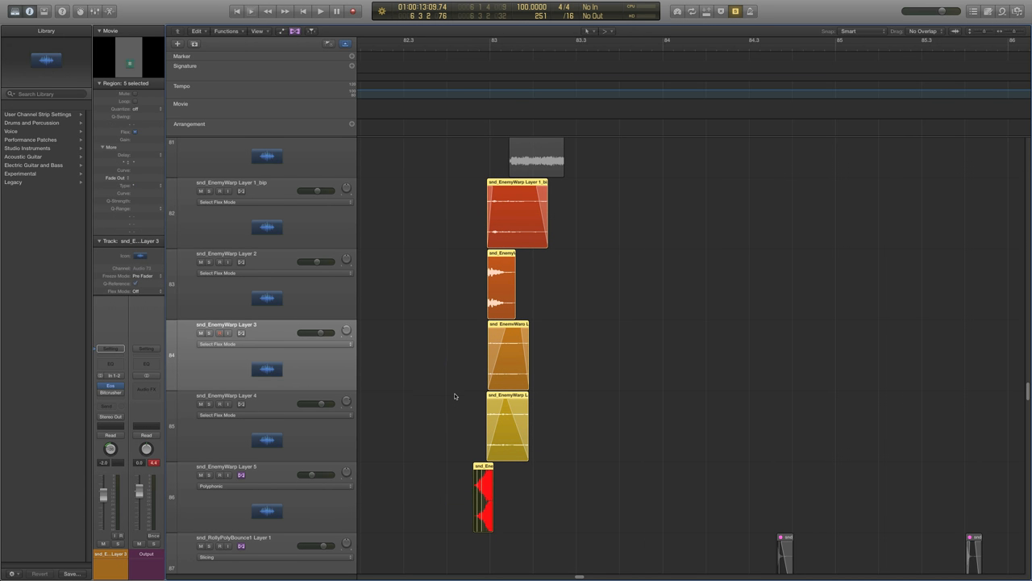
{"action": "mouse_move", "coordinate": [459, 389]}
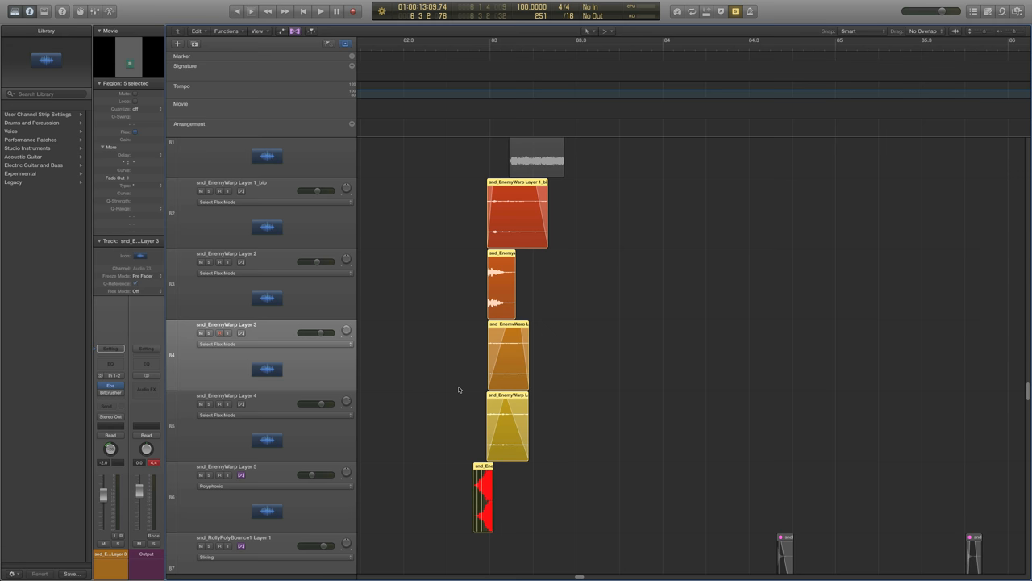
Audition the EnemyWarp Layer 1_bip, 3 and 5 regions, then play all five together.
{"action": "left_click", "coordinate": [321, 11]}
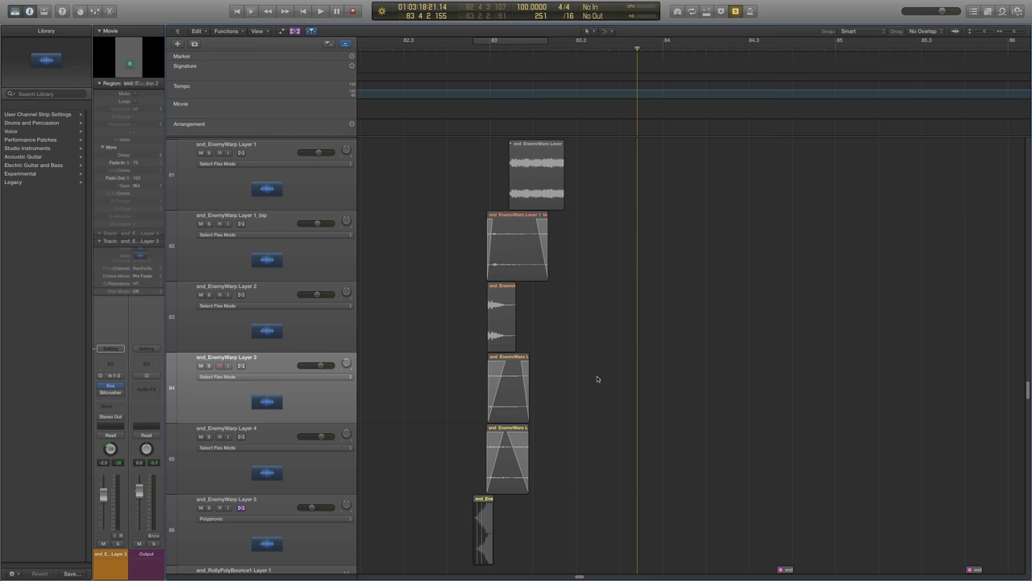
{"action": "left_click", "coordinate": [516, 246]}
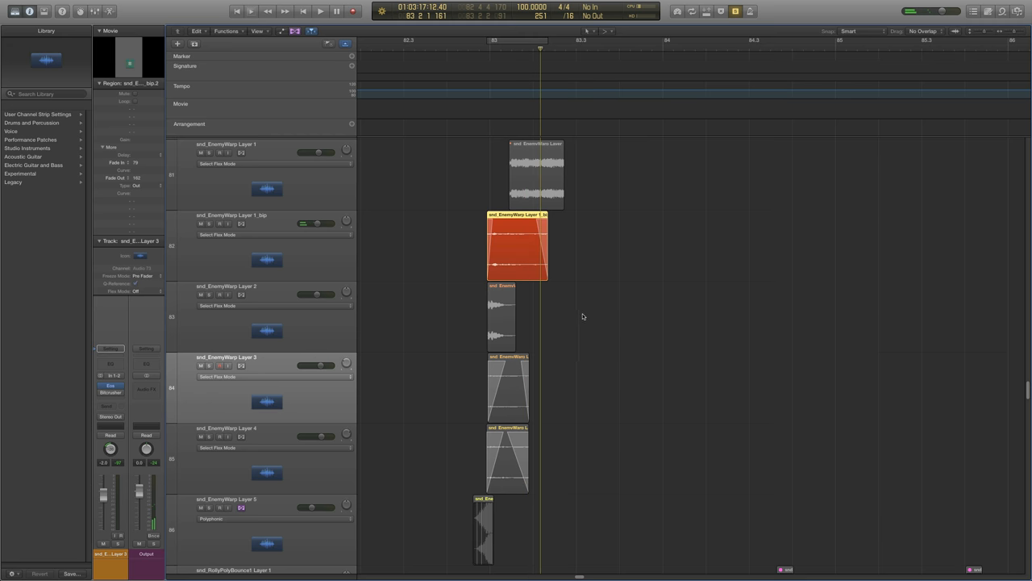
{"action": "left_click", "coordinate": [321, 11]}
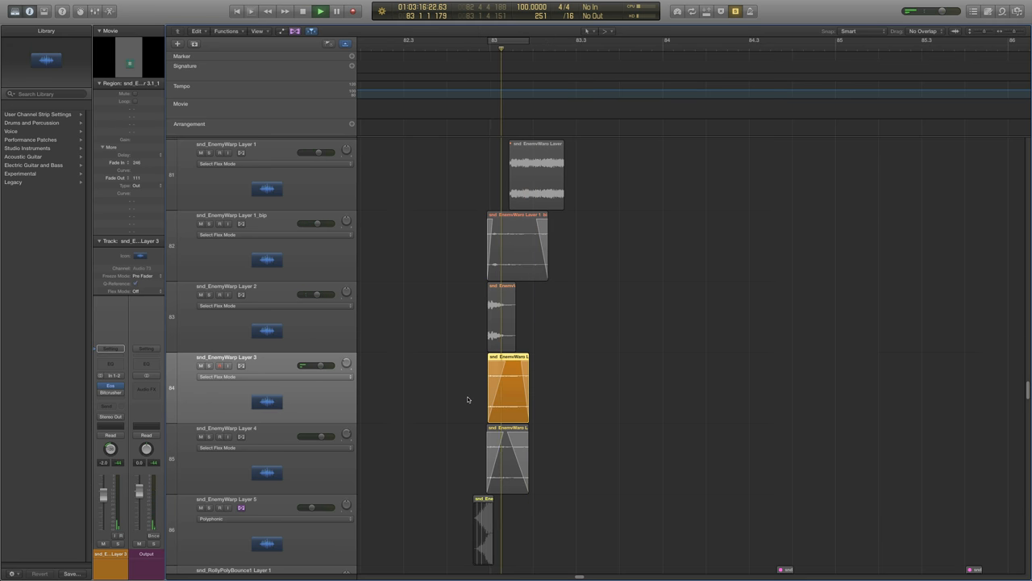
{"action": "left_click", "coordinate": [506, 460]}
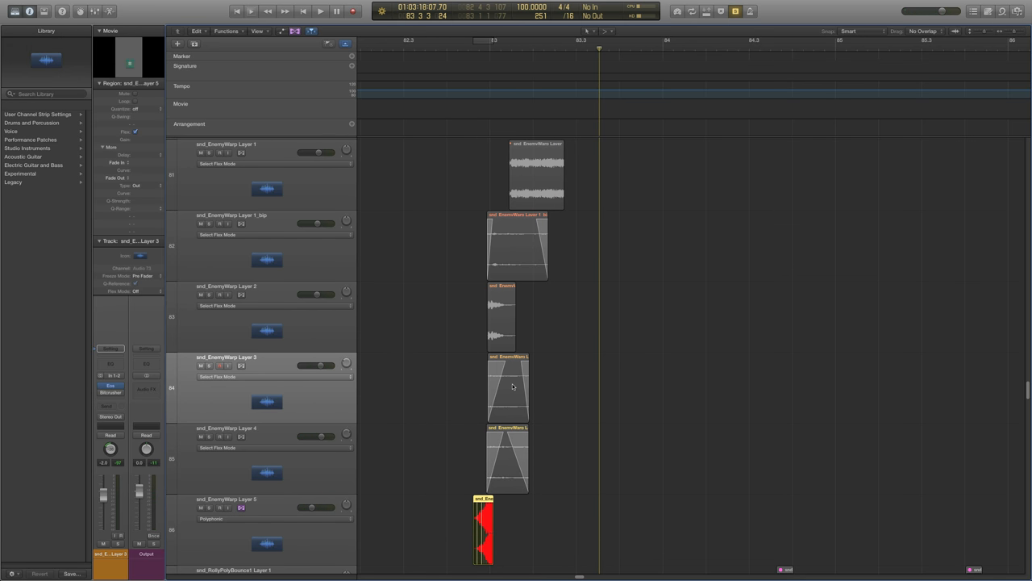
{"action": "mouse_move", "coordinate": [613, 257]}
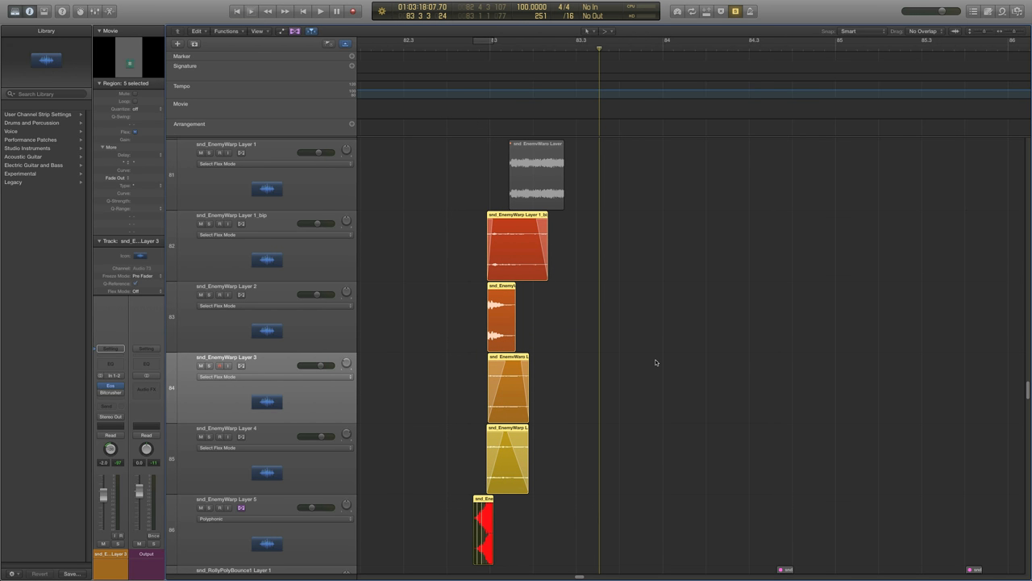
{"action": "left_click", "coordinate": [320, 11]}
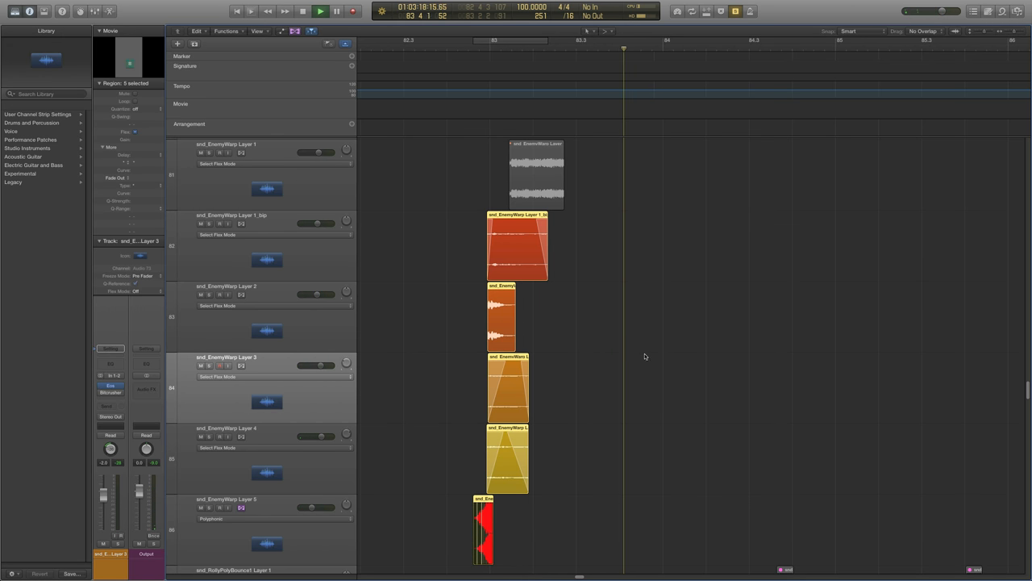
Play the Layer 1_bip region alone, unmute EnemyWarp Layer 1, then reselect Layer 1_bip.
{"action": "left_click", "coordinate": [517, 246]}
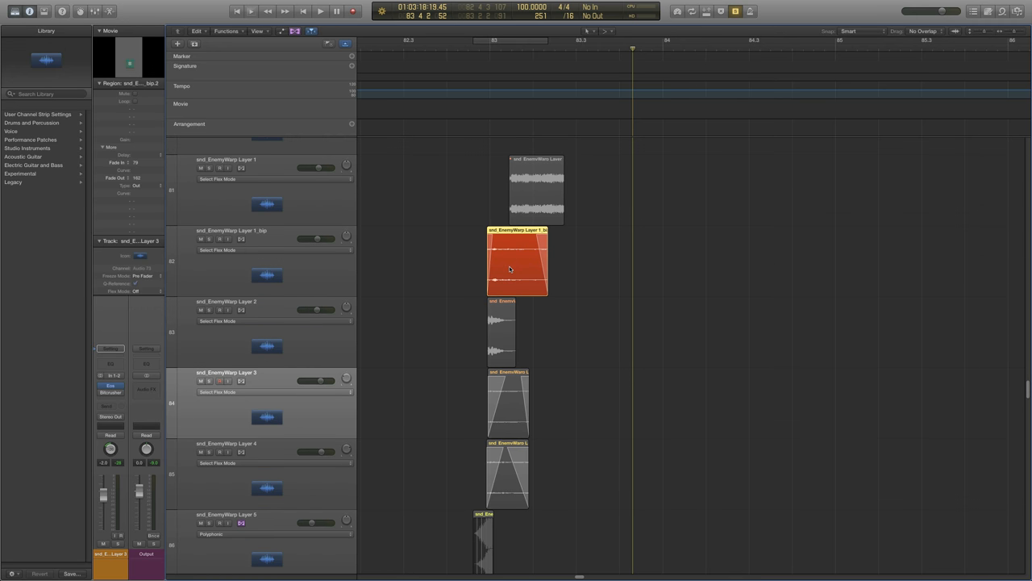
{"action": "mouse_move", "coordinate": [520, 267]}
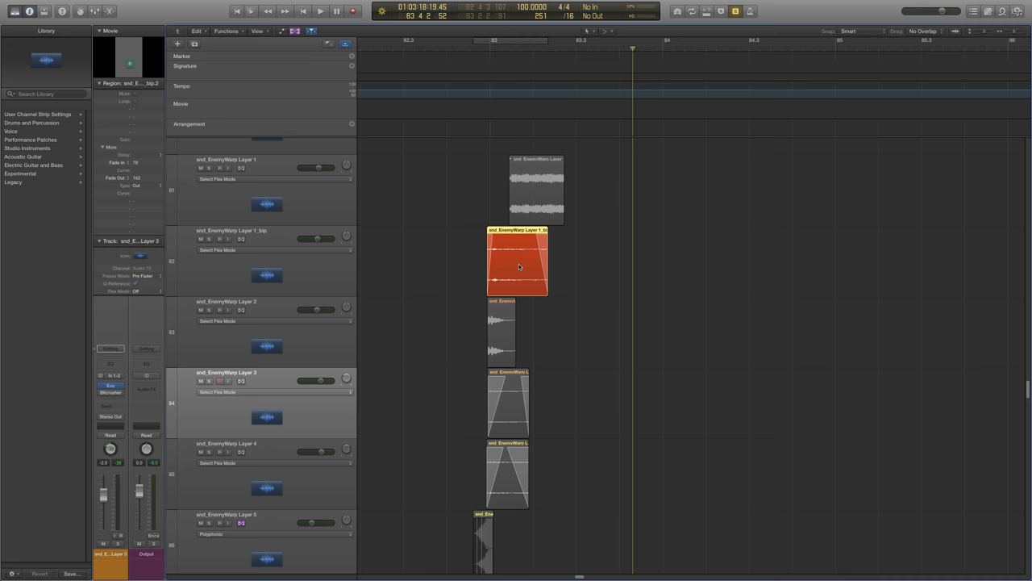
{"action": "left_click", "coordinate": [321, 10]}
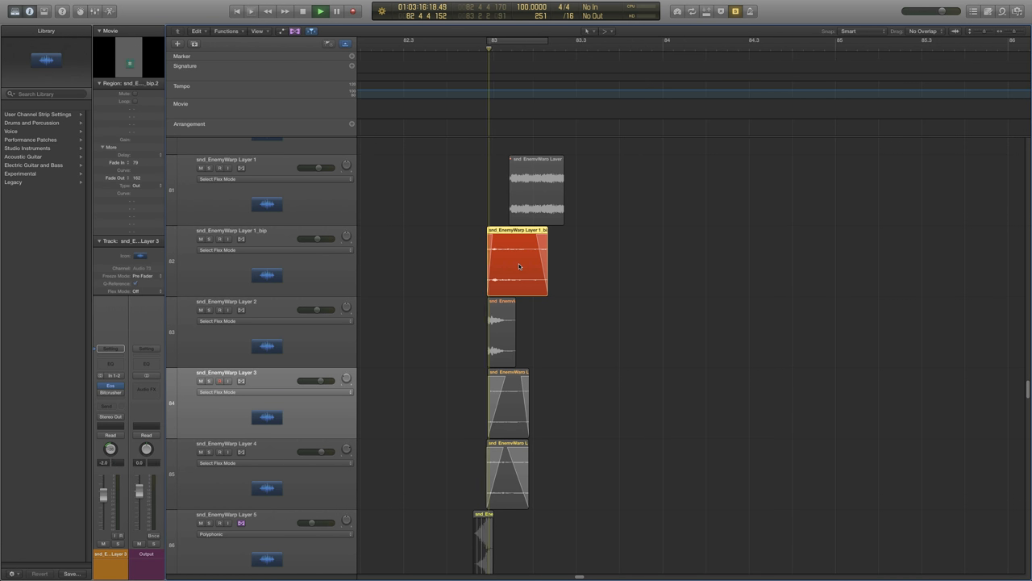
{"action": "left_click", "coordinate": [335, 11]}
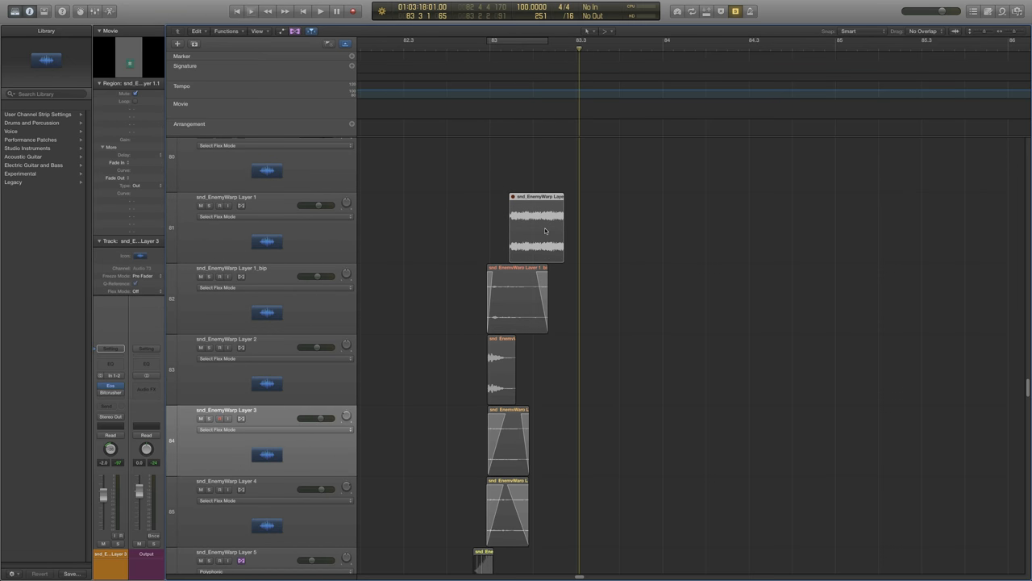
{"action": "left_click", "coordinate": [536, 229]}
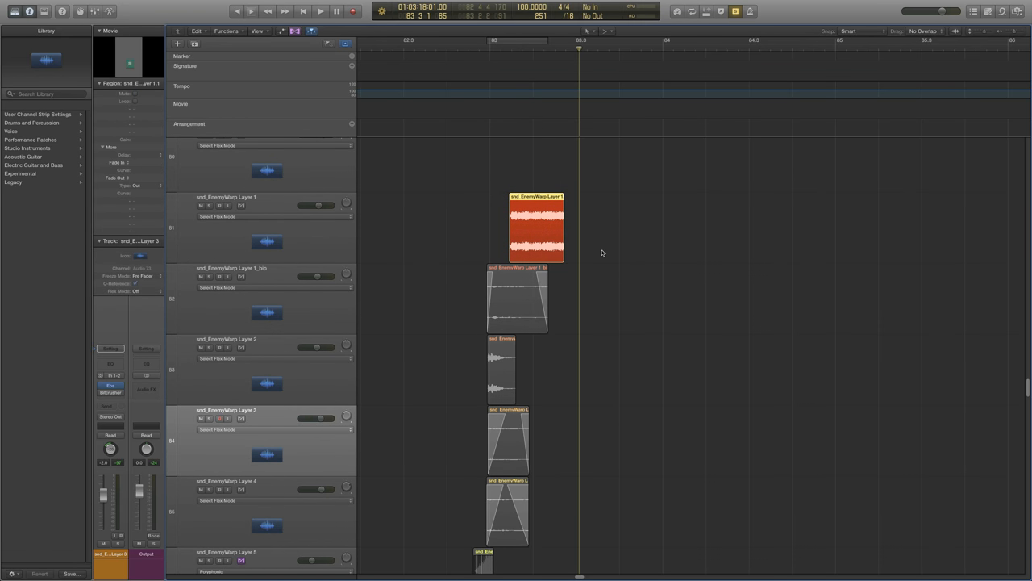
{"action": "mouse_move", "coordinate": [605, 294]}
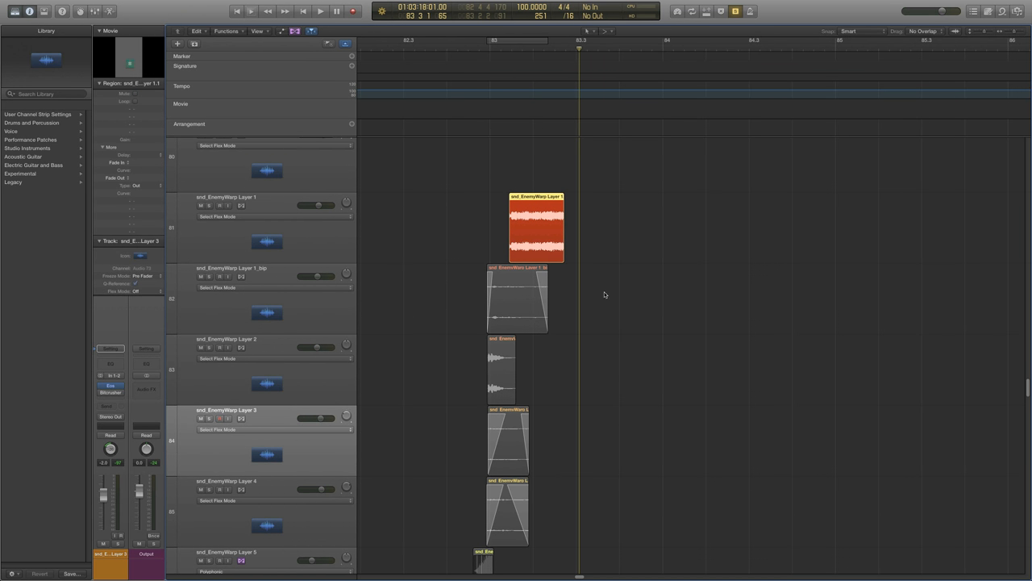
{"action": "left_click", "coordinate": [517, 300]}
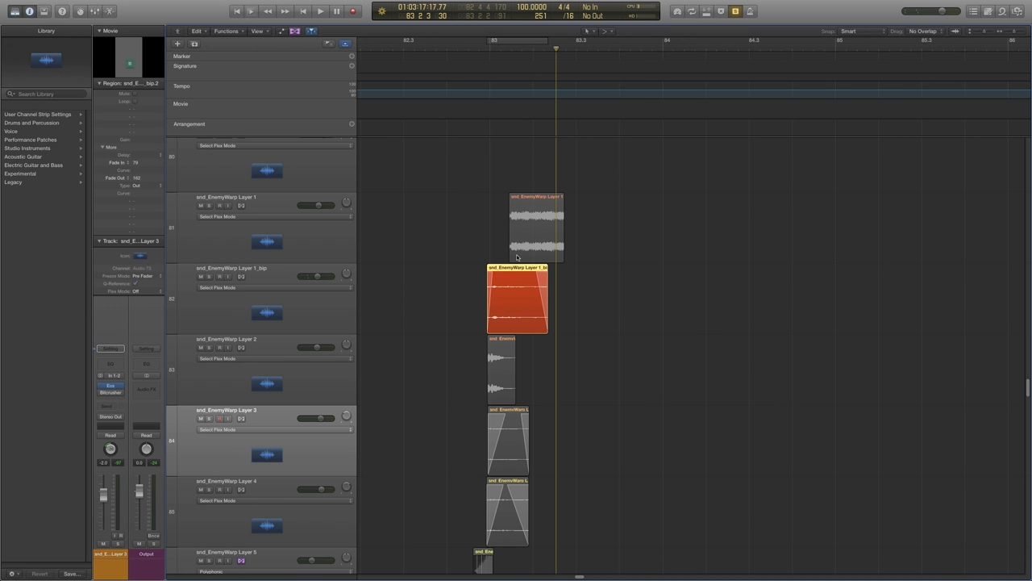
Select the EnemyWarp Layer 1 region and track, play it, then stop playback.
{"action": "left_click", "coordinate": [537, 225]}
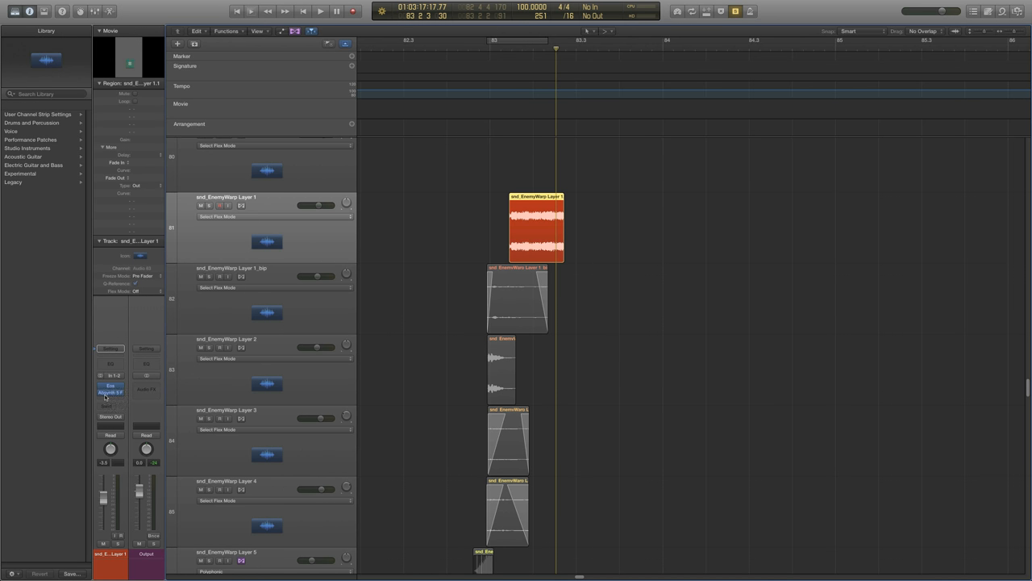
{"action": "mouse_move", "coordinate": [423, 275]}
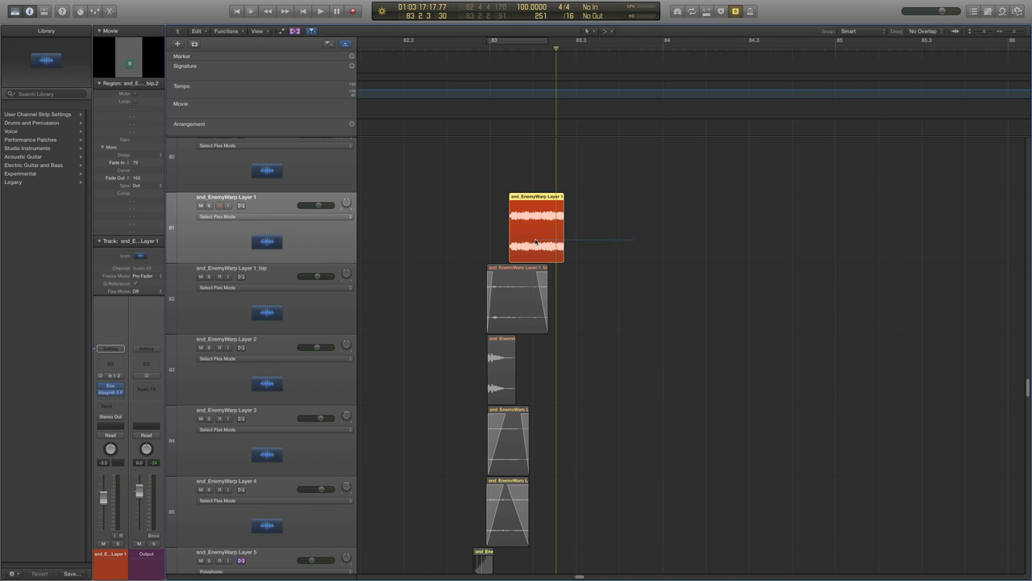
{"action": "left_click", "coordinate": [536, 225]}
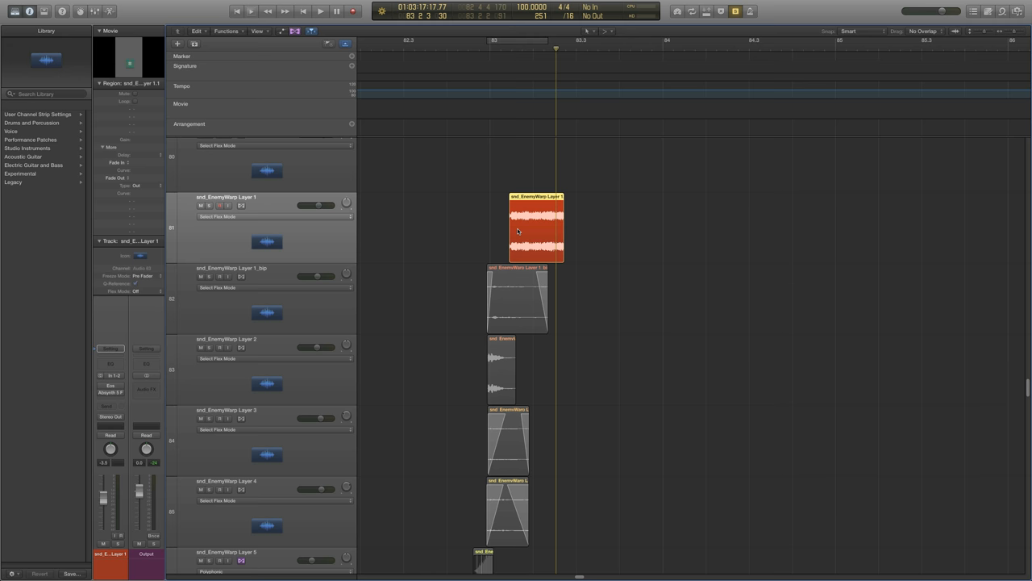
{"action": "left_click", "coordinate": [321, 11]}
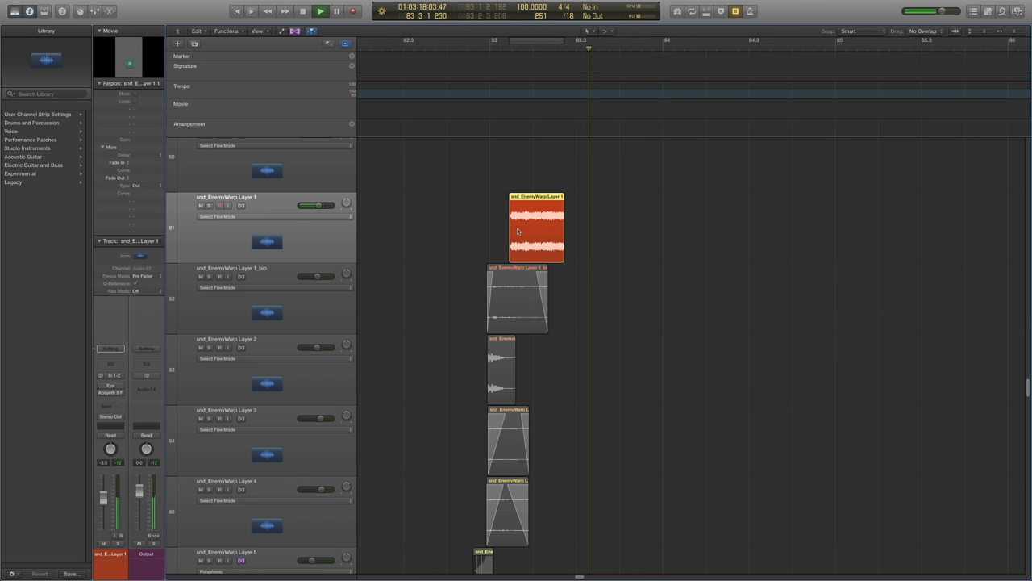
{"action": "left_click", "coordinate": [319, 10]}
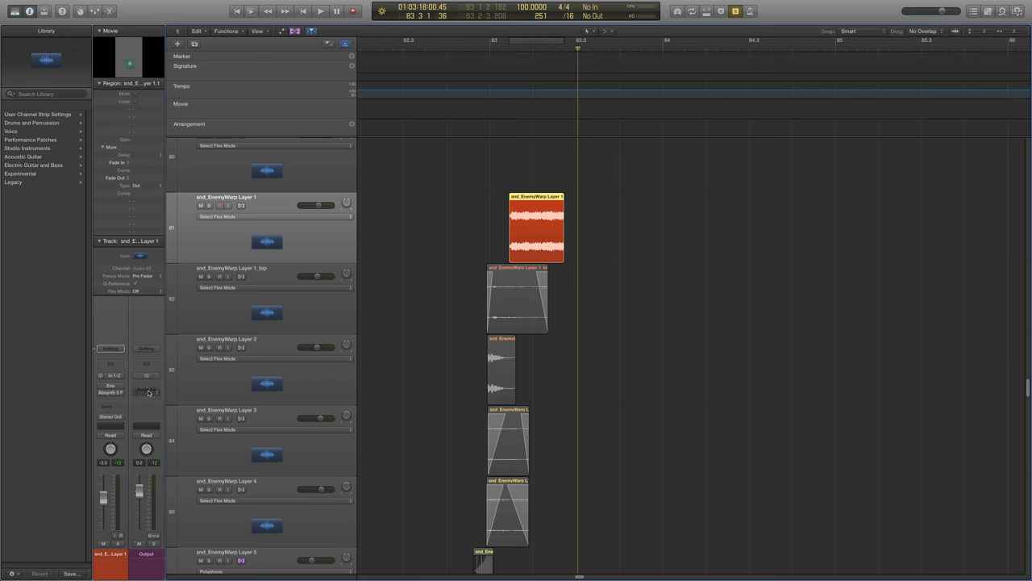
{"action": "left_click", "coordinate": [516, 298]}
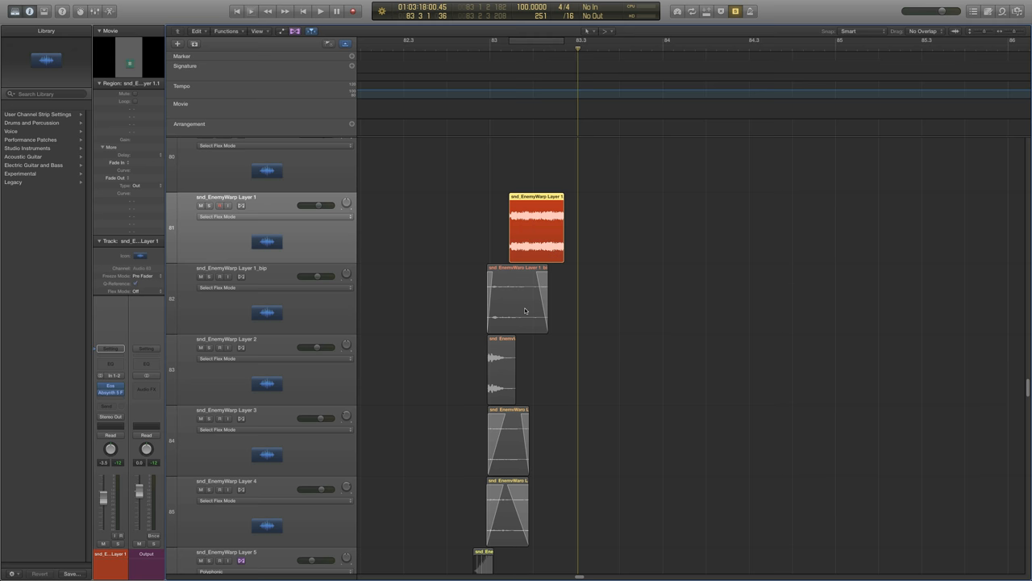
Select the EnemyWarp Layer 2 and Layer 3 regions and play Layer 3.
{"action": "left_click", "coordinate": [320, 11]}
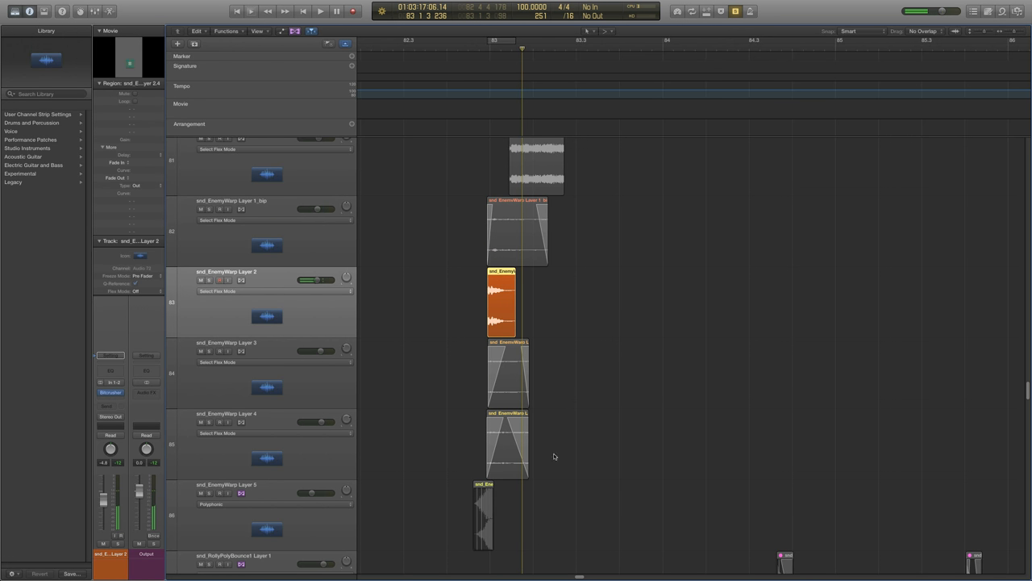
{"action": "left_click", "coordinate": [508, 373]}
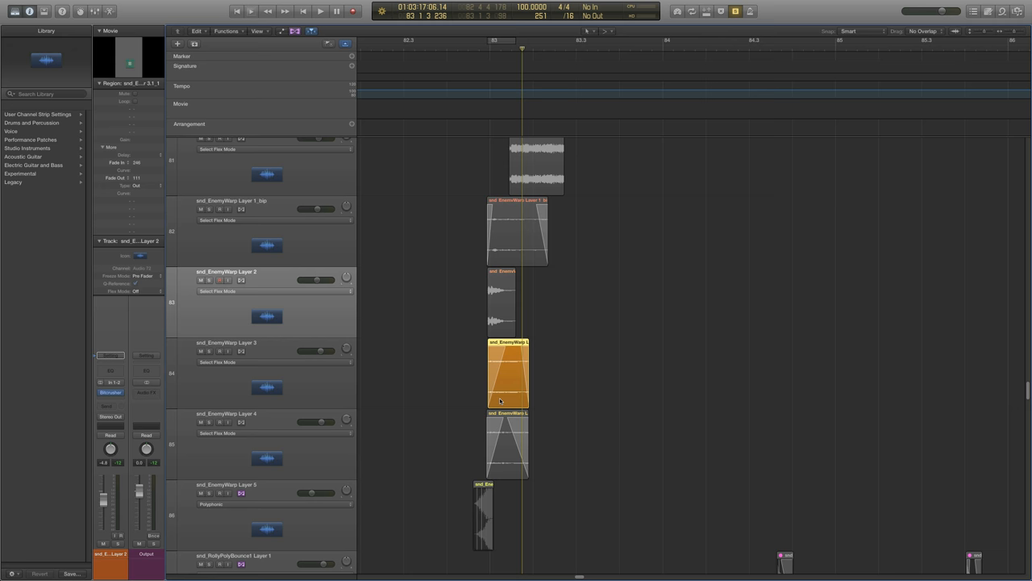
{"action": "left_click", "coordinate": [321, 11]}
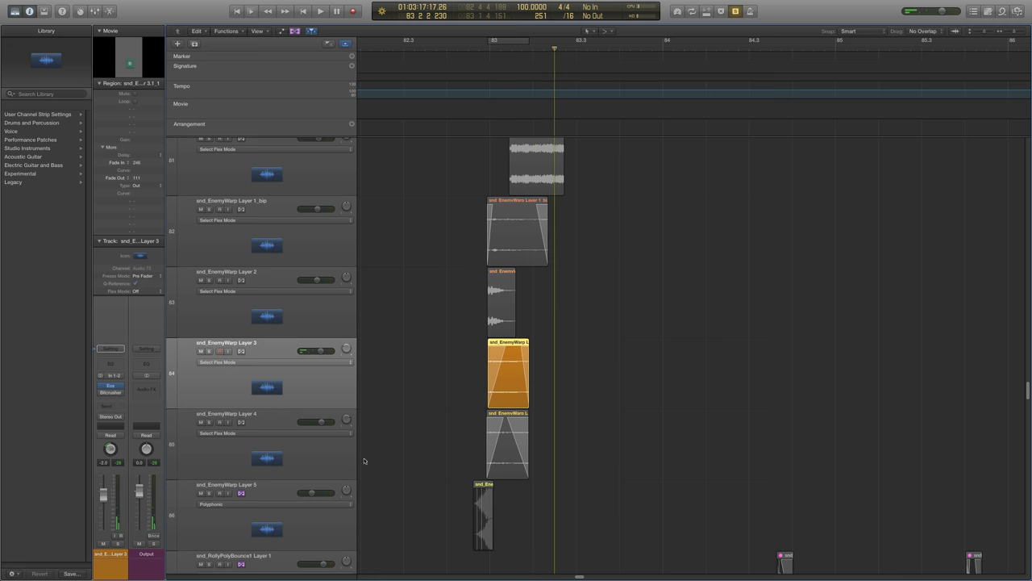
Audition EnemyWarp Layers 4 and 5 alone, then zoom out to the whole project.
{"action": "left_click", "coordinate": [507, 446]}
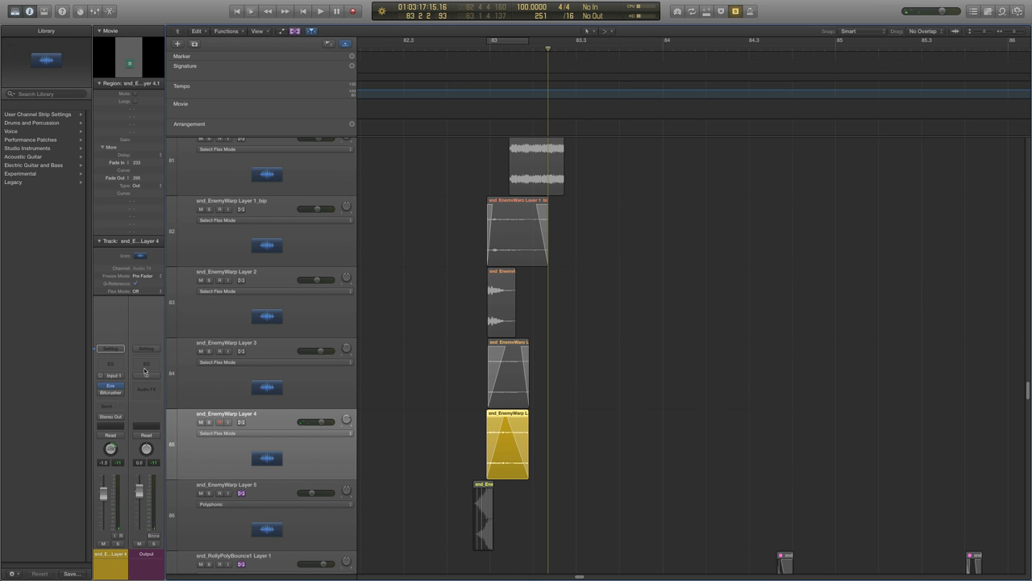
{"action": "mouse_move", "coordinate": [146, 369]}
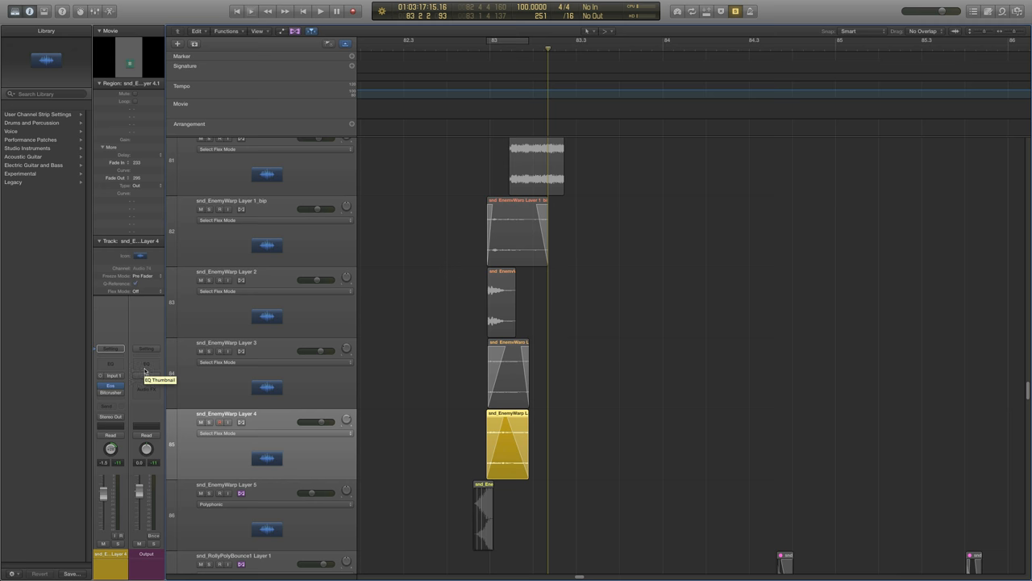
{"action": "mouse_move", "coordinate": [447, 456]}
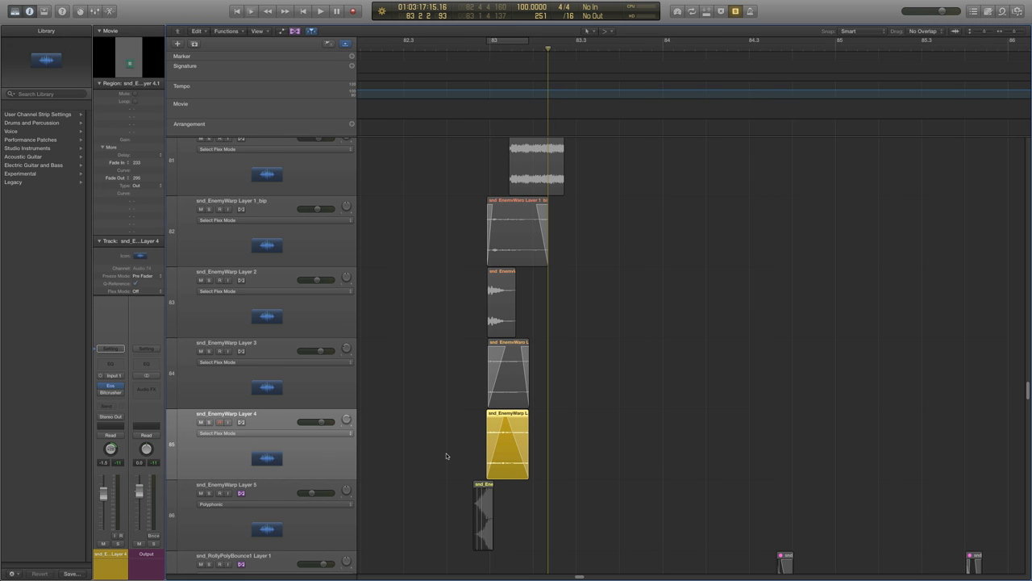
{"action": "mouse_move", "coordinate": [446, 453]}
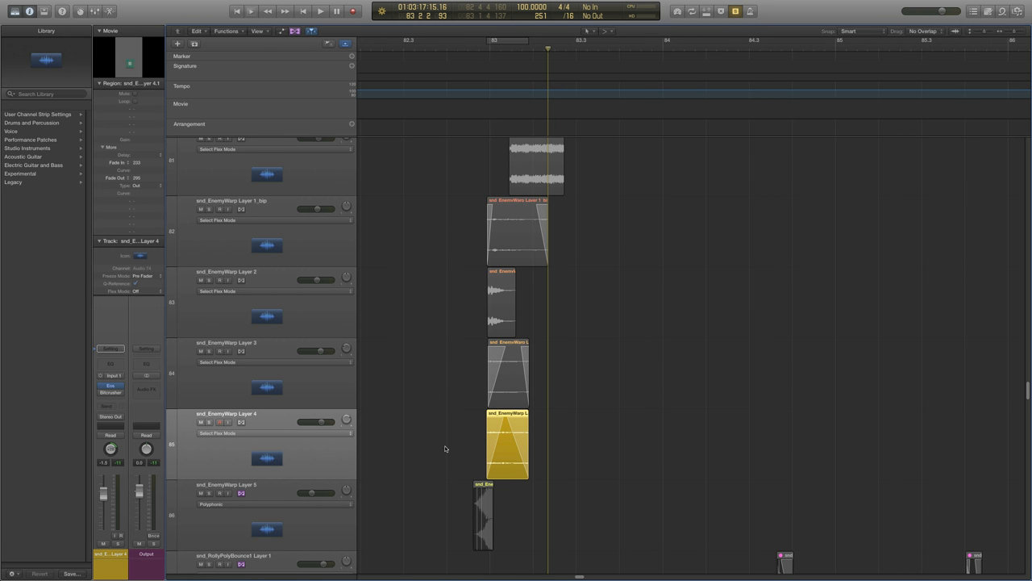
{"action": "mouse_move", "coordinate": [288, 456]}
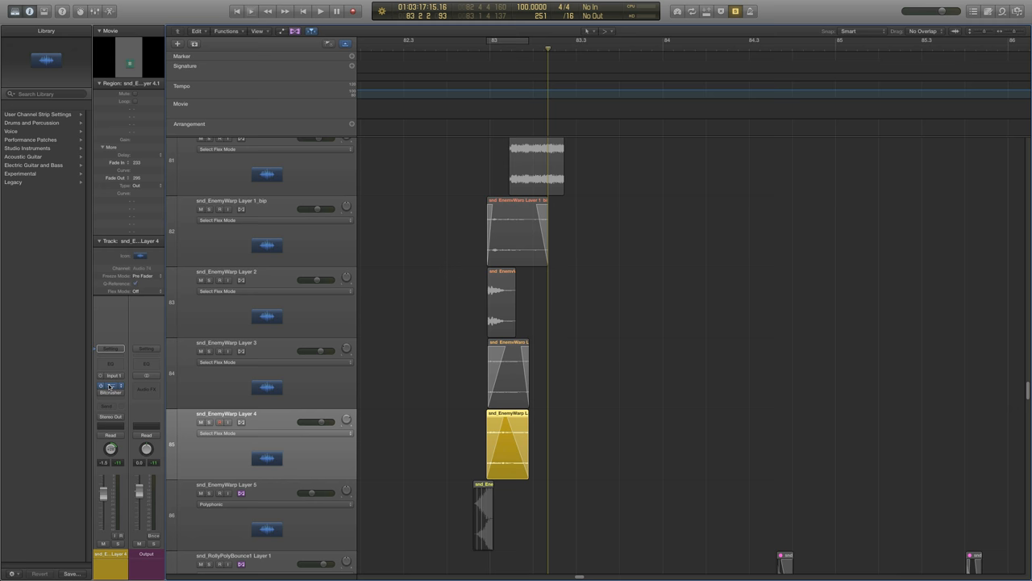
{"action": "left_click", "coordinate": [111, 385]}
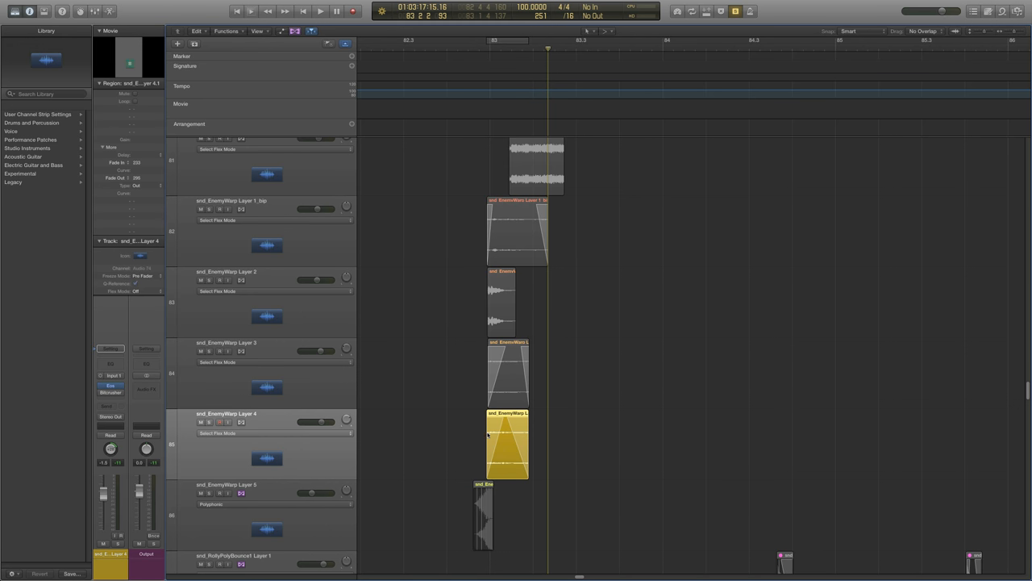
{"action": "mouse_move", "coordinate": [563, 244]}
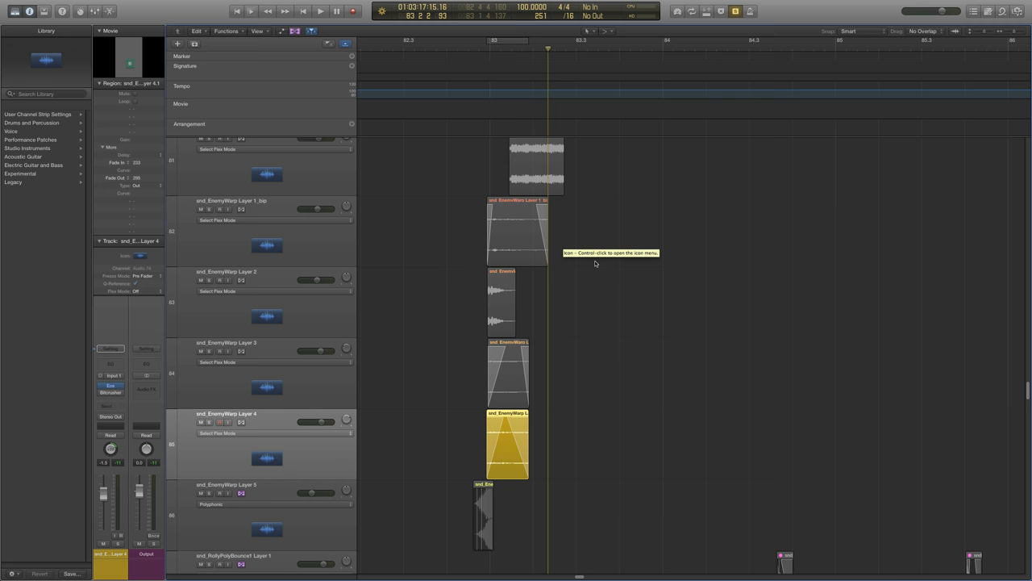
{"action": "left_click", "coordinate": [483, 516]}
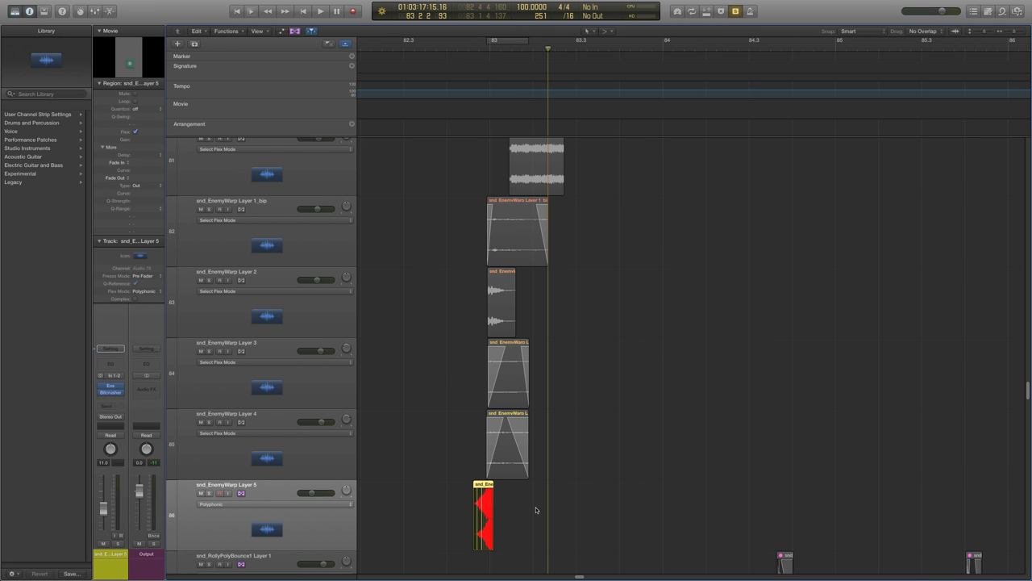
{"action": "mouse_move", "coordinate": [441, 521]}
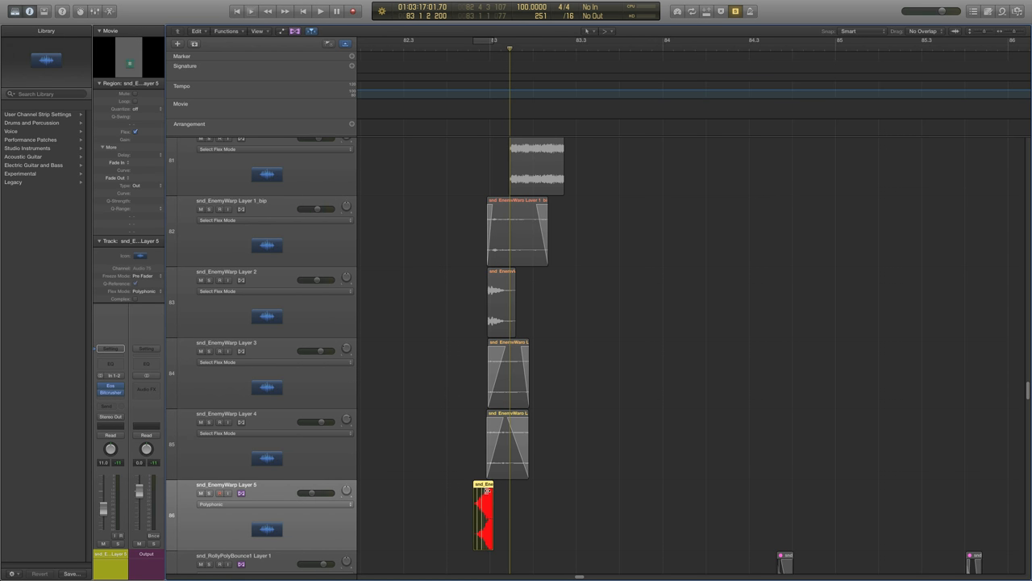
{"action": "mouse_move", "coordinate": [420, 531]}
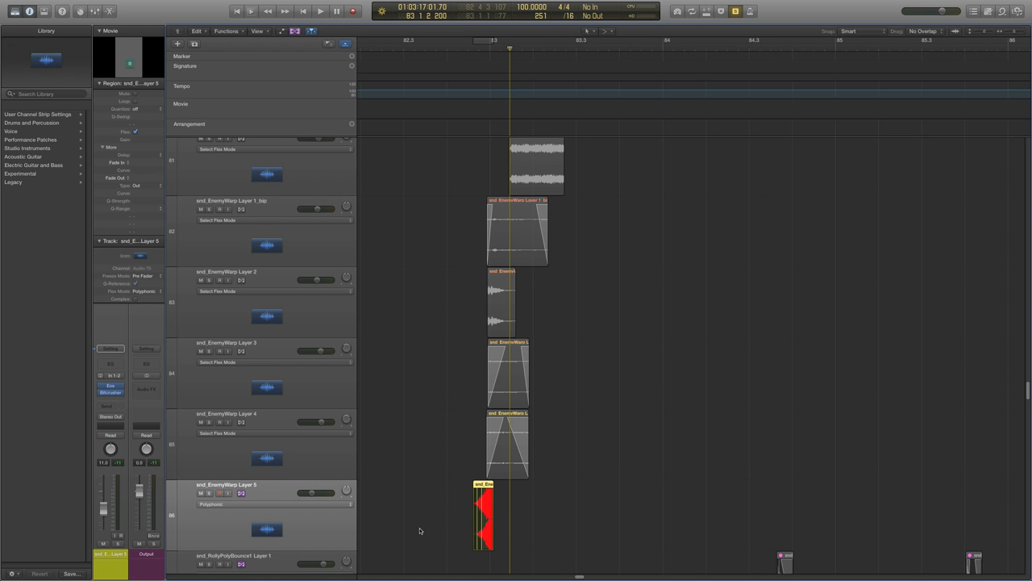
{"action": "mouse_move", "coordinate": [375, 395]}
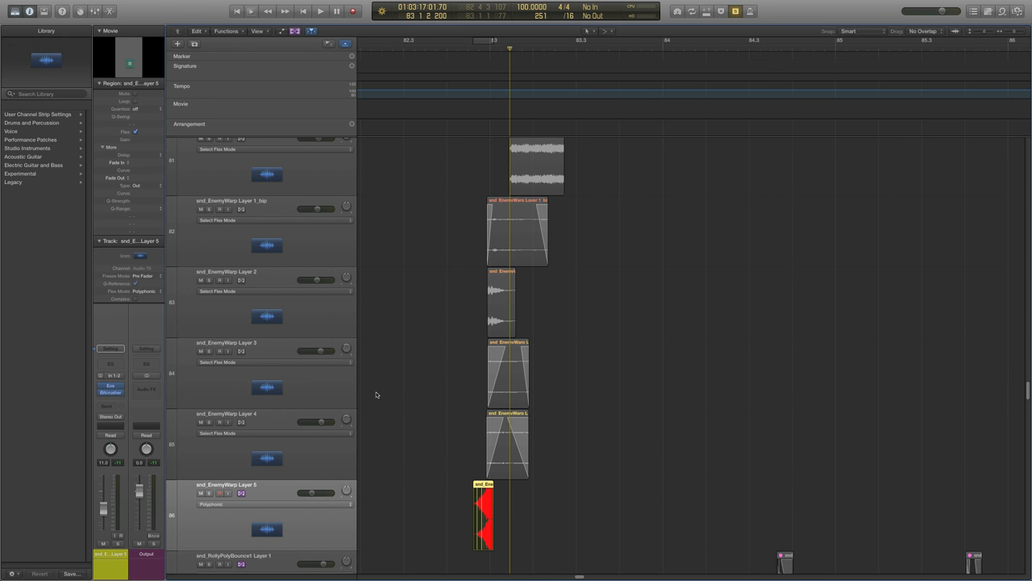
{"action": "left_click", "coordinate": [320, 11]}
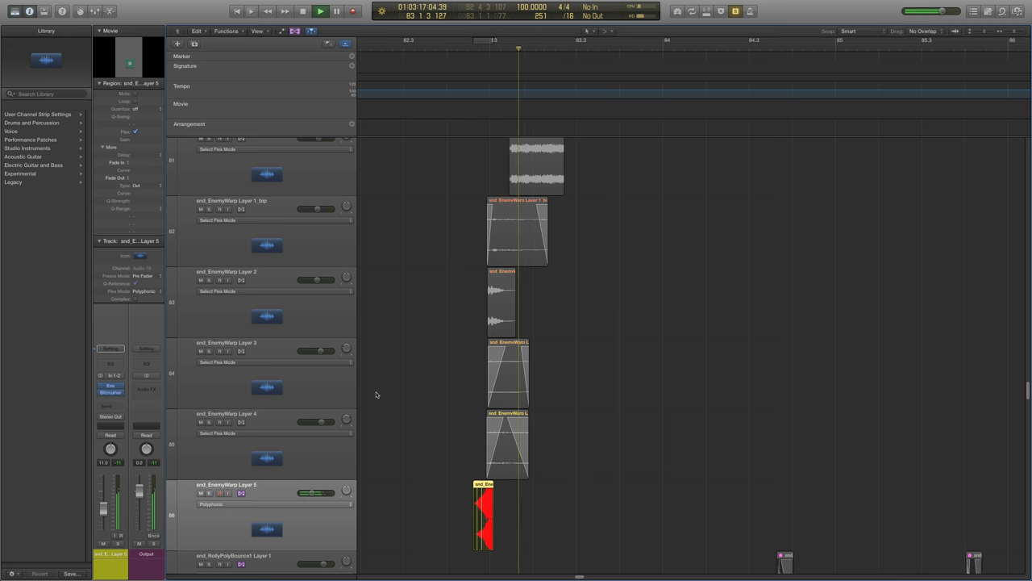
{"action": "left_click", "coordinate": [320, 10]}
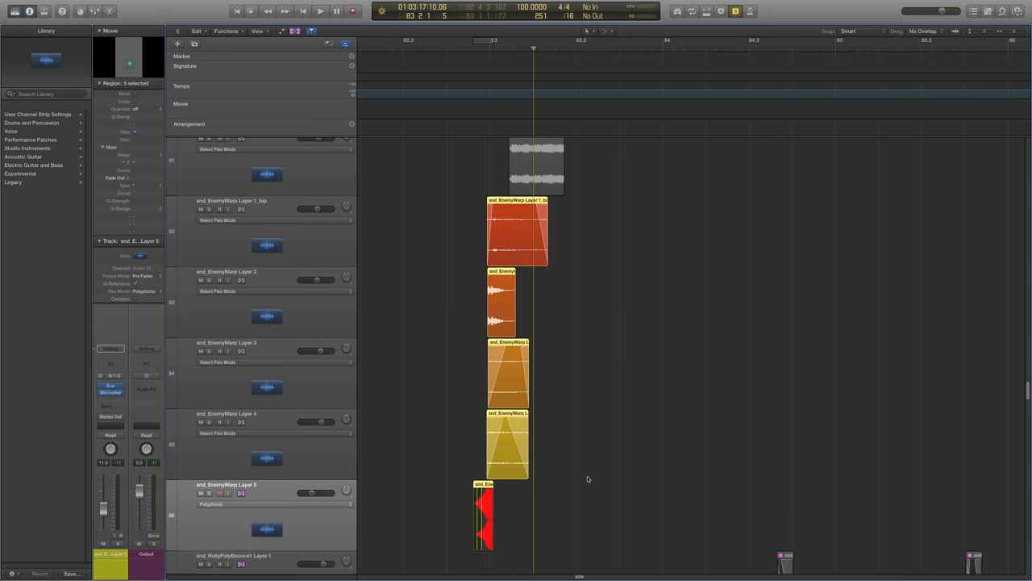
{"action": "left_click", "coordinate": [321, 10]}
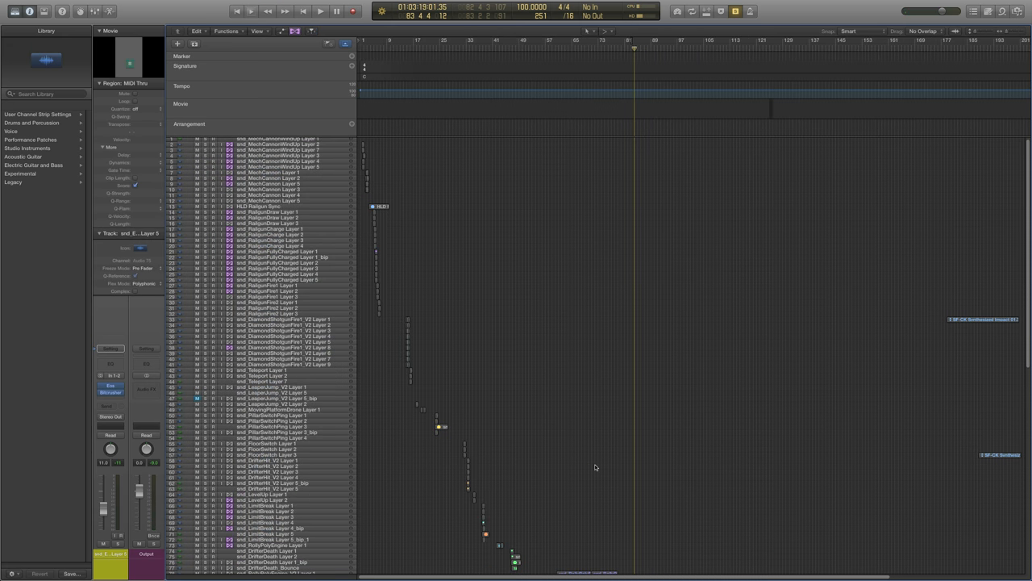
Scroll down to bring the ModulePillar layer tracks into view.
{"action": "scroll", "scroll_direction": "down", "scroll_amount": 3}
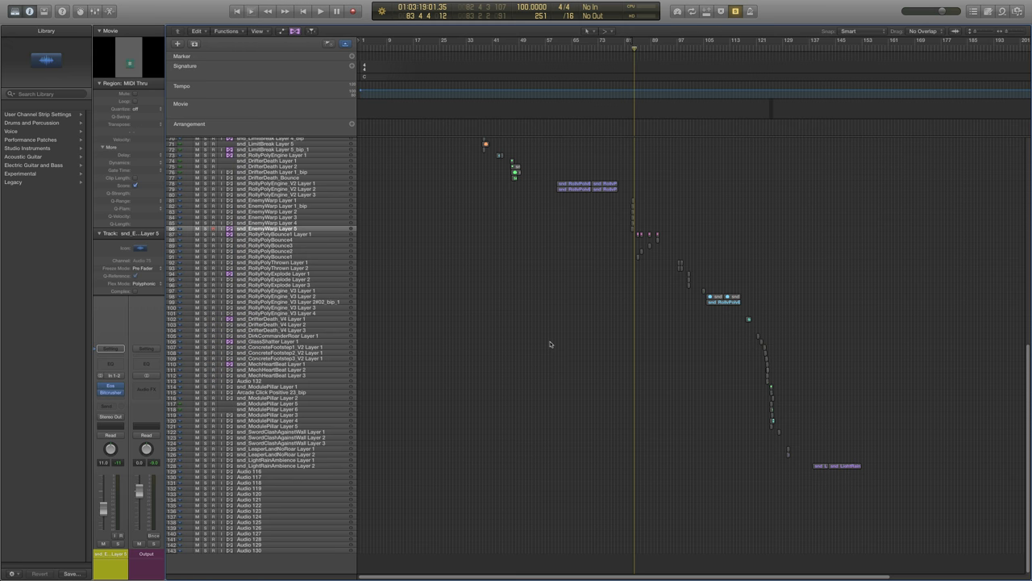
{"action": "mouse_move", "coordinate": [830, 378]}
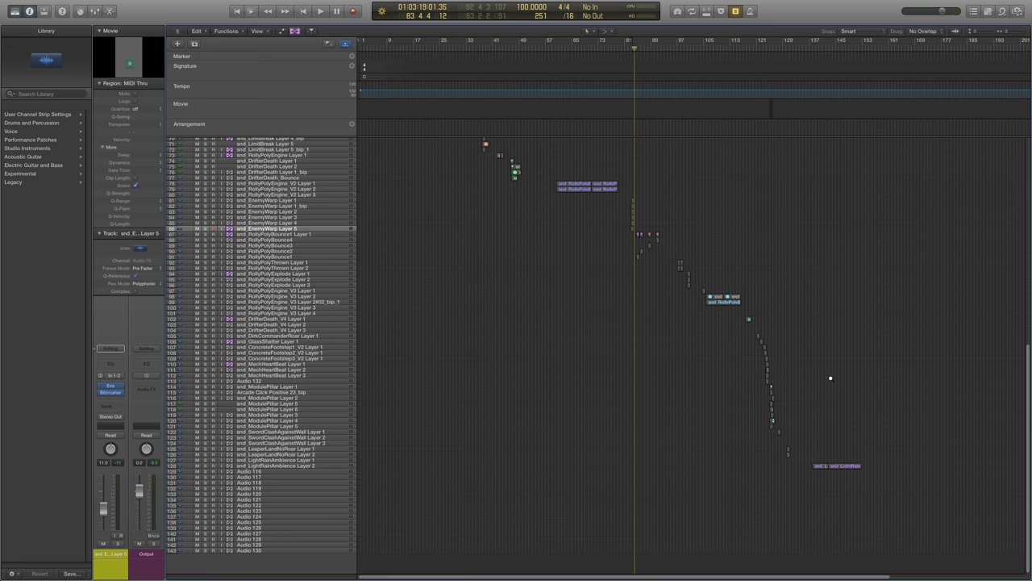
{"action": "mouse_move", "coordinate": [902, 366]}
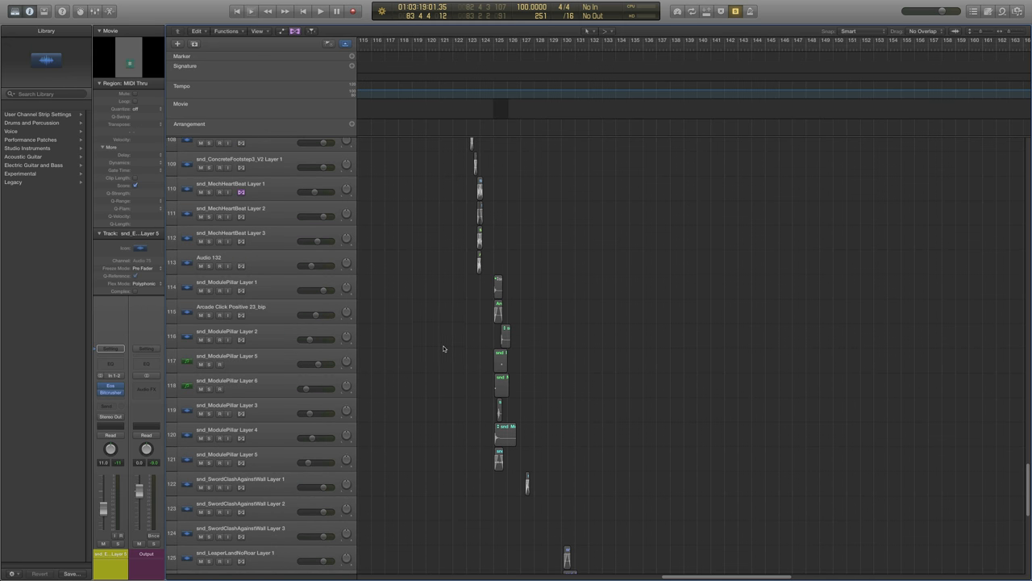
{"action": "scroll", "scroll_direction": "down", "scroll_amount": 3}
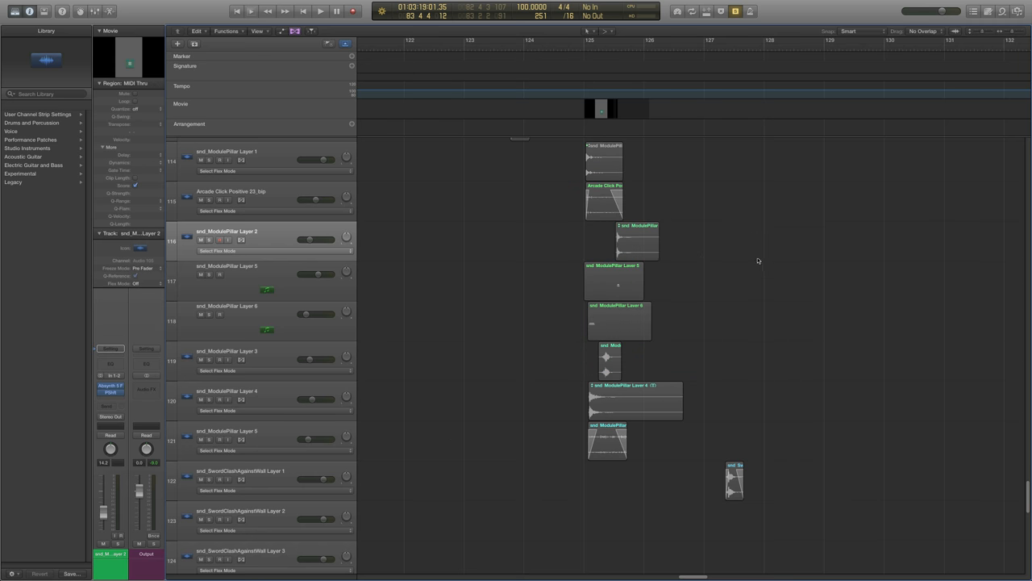
{"action": "scroll", "scroll_direction": "down", "scroll_amount": 3}
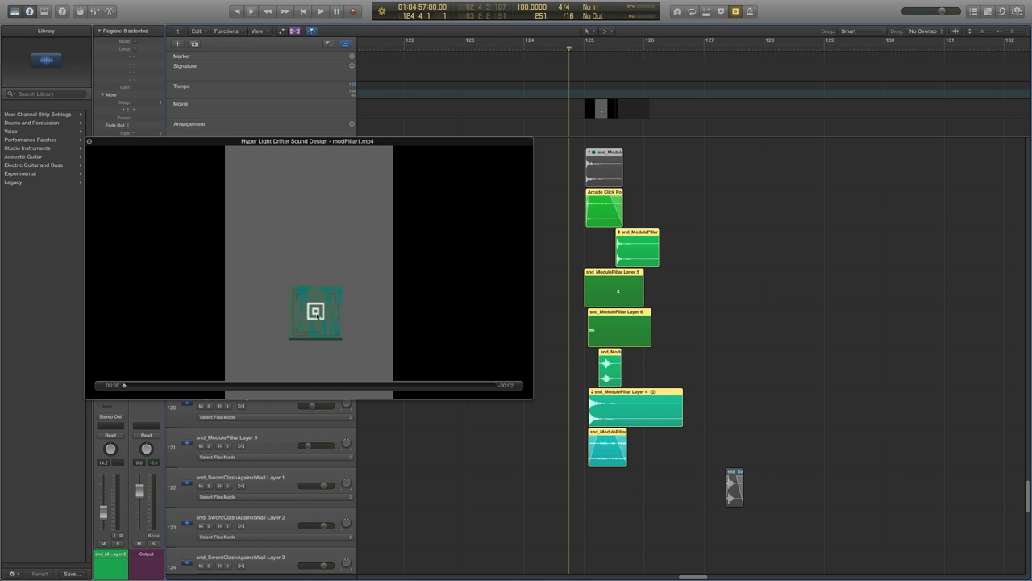
Play the eight ModulePillar regions from bar 124 with the movie, stop, and replay.
{"action": "left_click", "coordinate": [320, 11]}
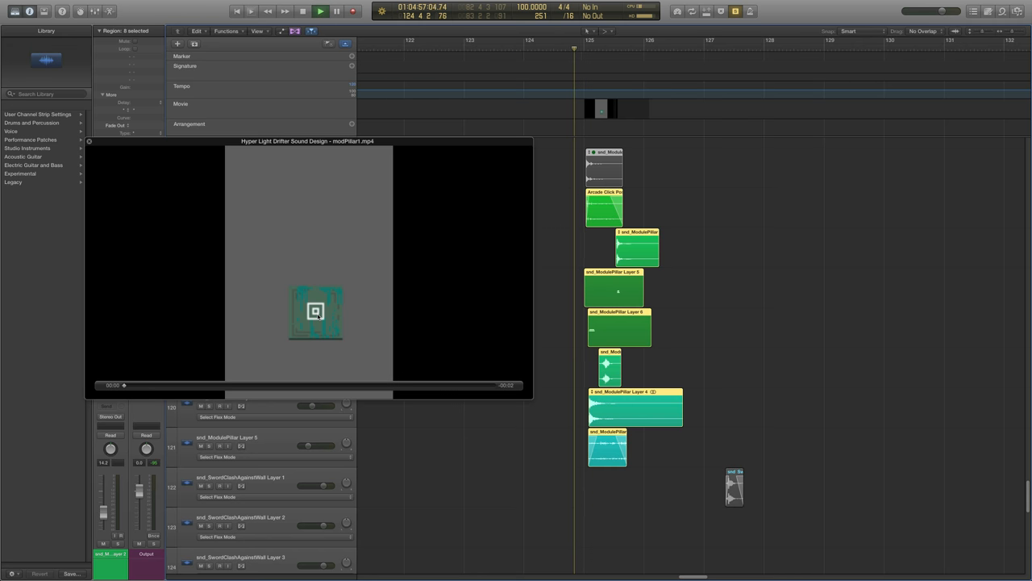
{"action": "left_click", "coordinate": [321, 10]}
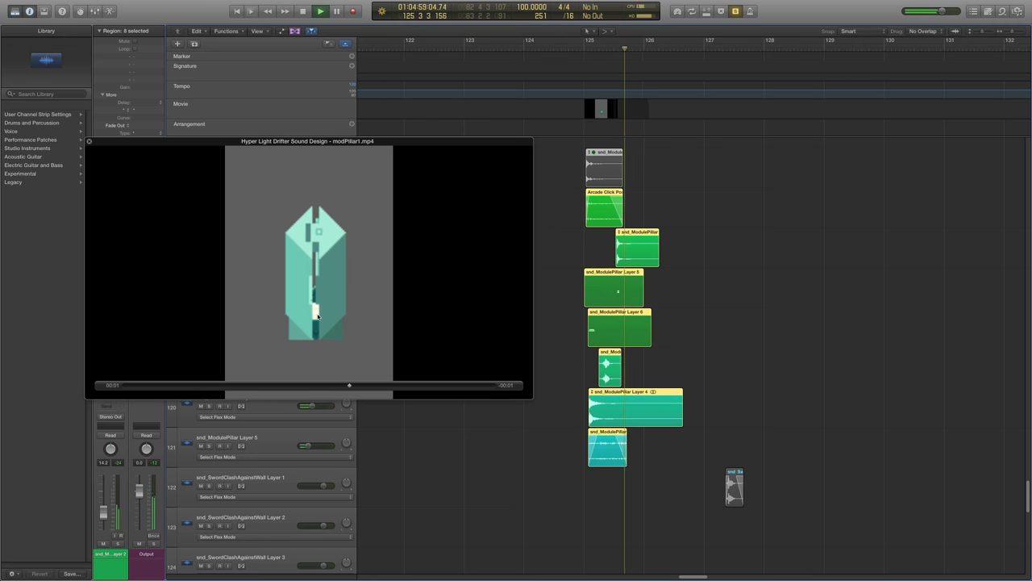
{"action": "left_click", "coordinate": [321, 12]}
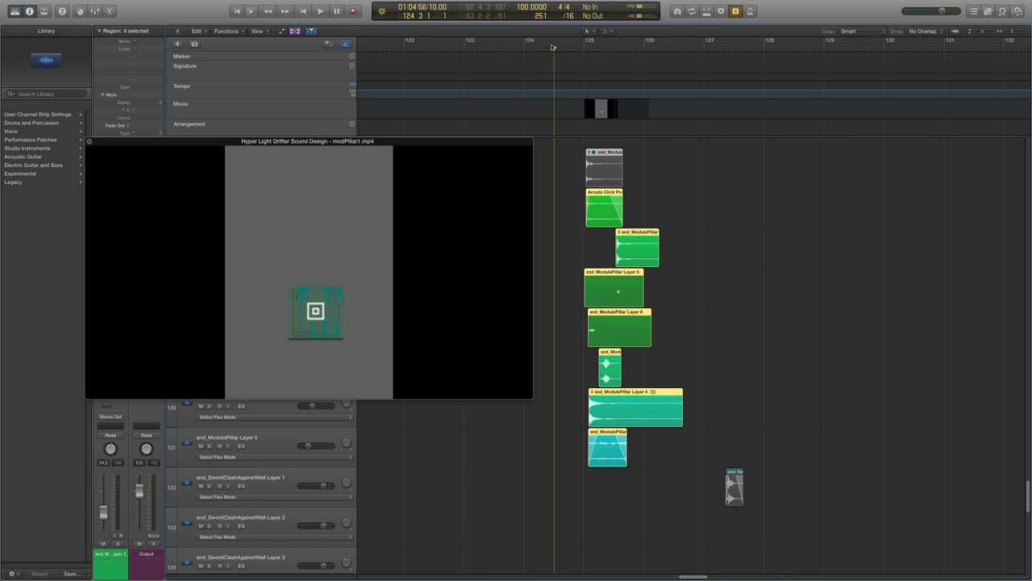
{"action": "left_click", "coordinate": [321, 11]}
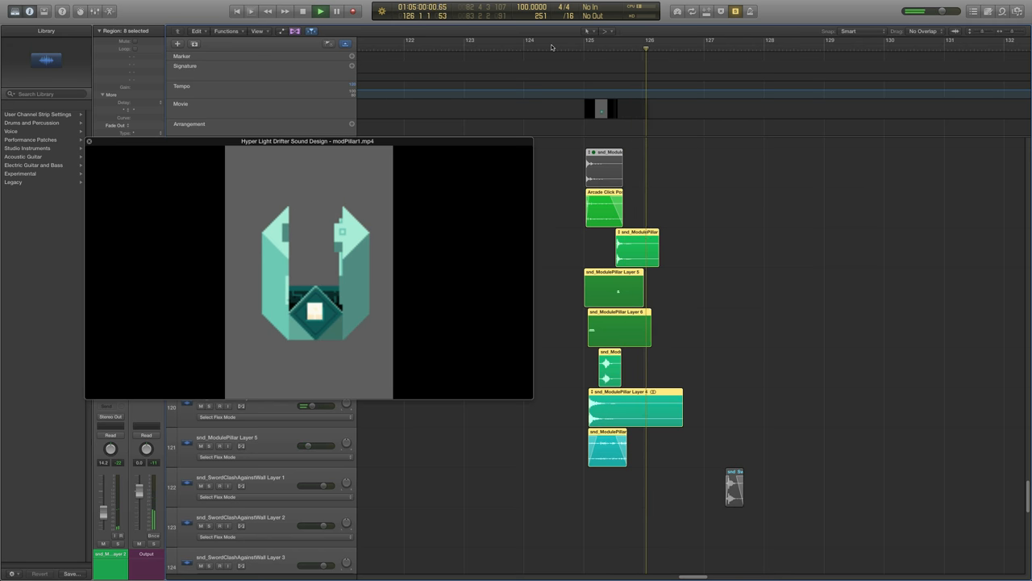
{"action": "left_click", "coordinate": [321, 10]}
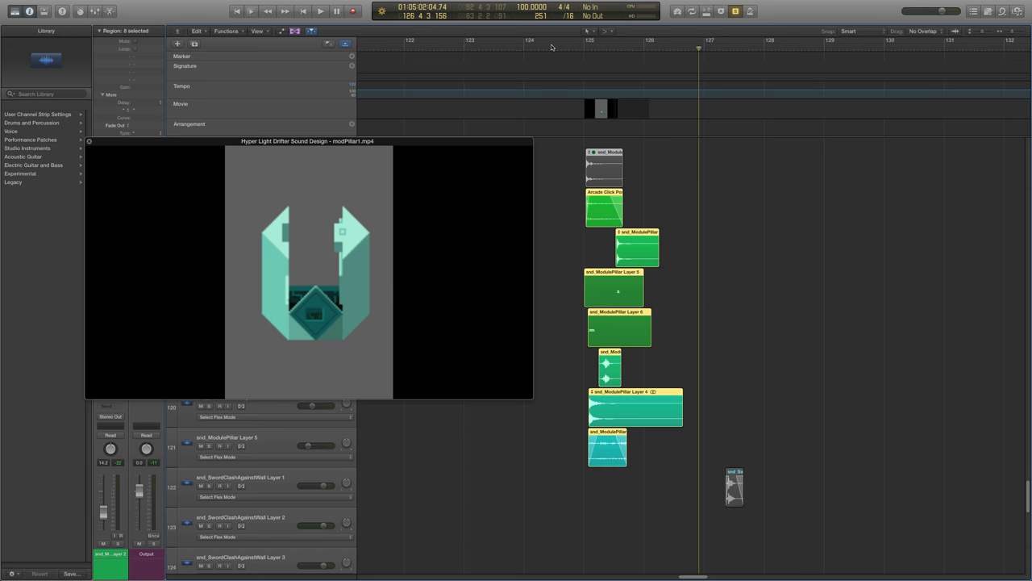
{"action": "mouse_move", "coordinate": [620, 115]}
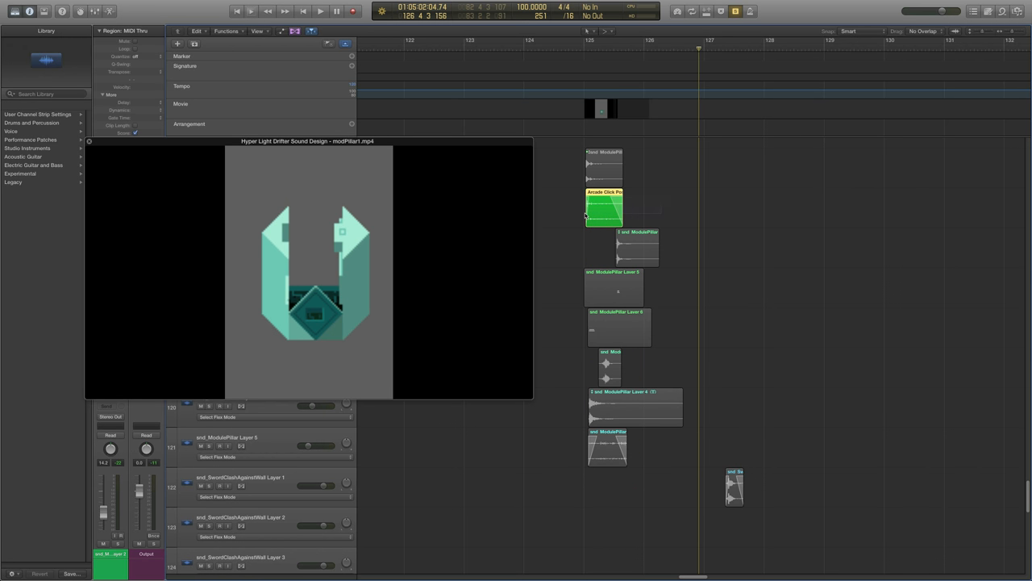
Audition ModulePillar Layer 2 and Layer 3 regions alone, then regroup the pillar regions.
{"action": "left_click", "coordinate": [320, 10]}
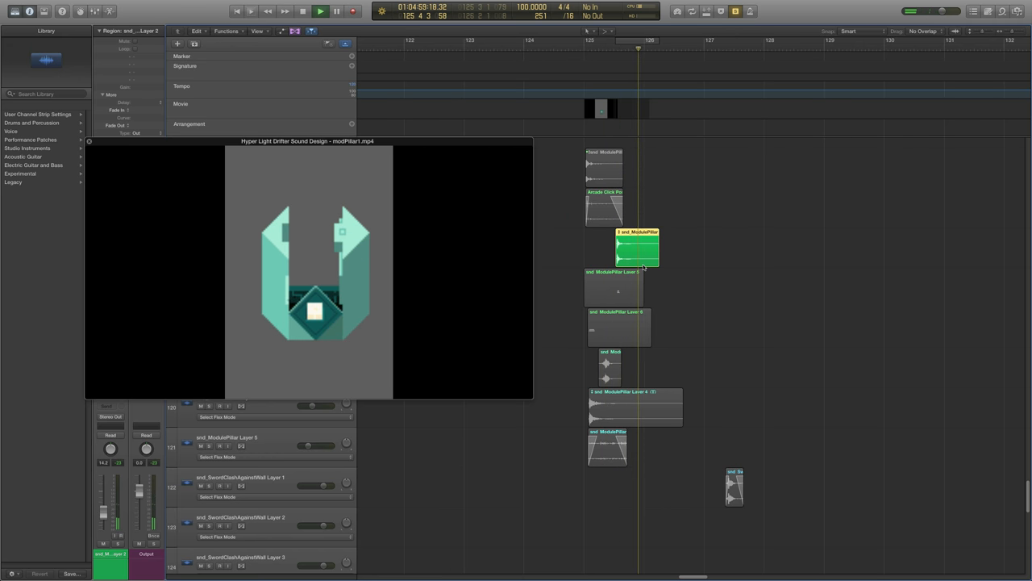
{"action": "left_click", "coordinate": [613, 289]}
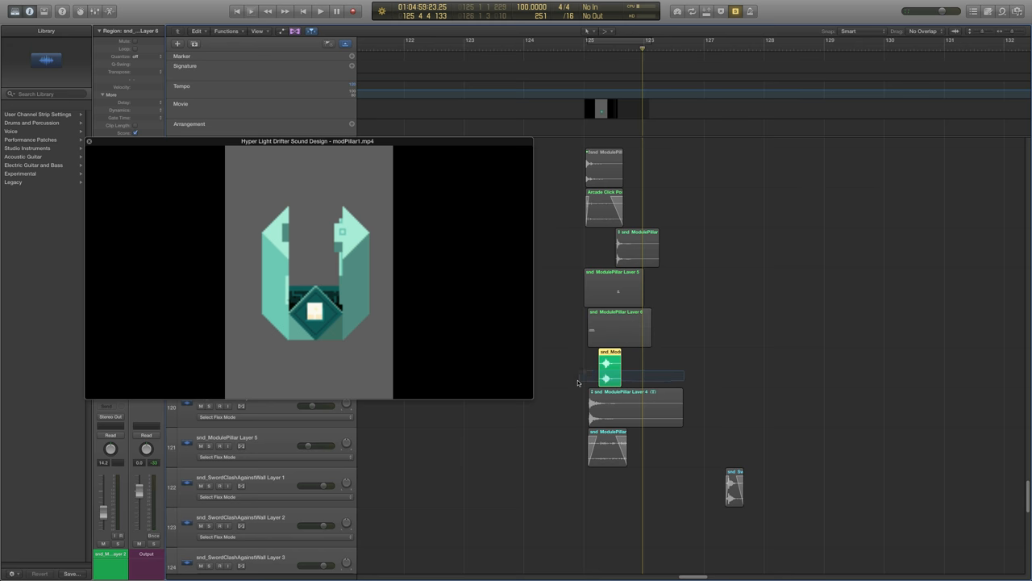
{"action": "left_click", "coordinate": [321, 11]}
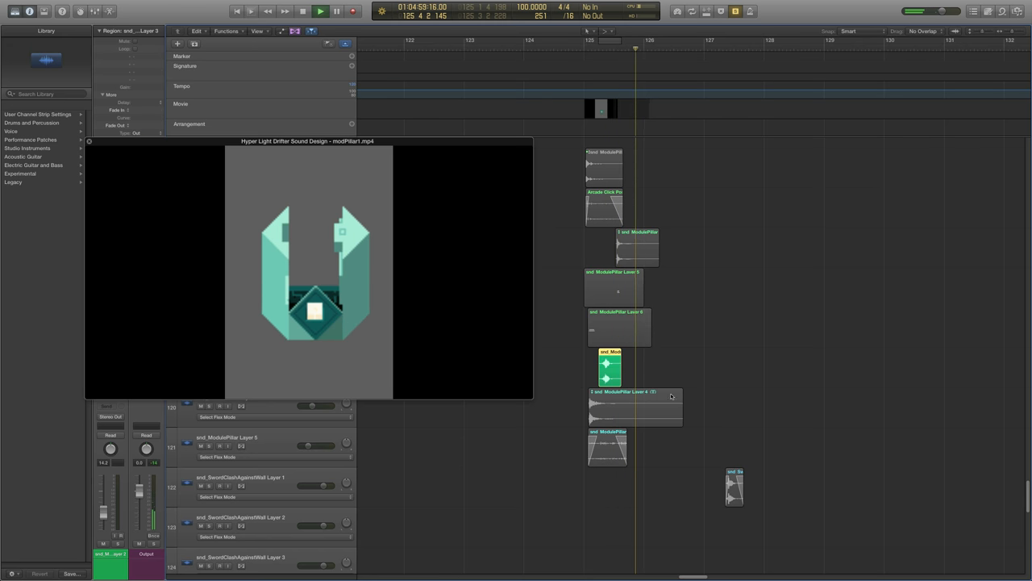
{"action": "left_click", "coordinate": [635, 407]}
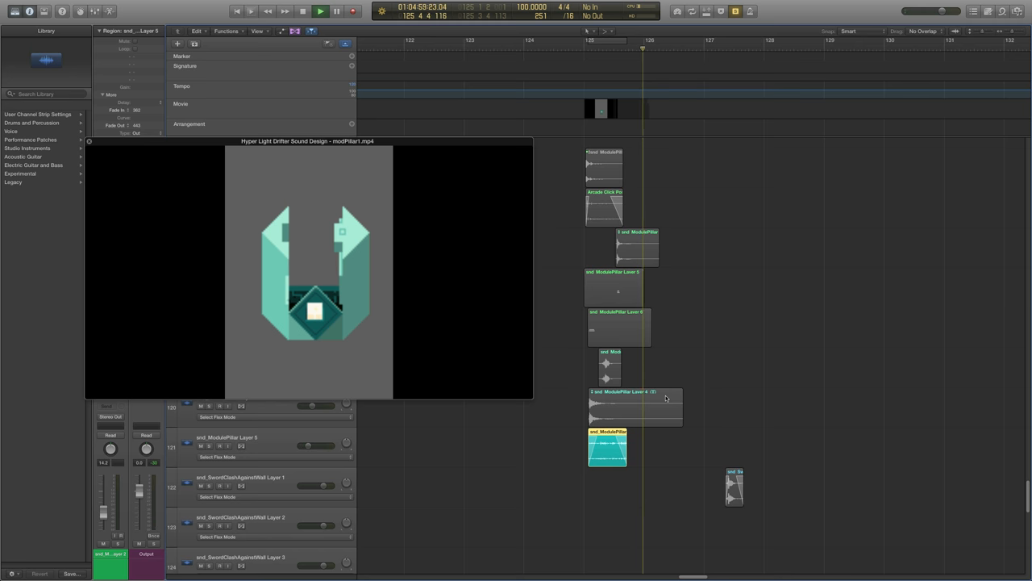
{"action": "left_click", "coordinate": [321, 10]}
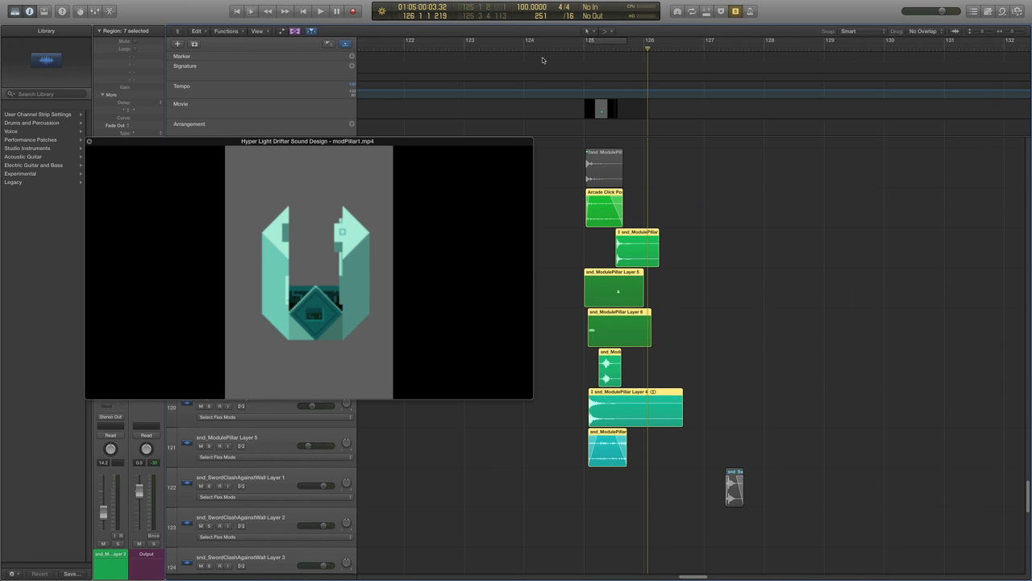
Replay the pillar sequence, raise the movie window, then select Layer 5 and Layer 6.
{"action": "left_click", "coordinate": [320, 10]}
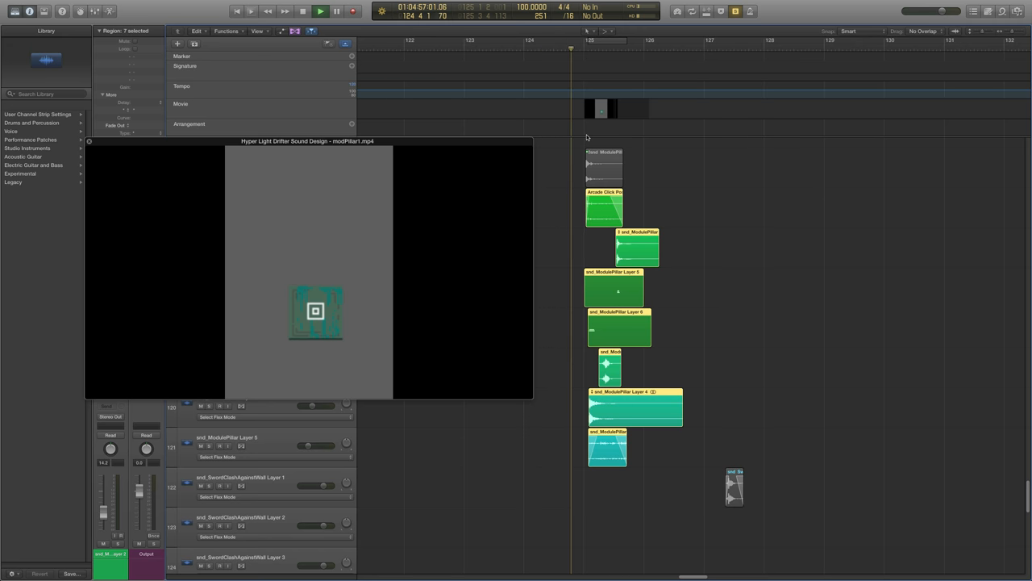
{"action": "left_click", "coordinate": [320, 10]}
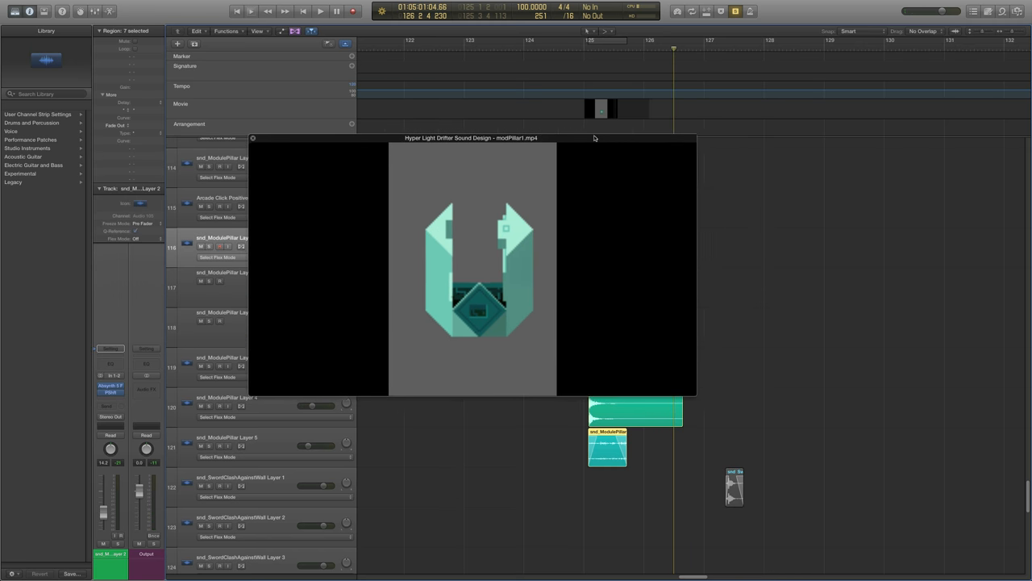
{"action": "left_click_drag", "start_coordinate": [472, 137], "coordinate": [359, 106]}
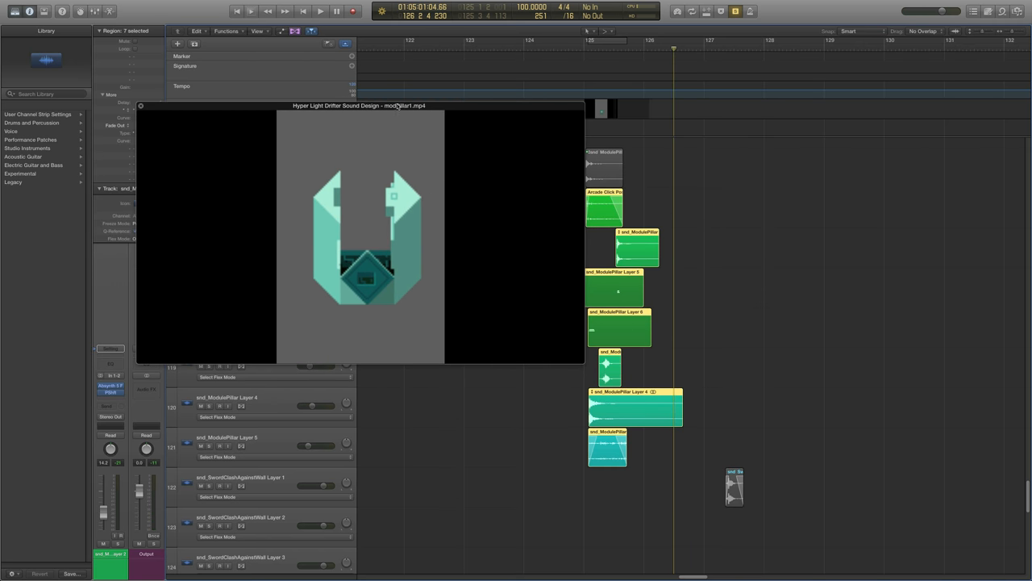
{"action": "left_click", "coordinate": [617, 288]}
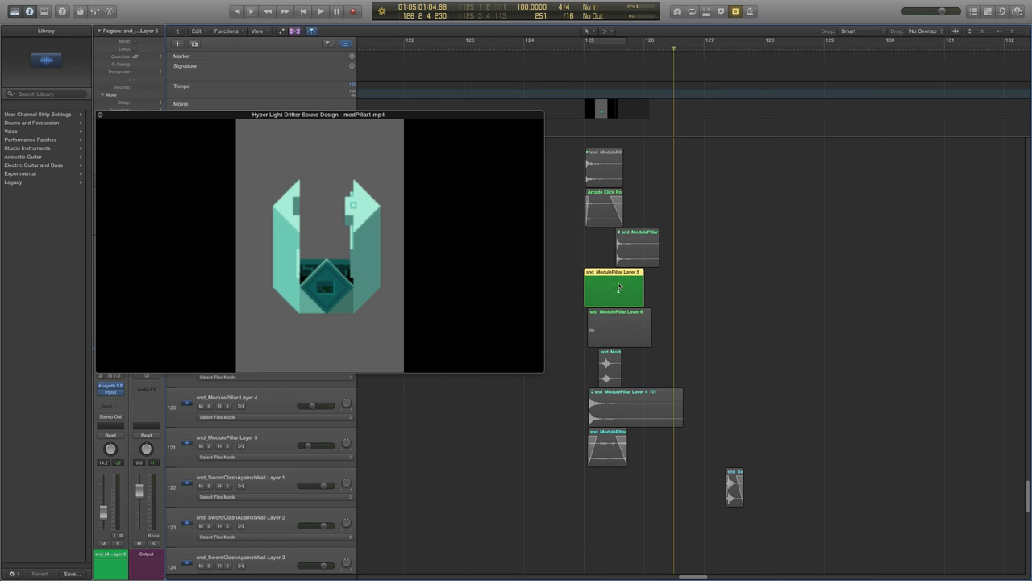
{"action": "left_click", "coordinate": [620, 326]}
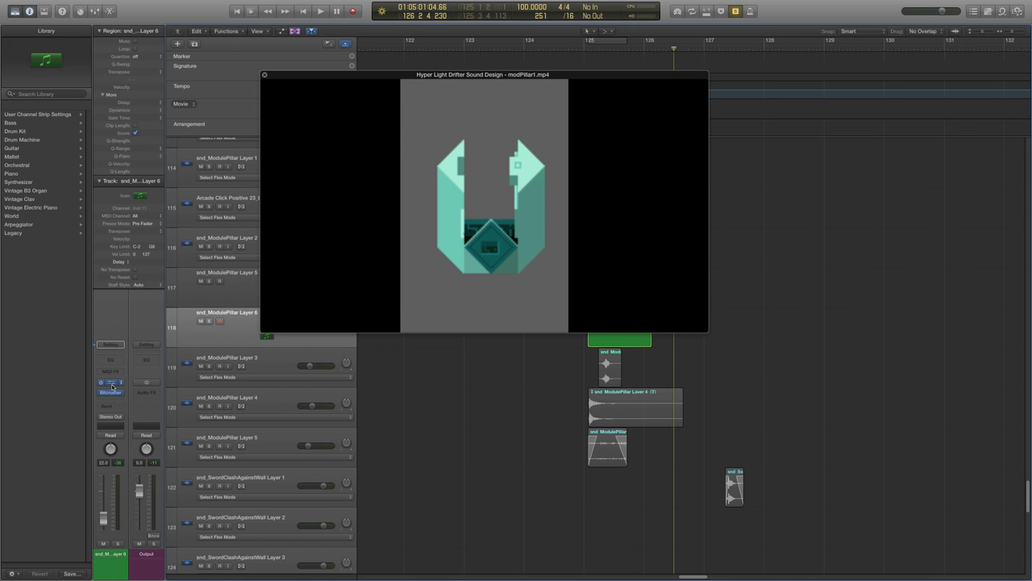
{"action": "mouse_move", "coordinate": [111, 382]}
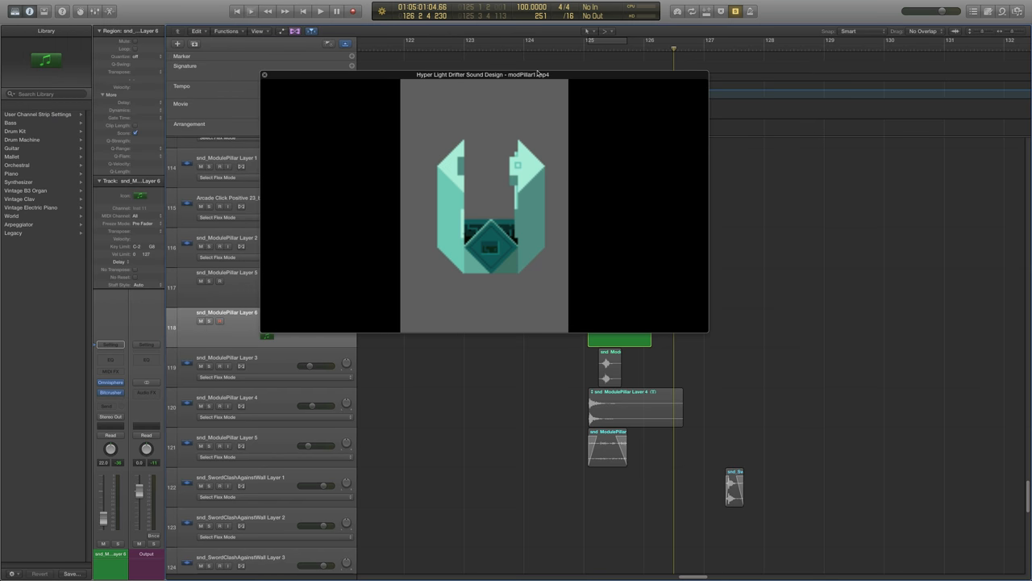
Move the movie window down-left, set the start just before bar 125, and play.
{"action": "left_click_drag", "start_coordinate": [483, 74], "coordinate": [419, 97]}
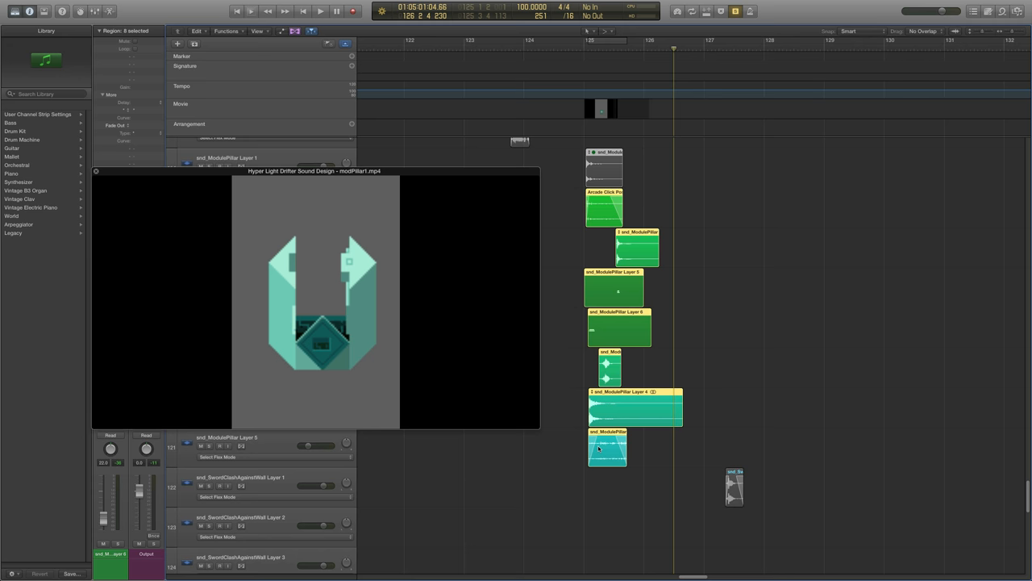
{"action": "mouse_move", "coordinate": [564, 50]}
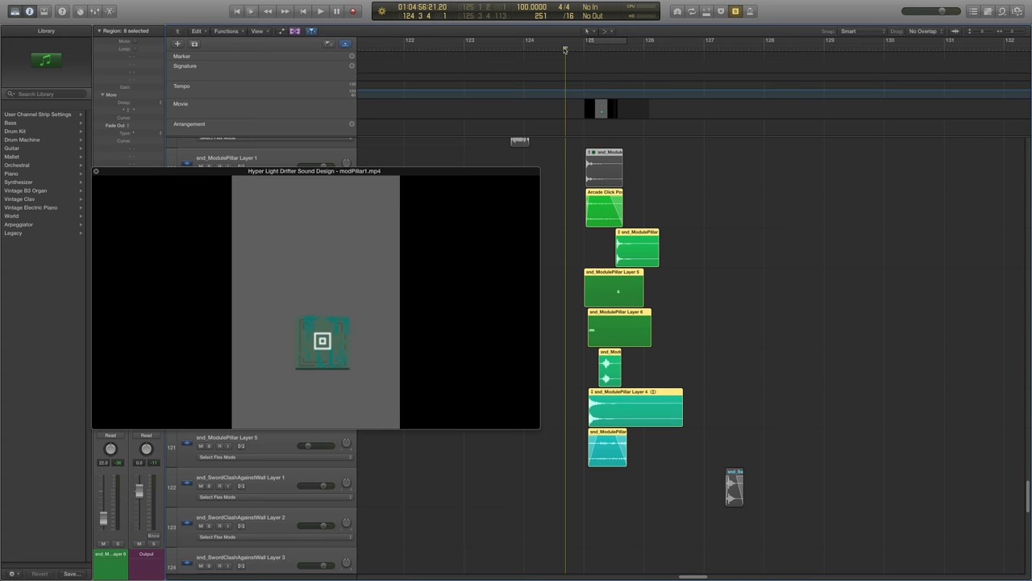
{"action": "left_click", "coordinate": [568, 50]}
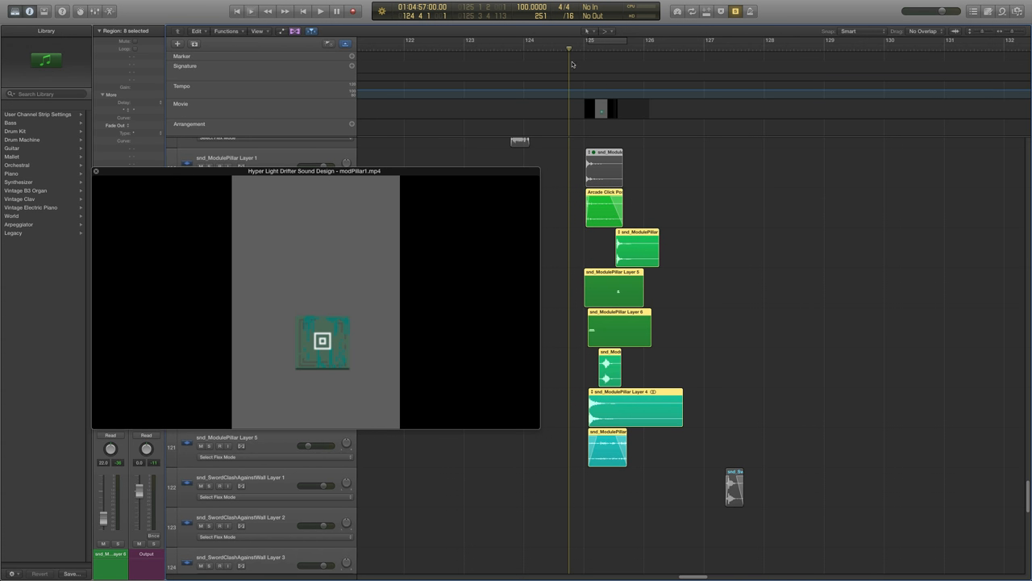
{"action": "left_click", "coordinate": [689, 174]}
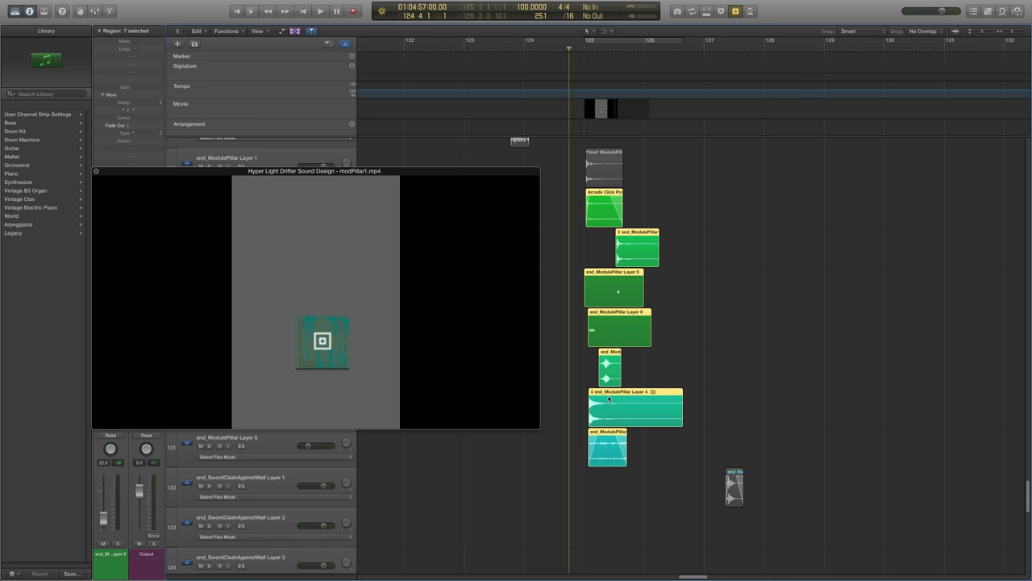
{"action": "mouse_move", "coordinate": [846, 328]}
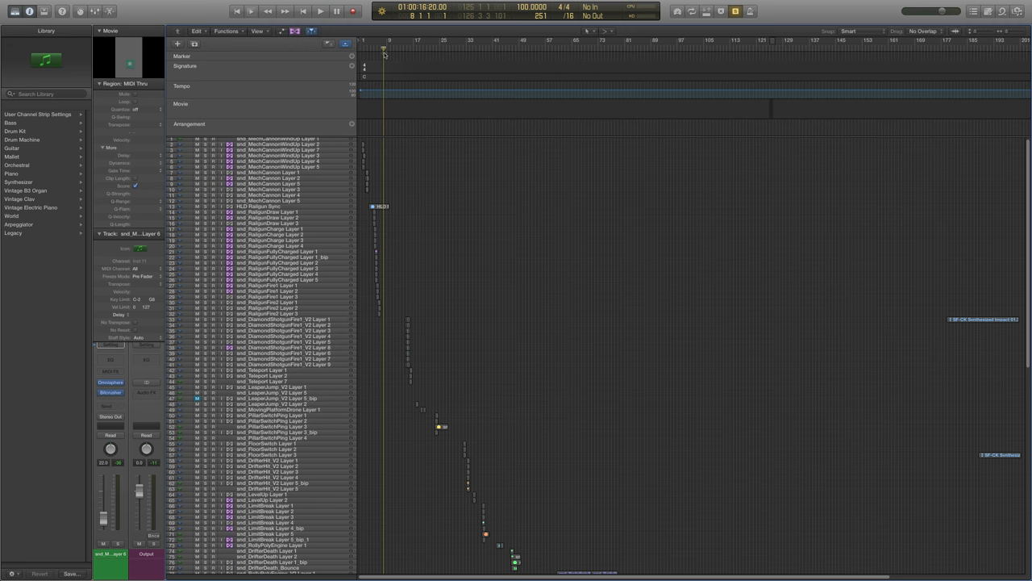
{"action": "mouse_move", "coordinate": [407, 75]}
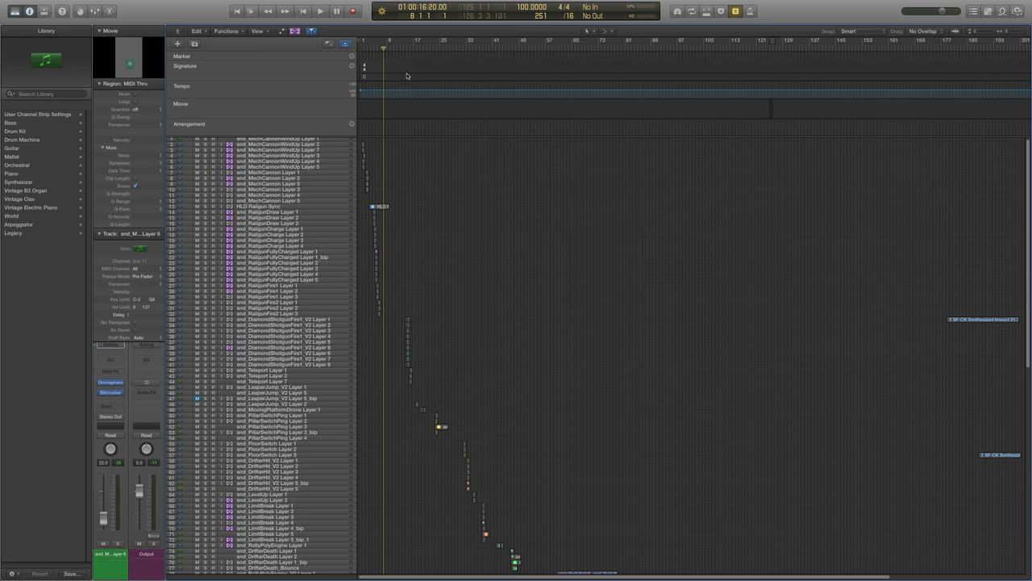
{"action": "mouse_move", "coordinate": [396, 64]}
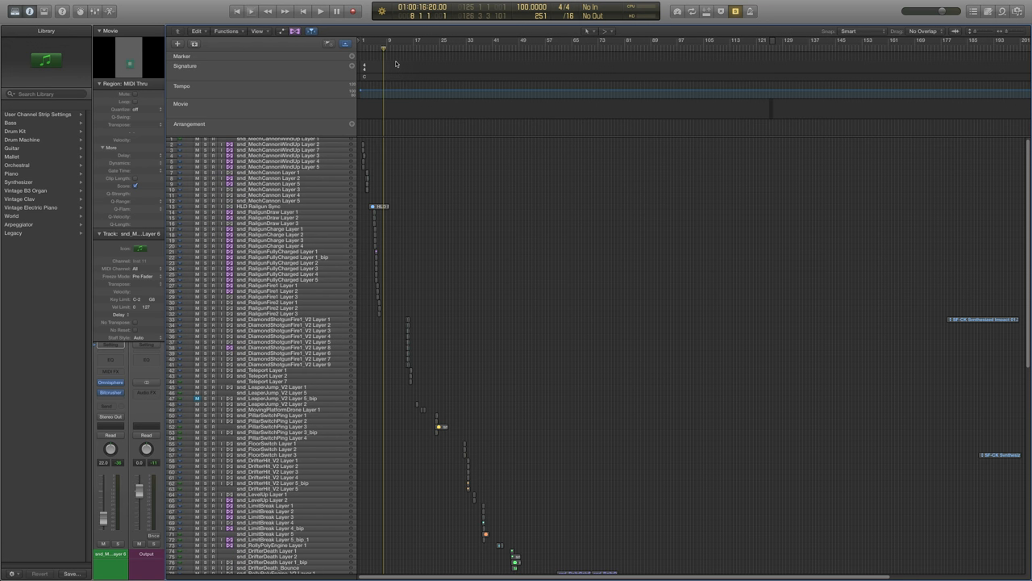